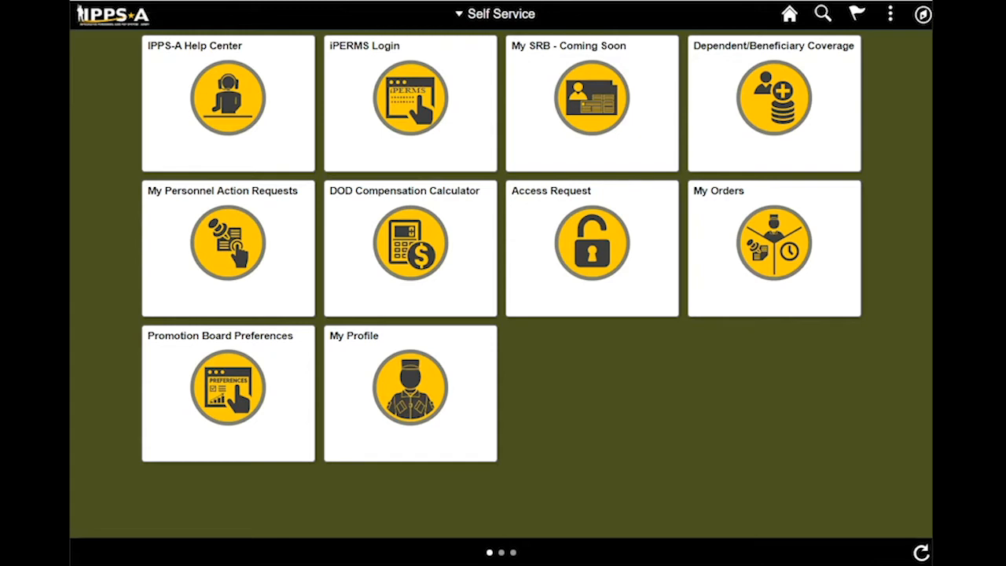
pyautogui.moveTo(427, 419)
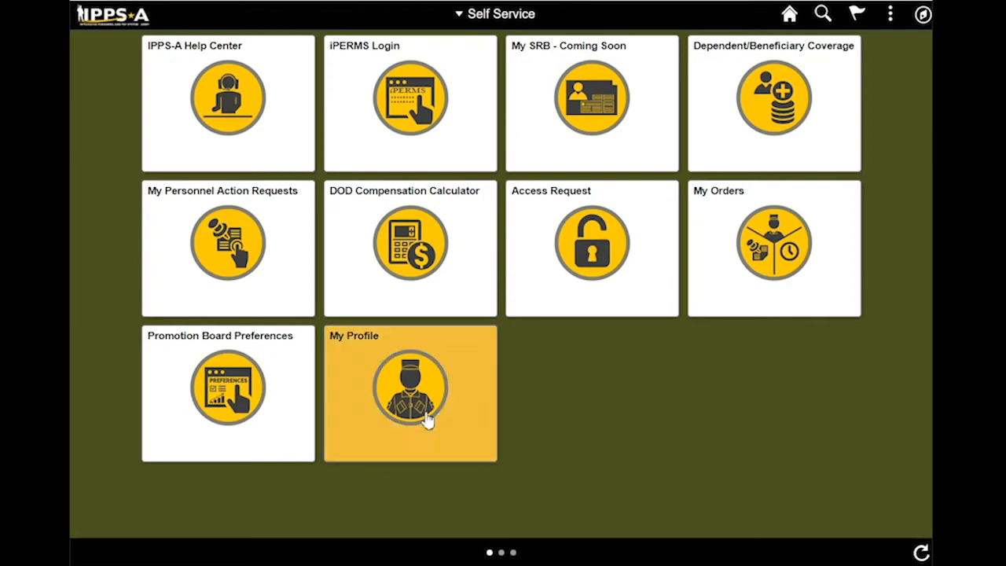
pyautogui.moveTo(547, 390)
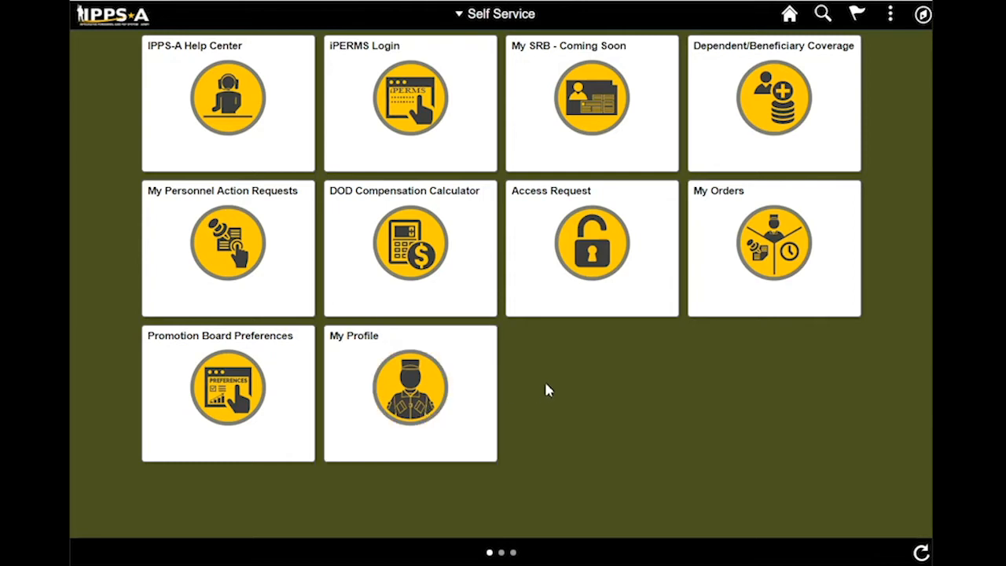
pyautogui.moveTo(643, 411)
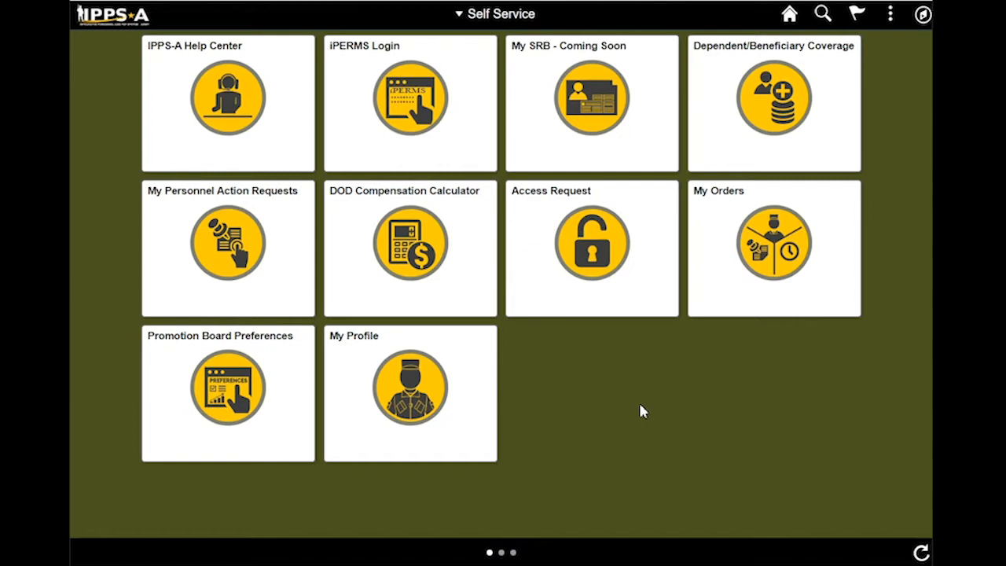
pyautogui.moveTo(277, 281)
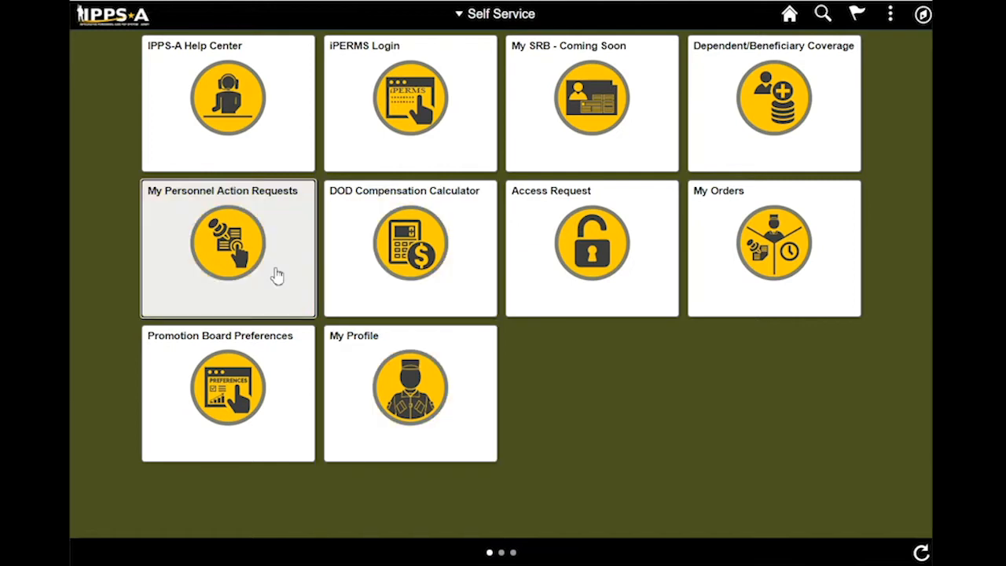
# Open My Personnel Action Requests and choose Profile as the request category
pyautogui.click(227, 244)
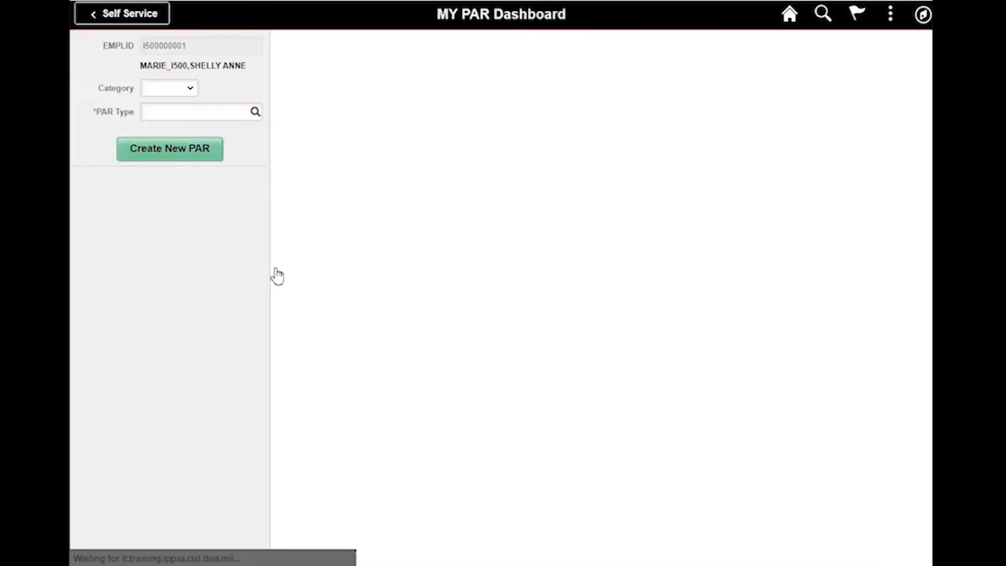
pyautogui.moveTo(262, 270)
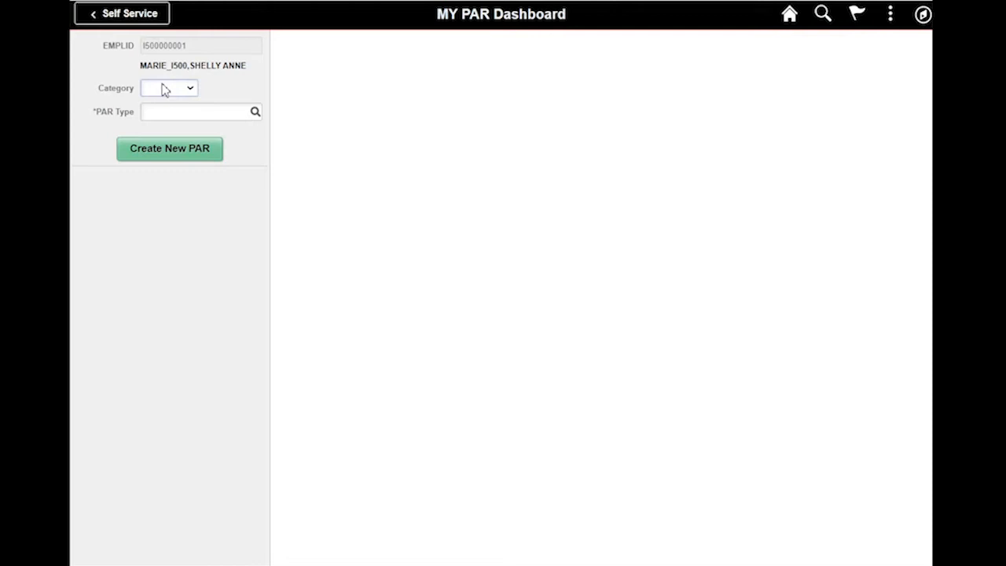
pyautogui.moveTo(225, 88)
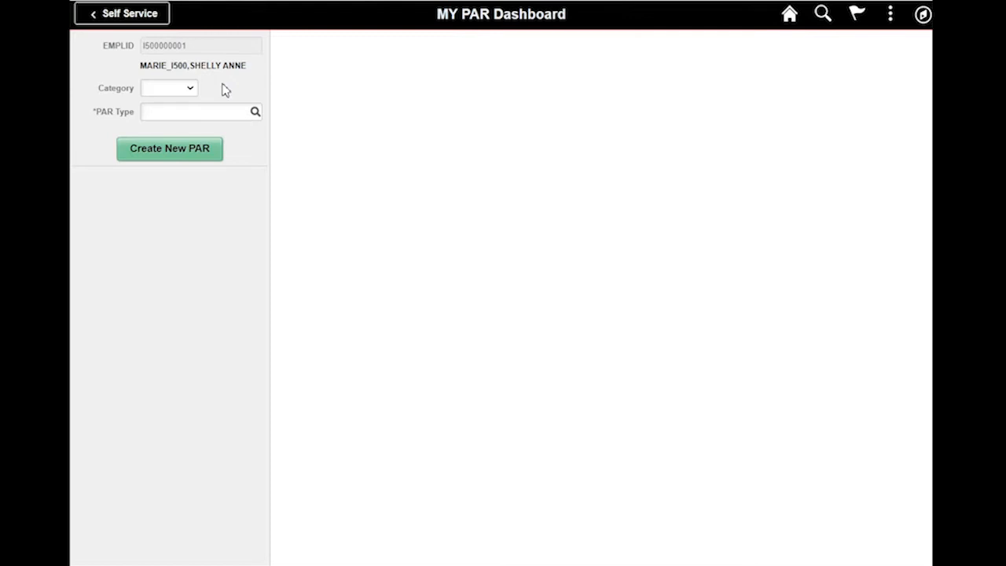
pyautogui.moveTo(254, 81)
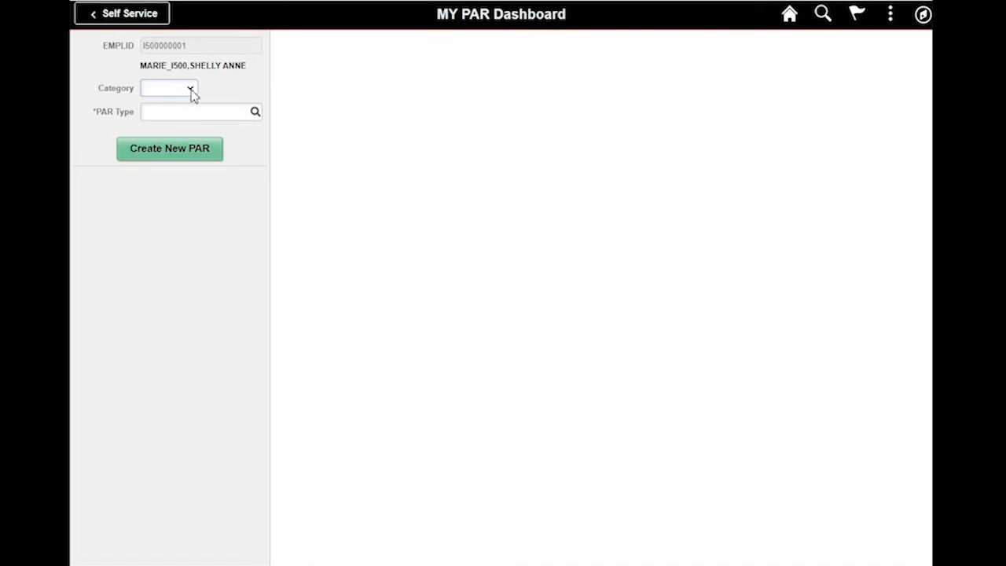
pyautogui.moveTo(191, 98)
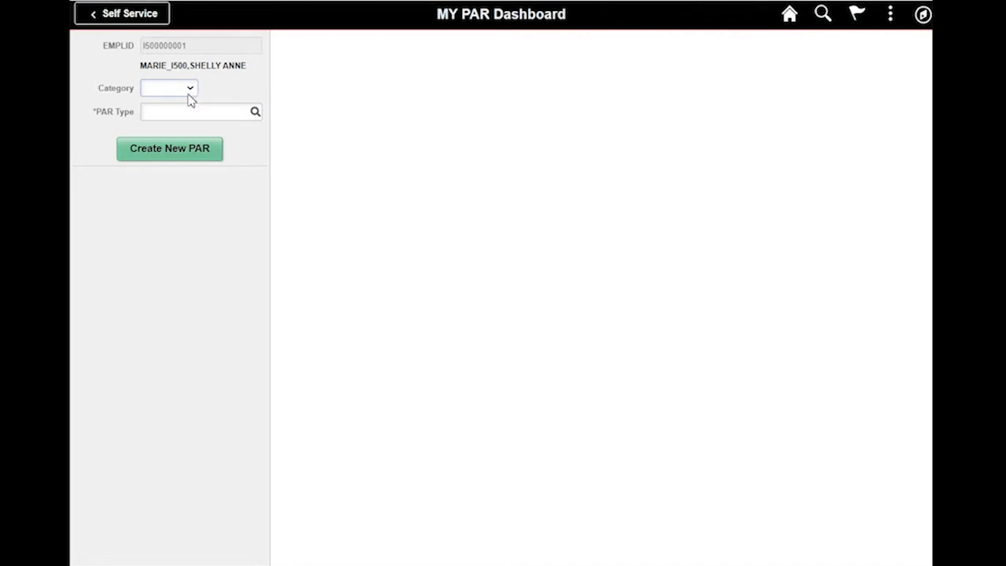
pyautogui.moveTo(182, 148)
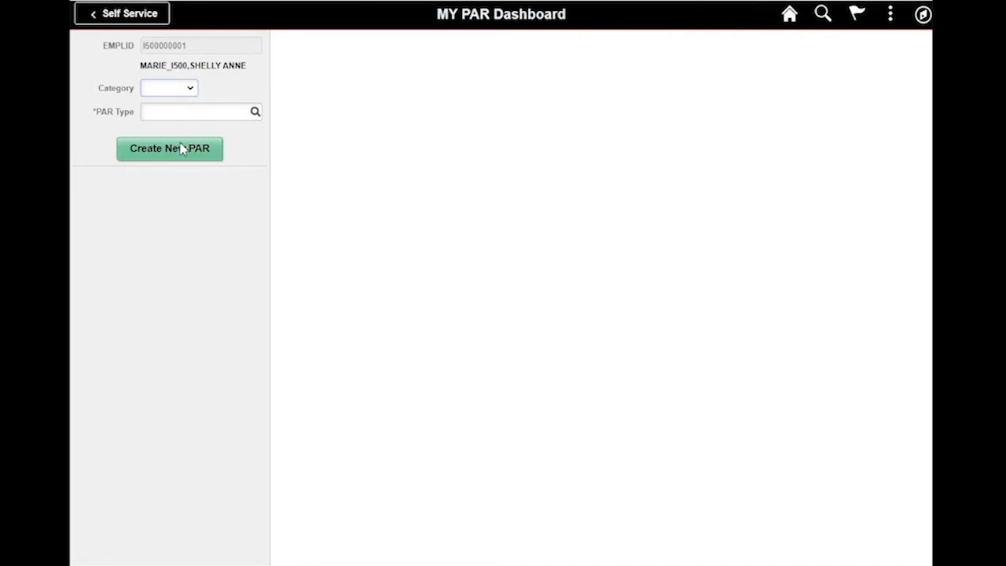
pyautogui.click(168, 87)
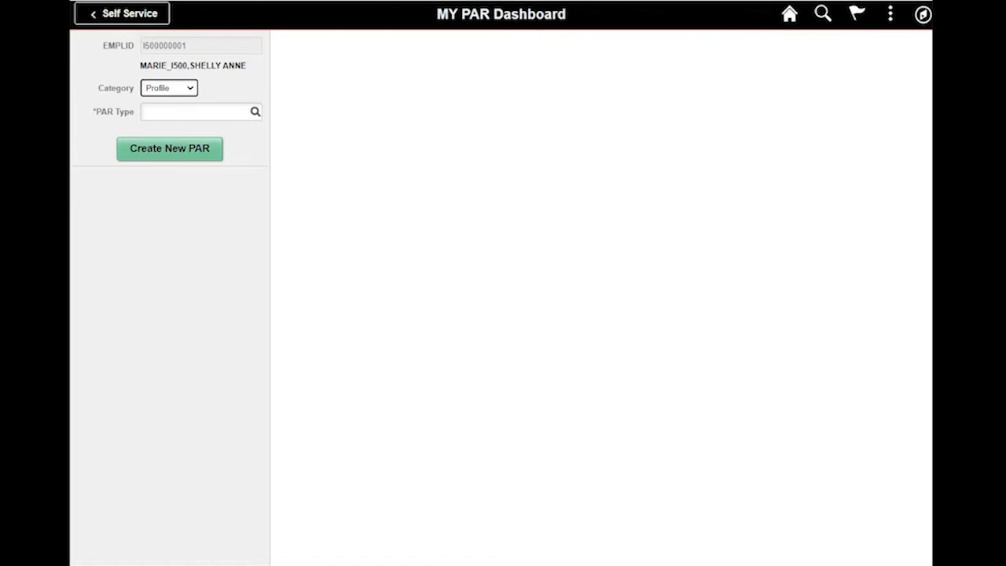
pyautogui.click(255, 111)
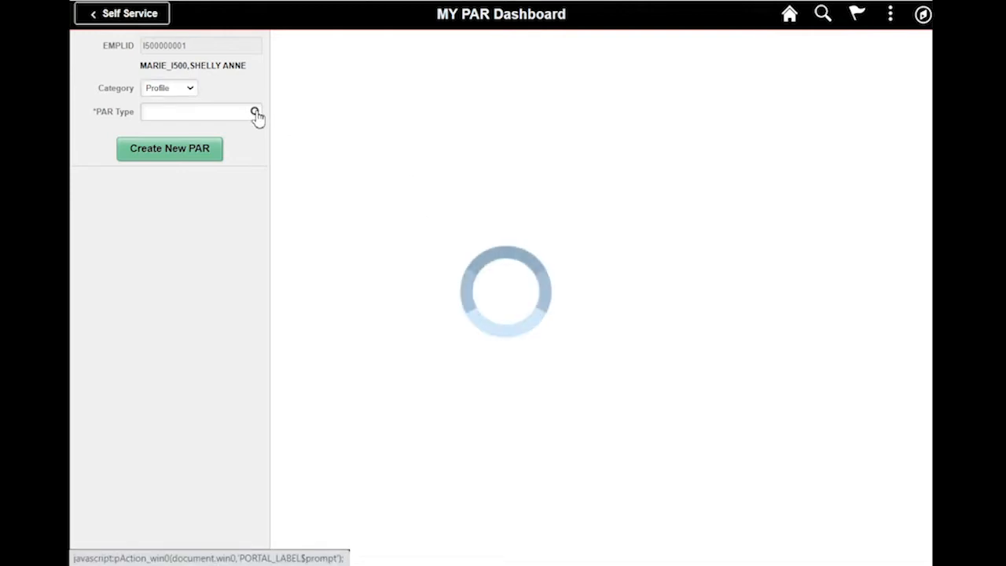
# Look up PAR types and select NAMECHANGE – Request for Name Change
pyautogui.click(256, 112)
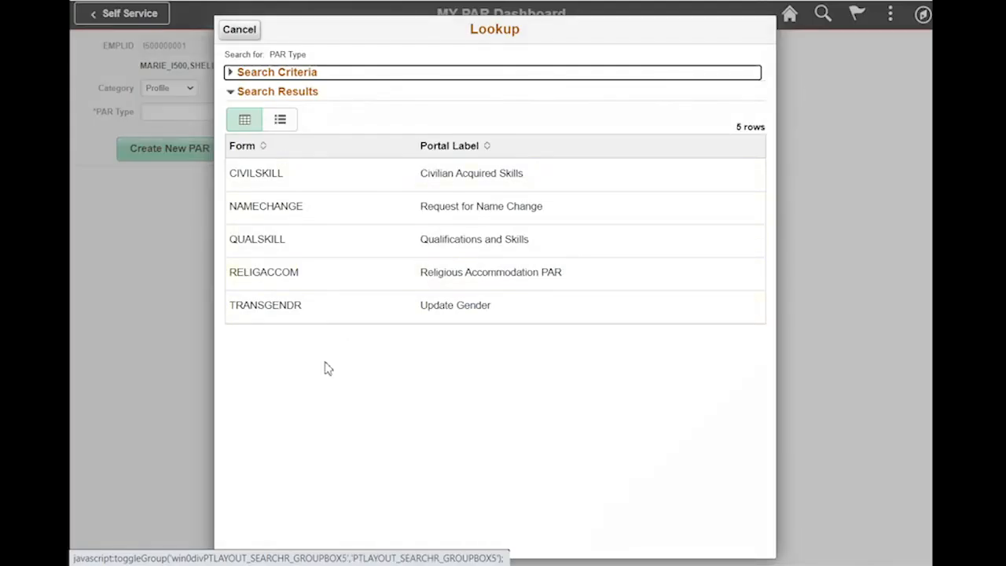
pyautogui.moveTo(385, 379)
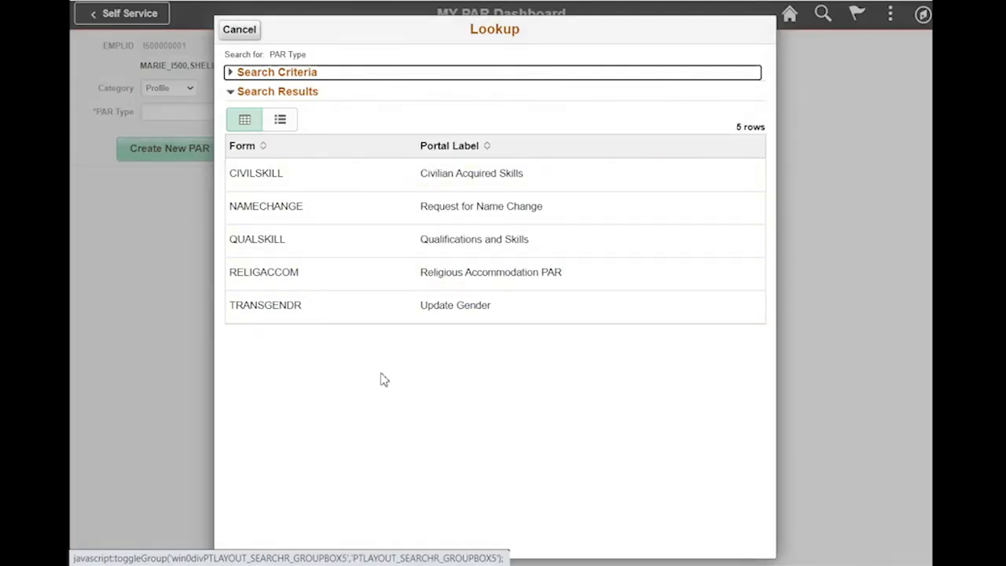
pyautogui.moveTo(504, 374)
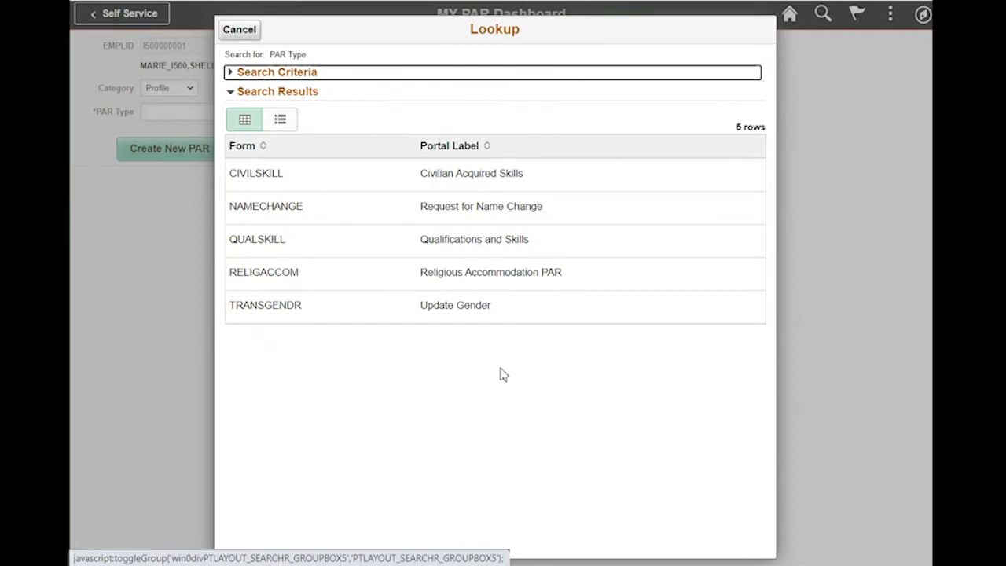
pyautogui.moveTo(620, 370)
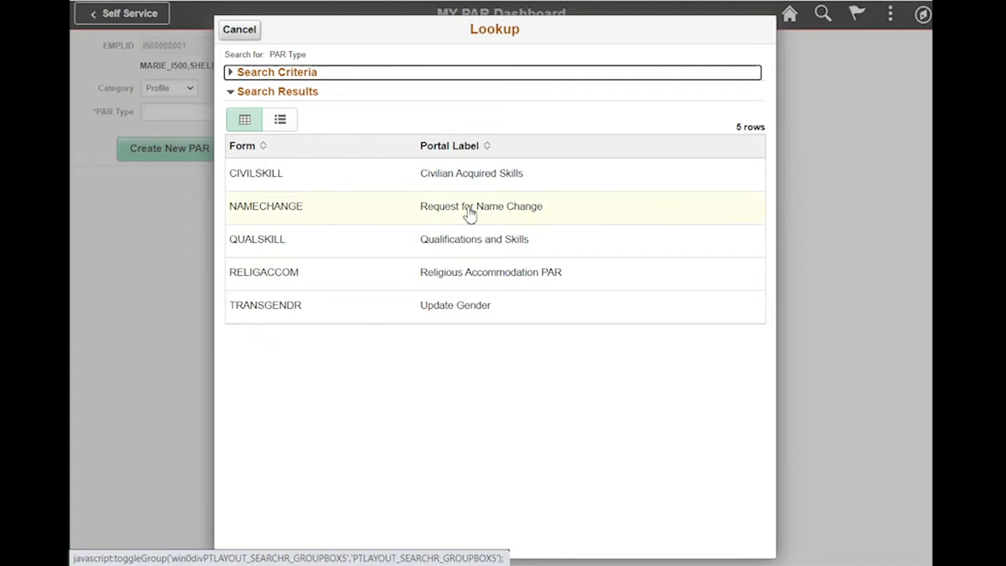
pyautogui.click(481, 206)
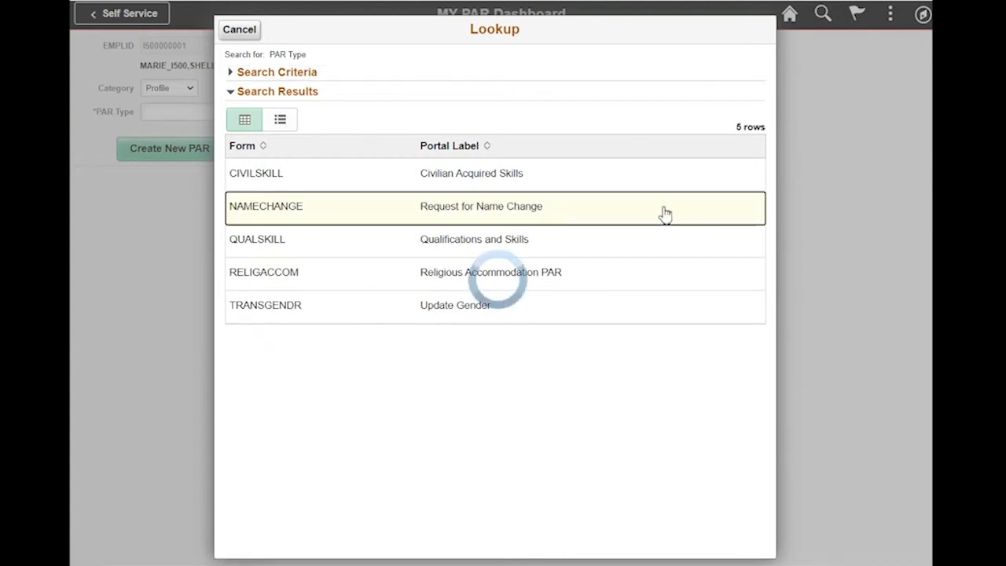
pyautogui.click(481, 206)
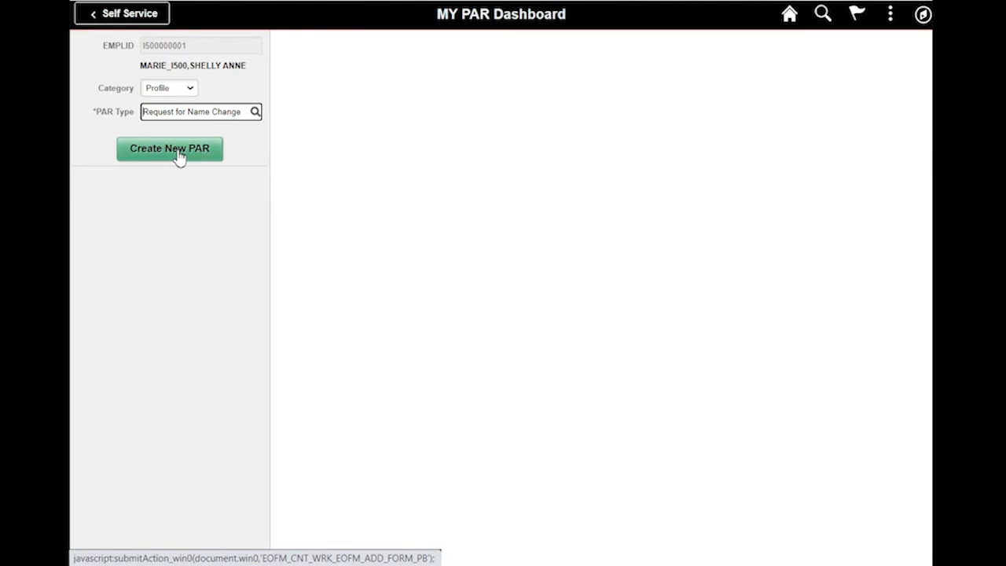
# Create a new PAR, opening a blank Request for Name Change form
pyautogui.click(169, 149)
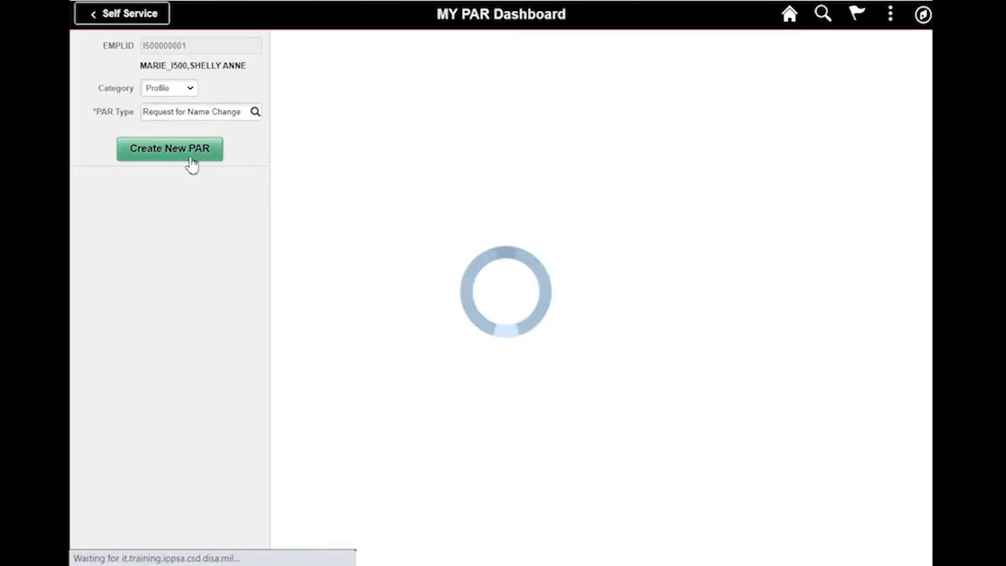
pyautogui.click(169, 149)
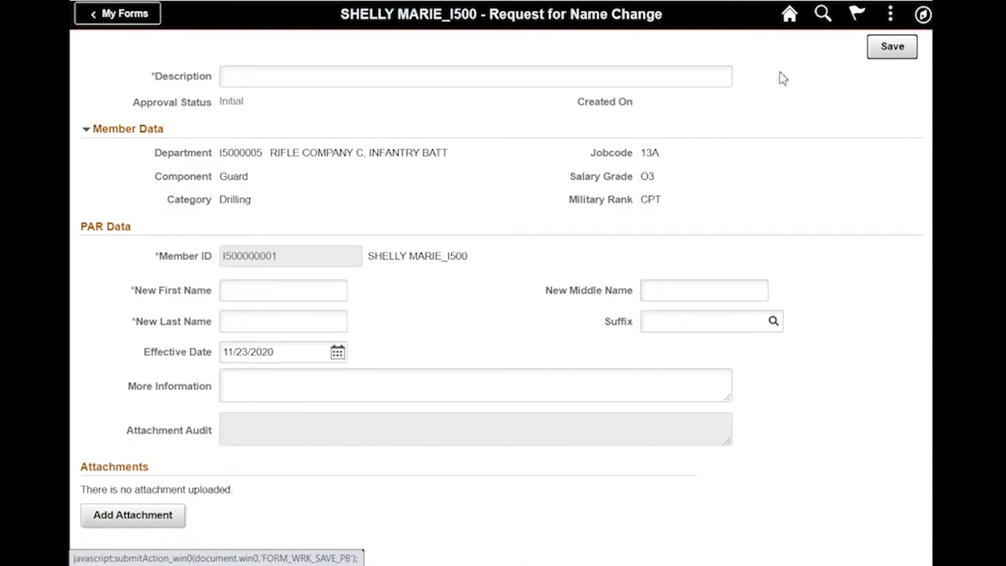
pyautogui.moveTo(816, 98)
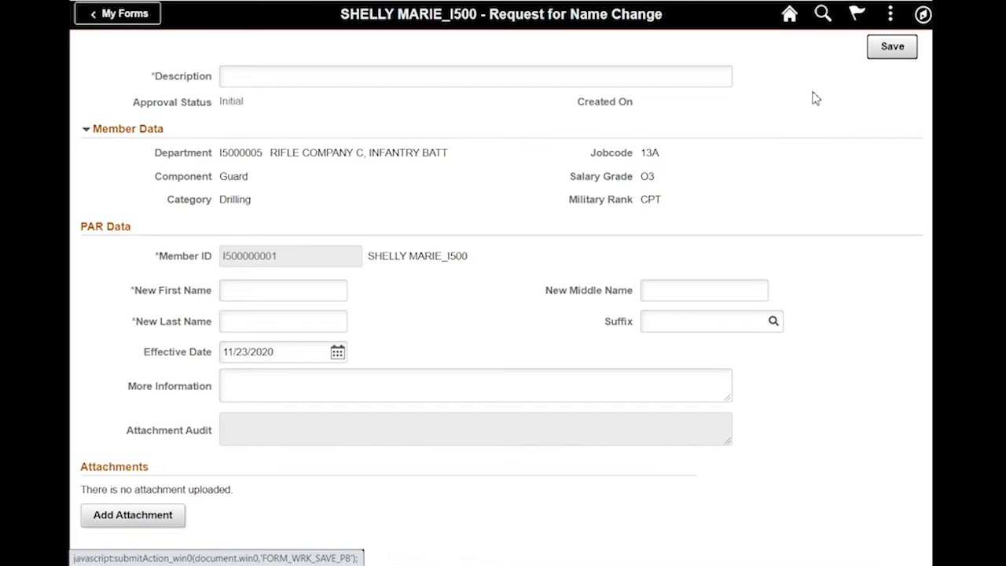
pyautogui.moveTo(805, 103)
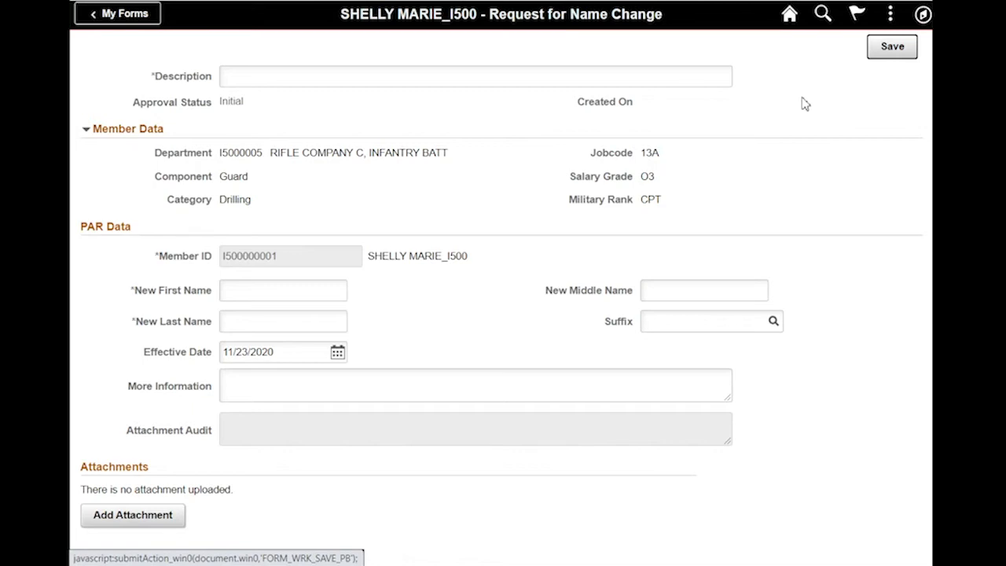
pyautogui.moveTo(807, 119)
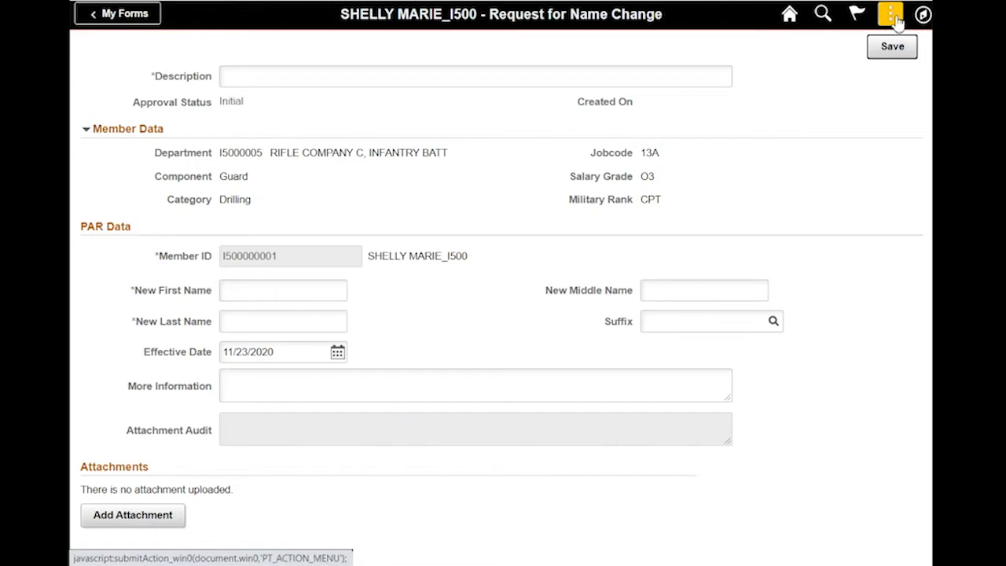
# Show the name change Instructions from the page's actions menu
pyautogui.click(890, 14)
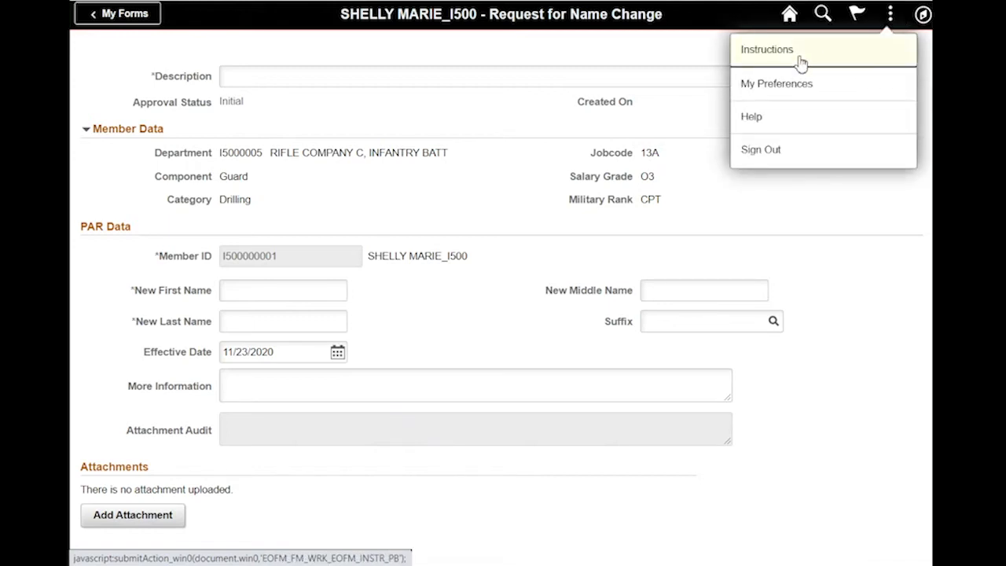
pyautogui.click(766, 50)
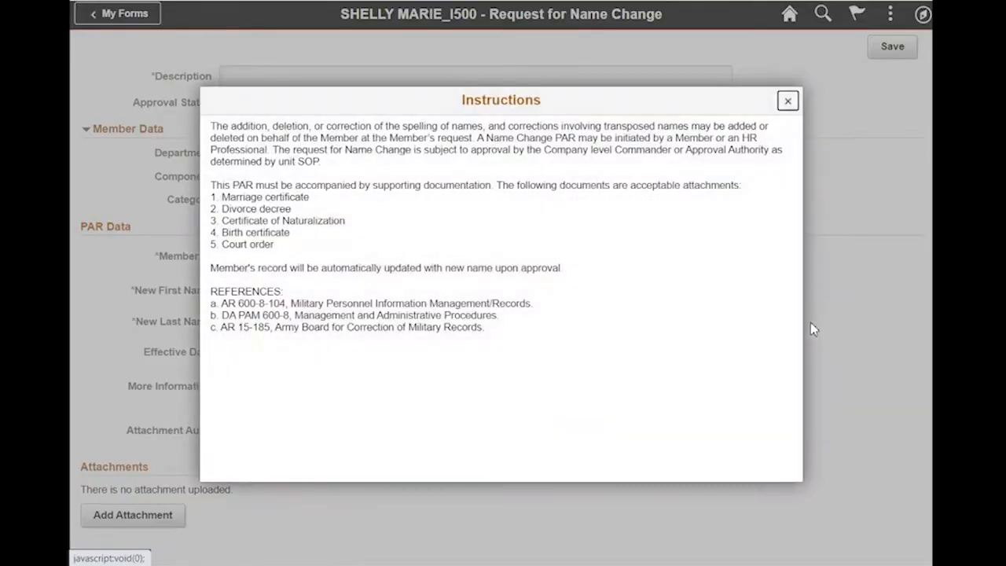
pyautogui.moveTo(761, 233)
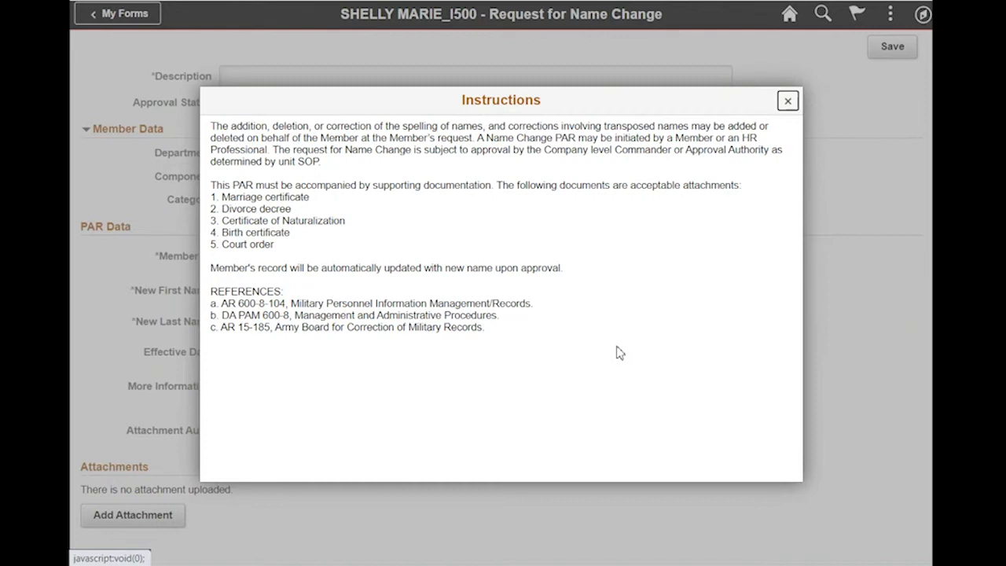
pyautogui.moveTo(774, 215)
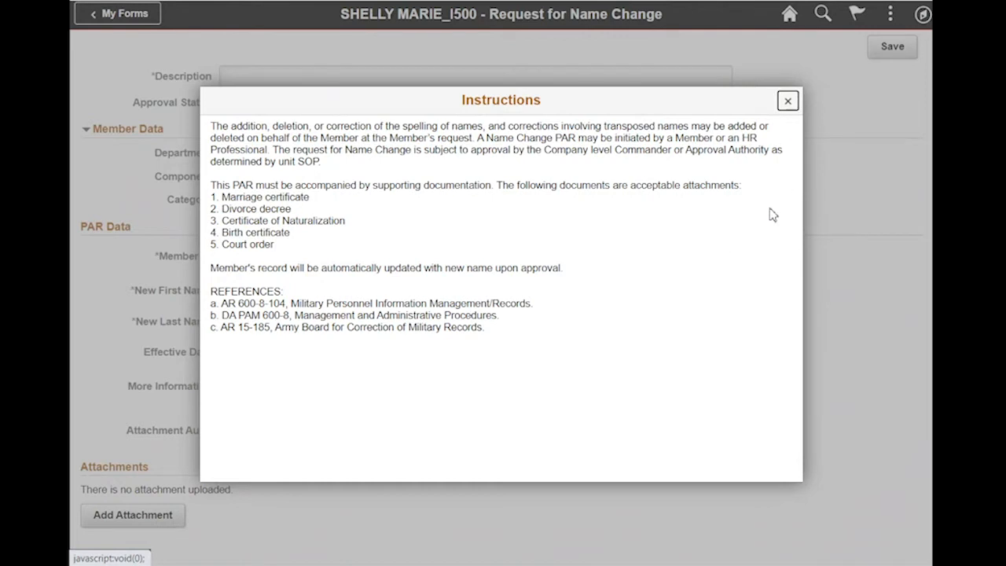
pyautogui.moveTo(381, 213)
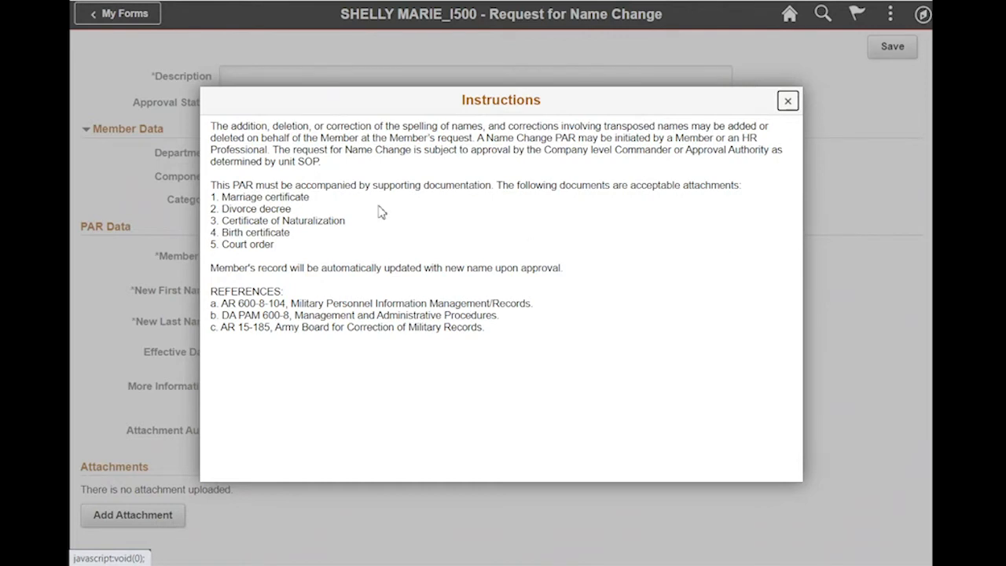
pyautogui.moveTo(442, 202)
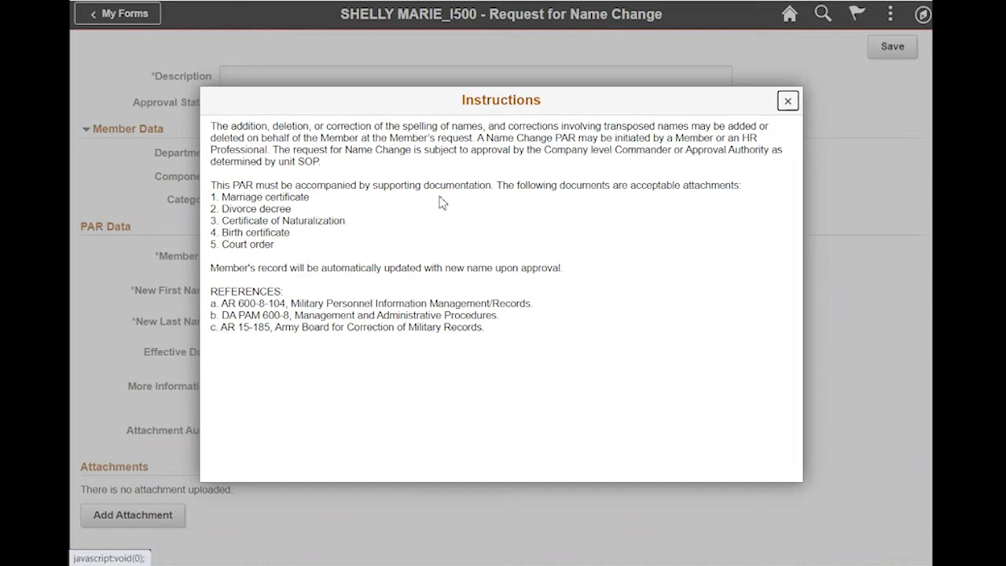
pyautogui.moveTo(393, 250)
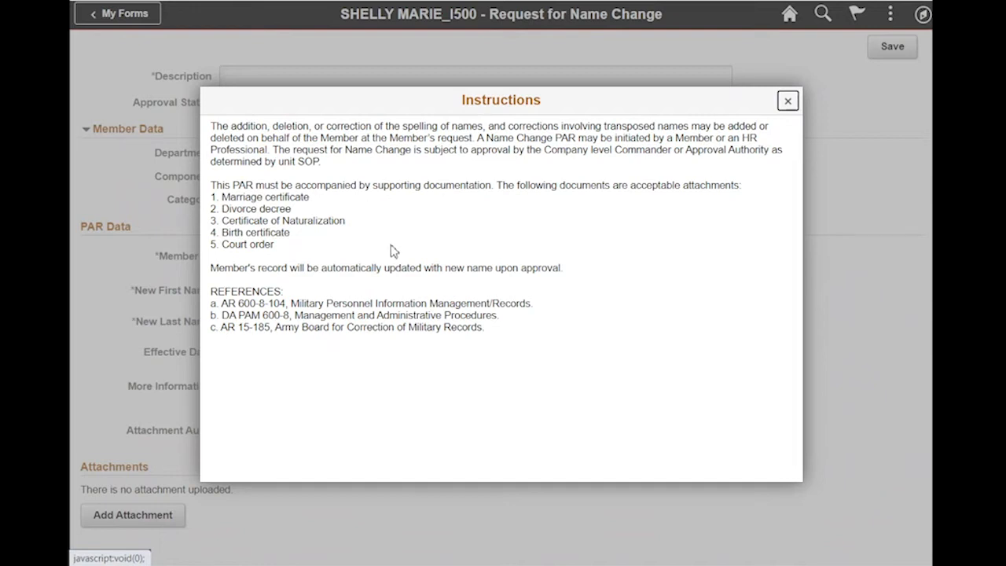
pyautogui.moveTo(769, 253)
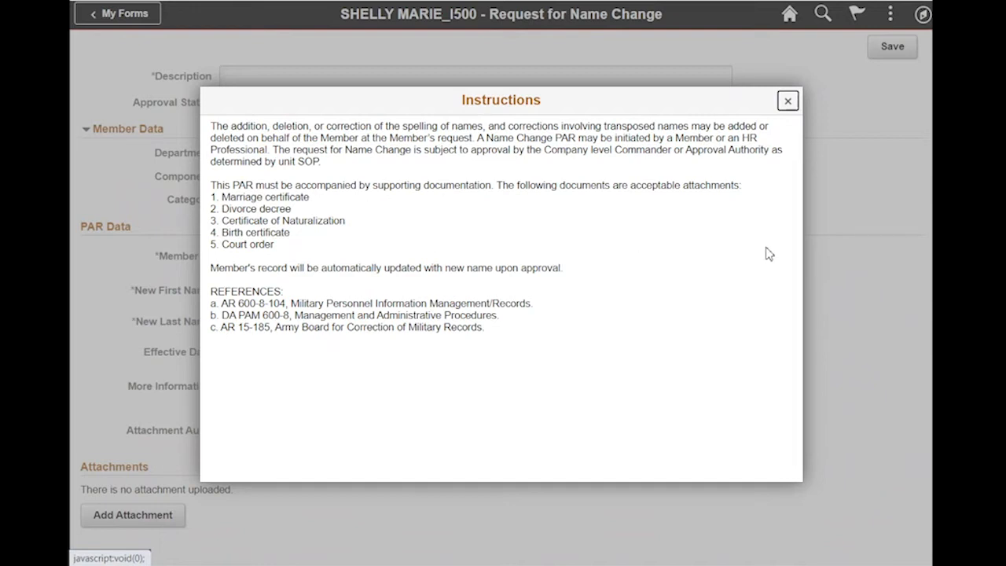
pyautogui.moveTo(787, 100)
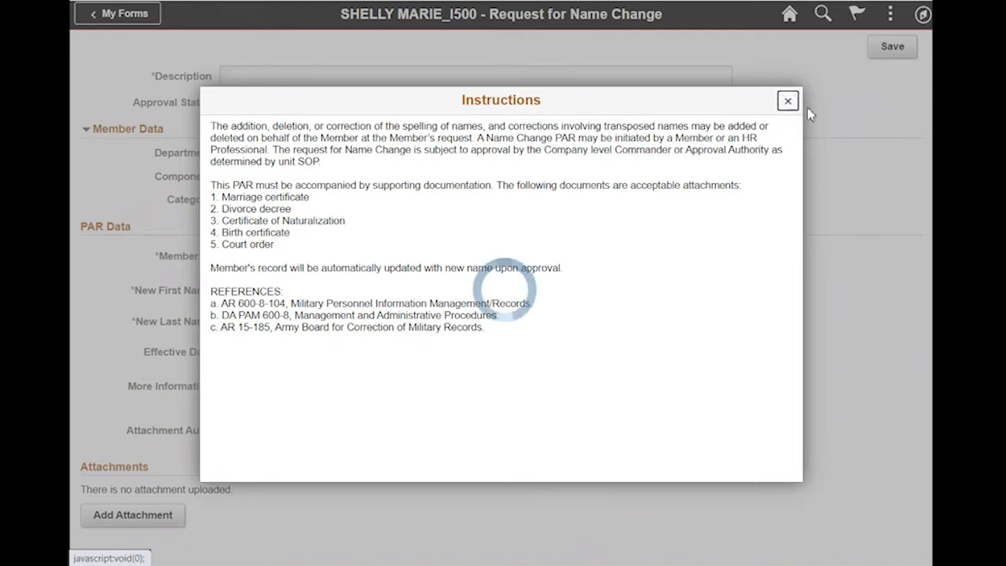
# Enter 'Recently Married' as the request description
pyautogui.click(787, 100)
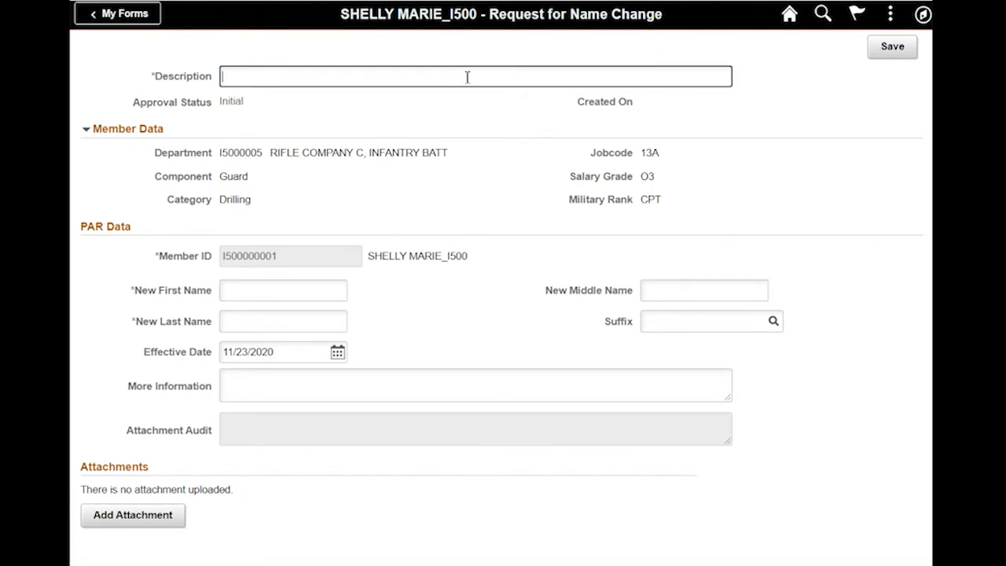
pyautogui.write('Red')
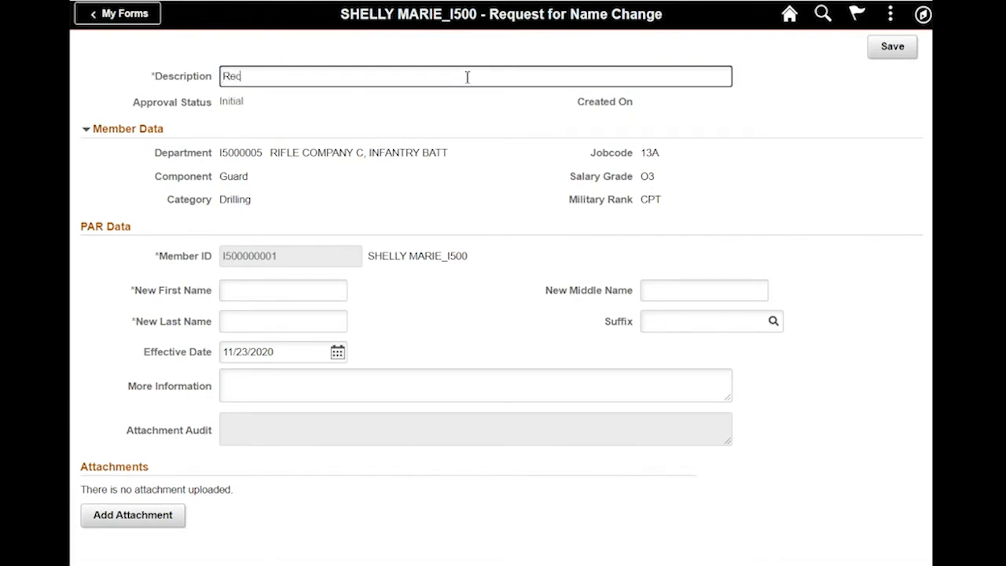
pyautogui.write('Recently')
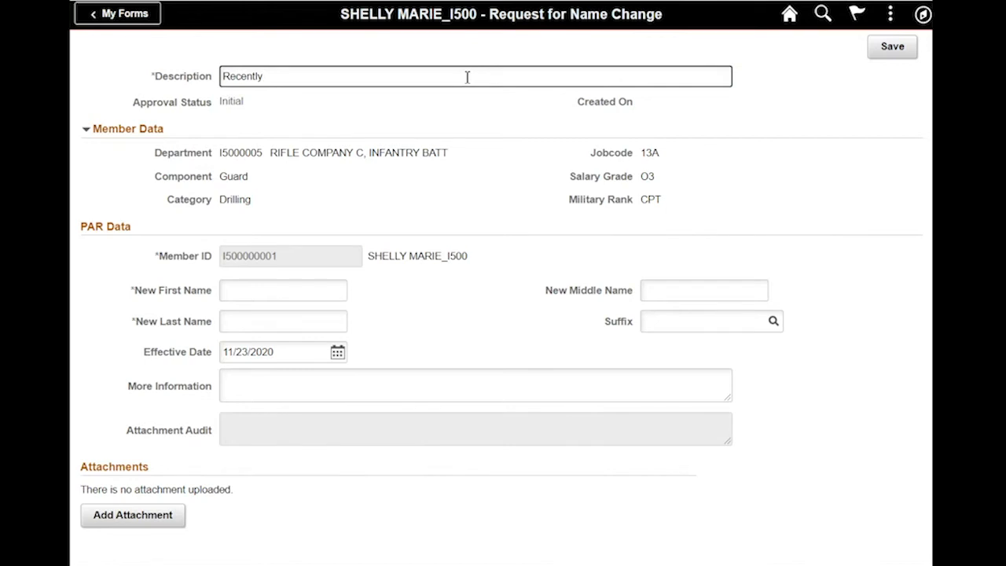
pyautogui.write('Married')
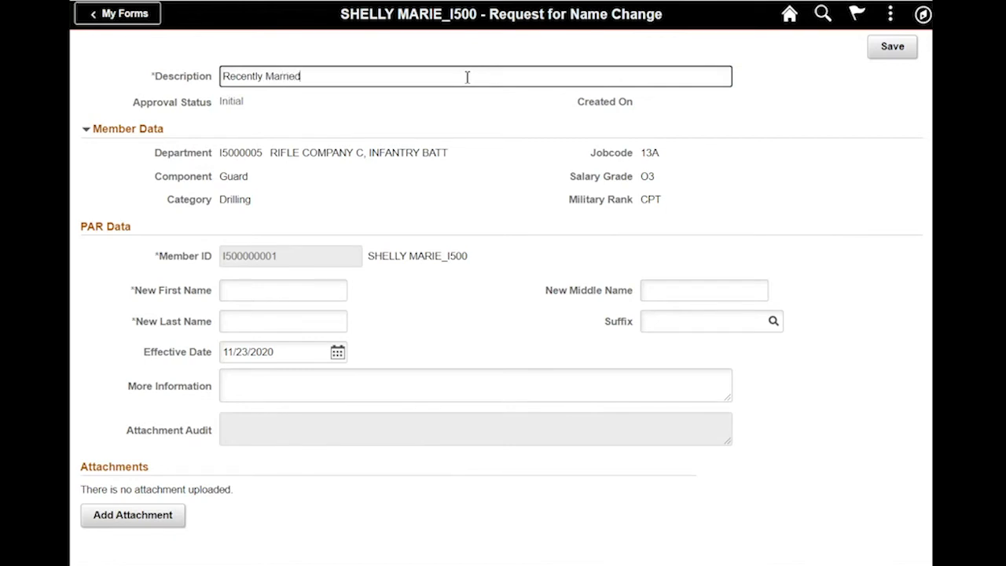
pyautogui.click(283, 290)
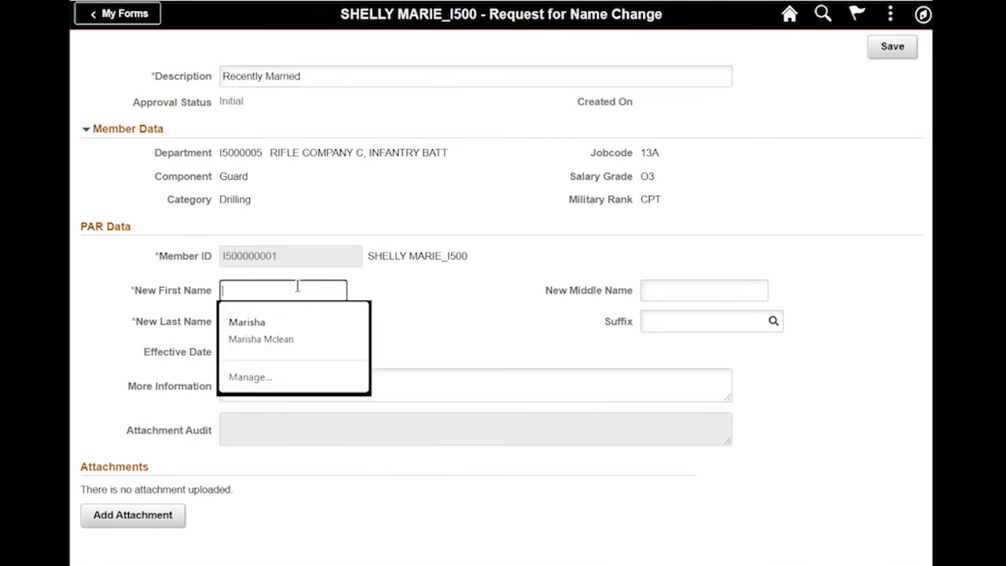
pyautogui.write('A')
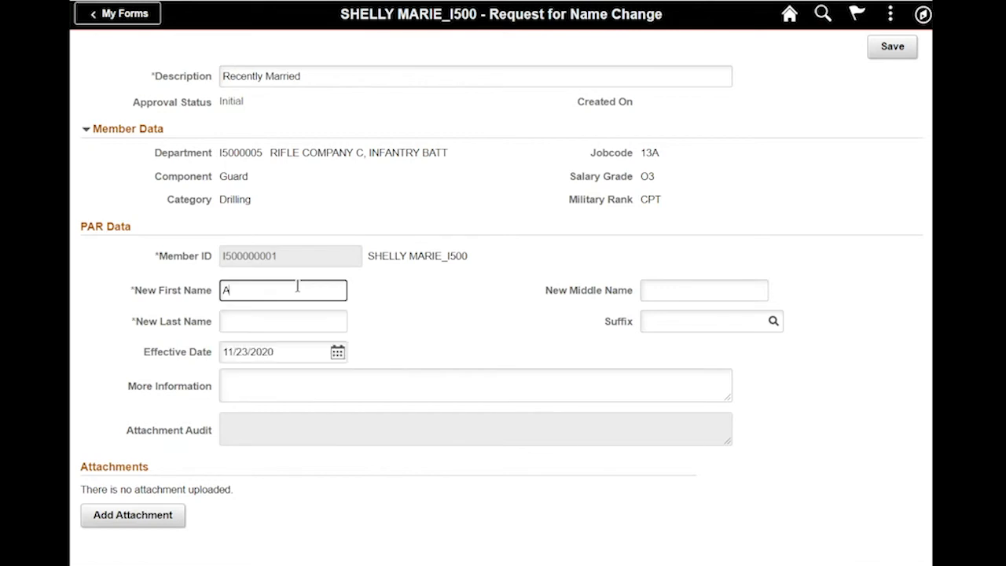
pyautogui.press('Backspace')
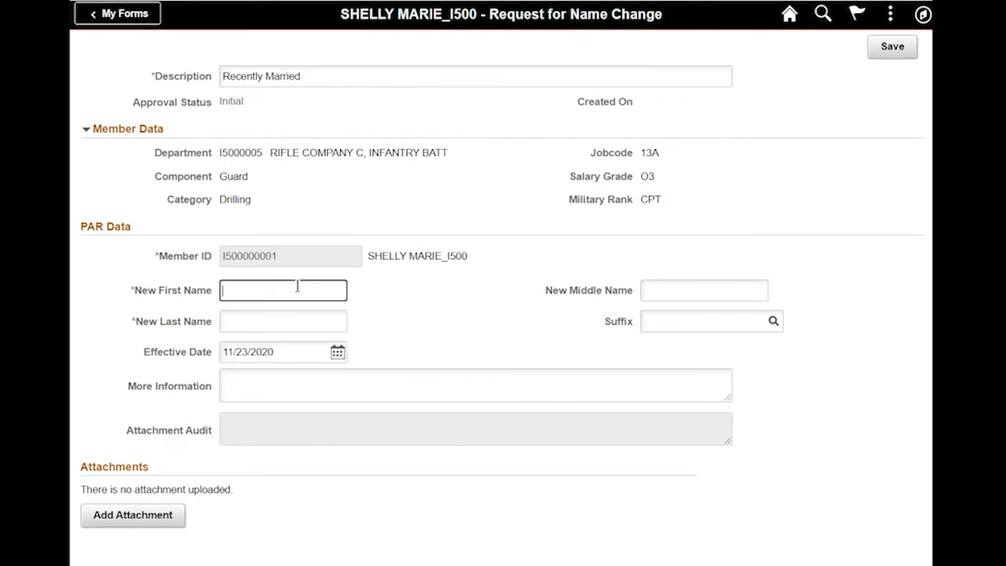
pyautogui.write('Shelly')
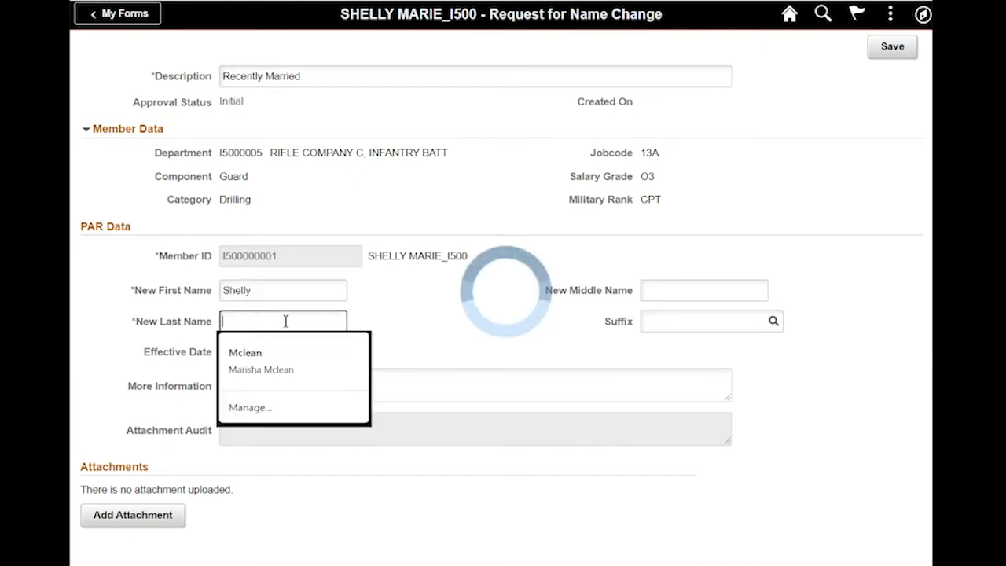
pyautogui.write('Smith')
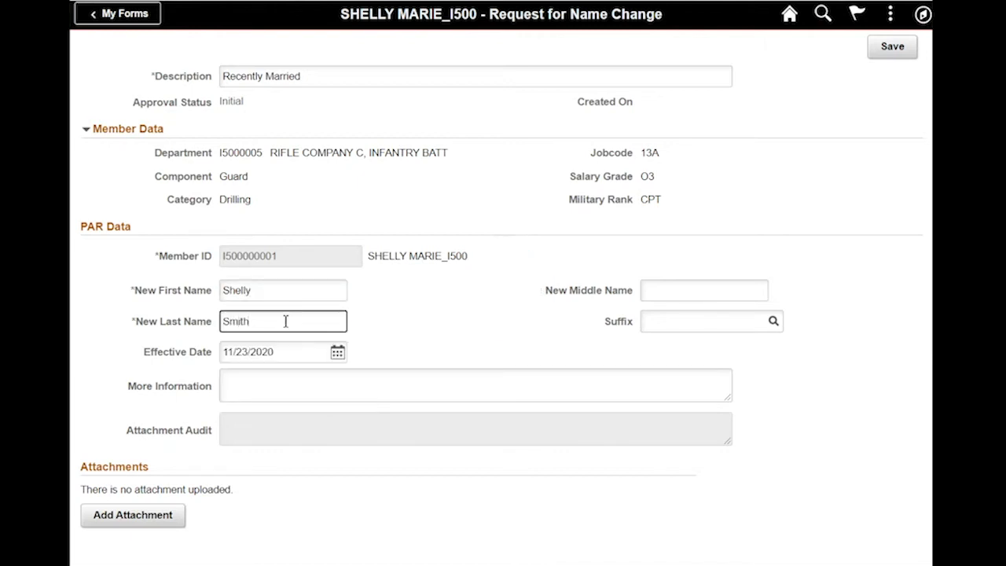
pyautogui.click(337, 351)
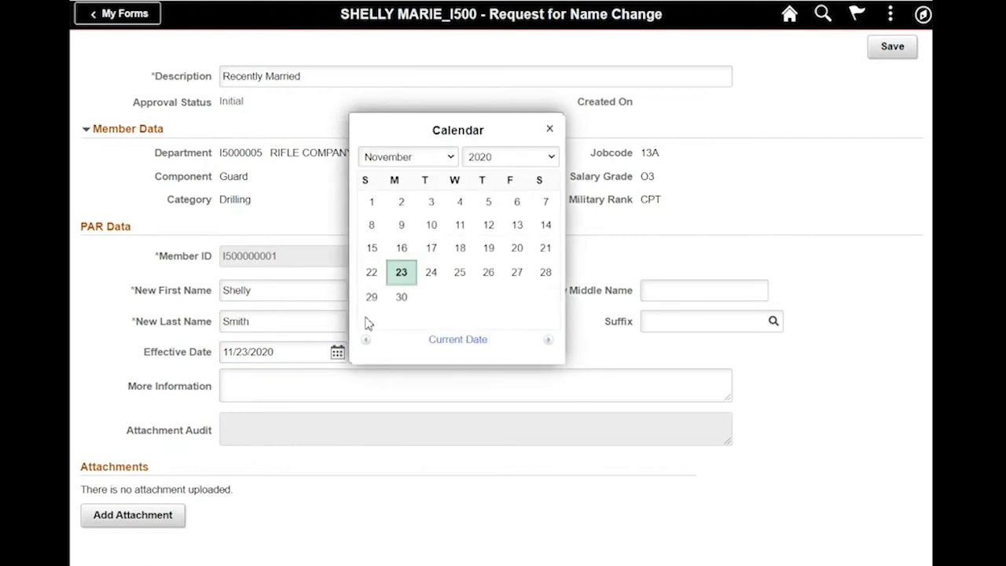
pyautogui.click(372, 247)
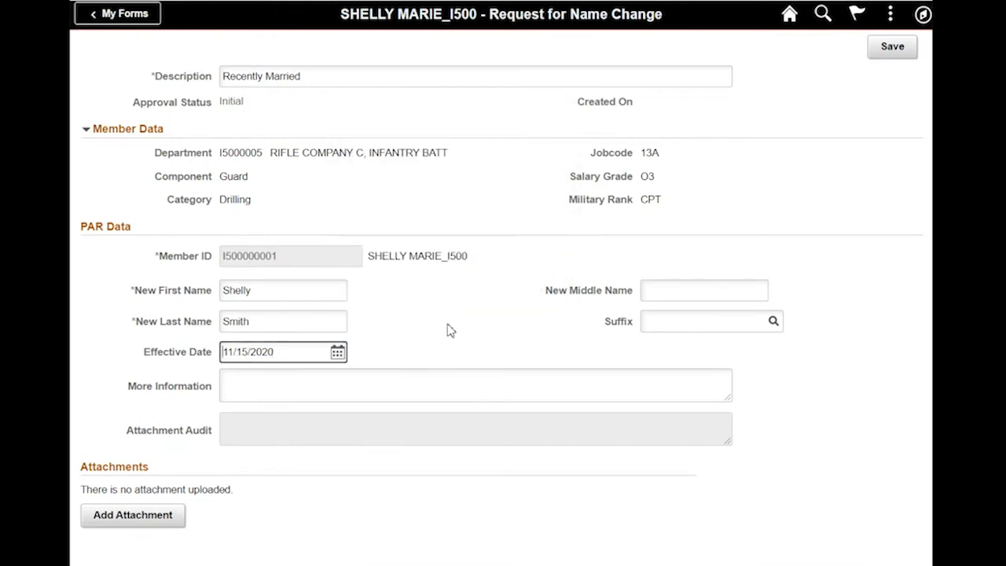
pyautogui.moveTo(511, 309)
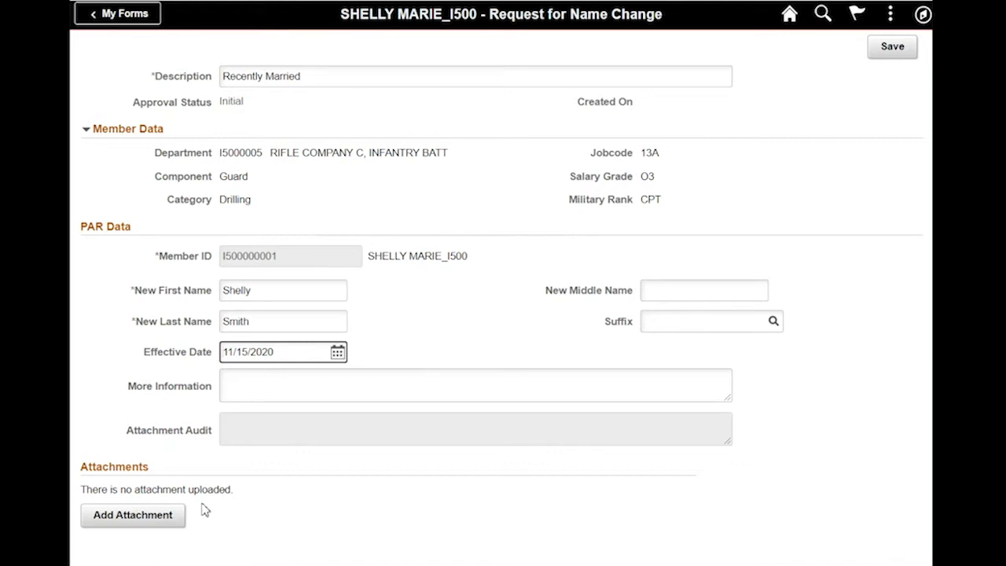
pyautogui.moveTo(261, 495)
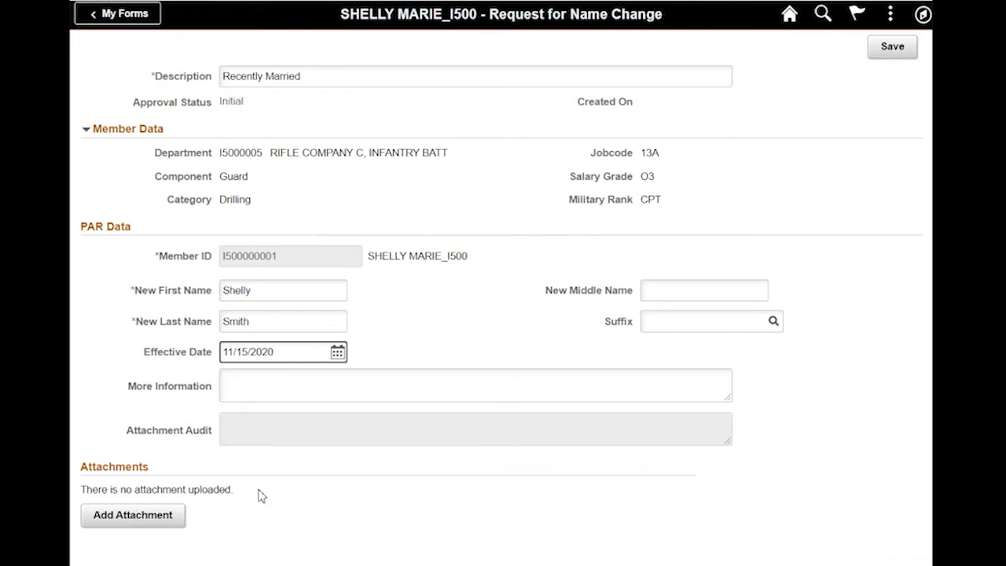
pyautogui.moveTo(273, 463)
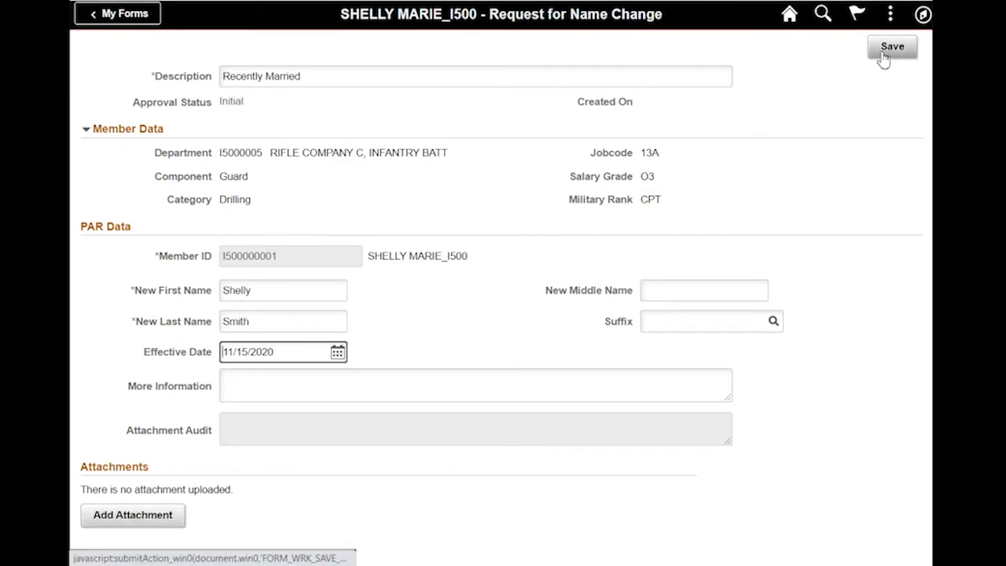
# Save the request, then dismiss the File Attachment dialog without uploading
pyautogui.click(891, 46)
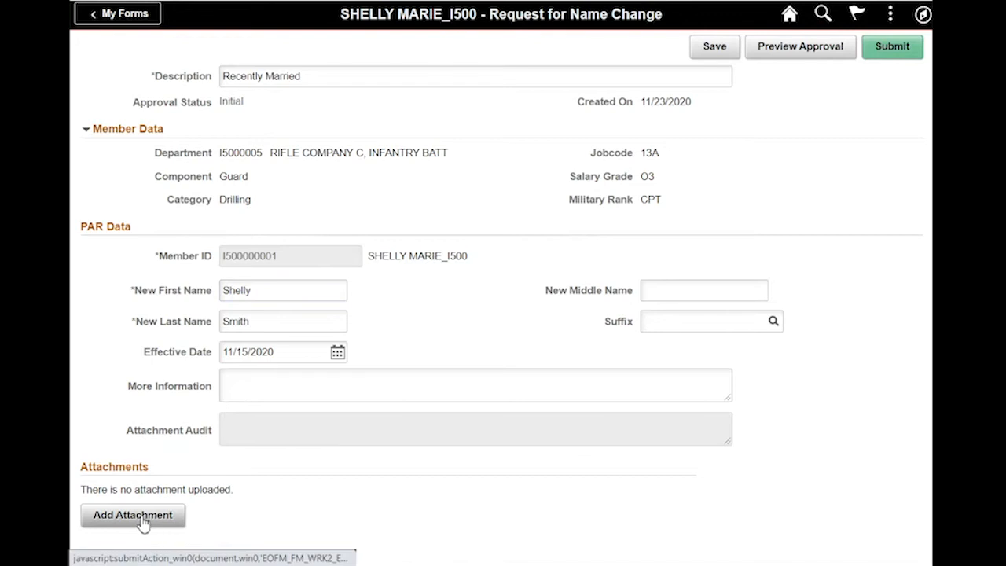
pyautogui.click(133, 515)
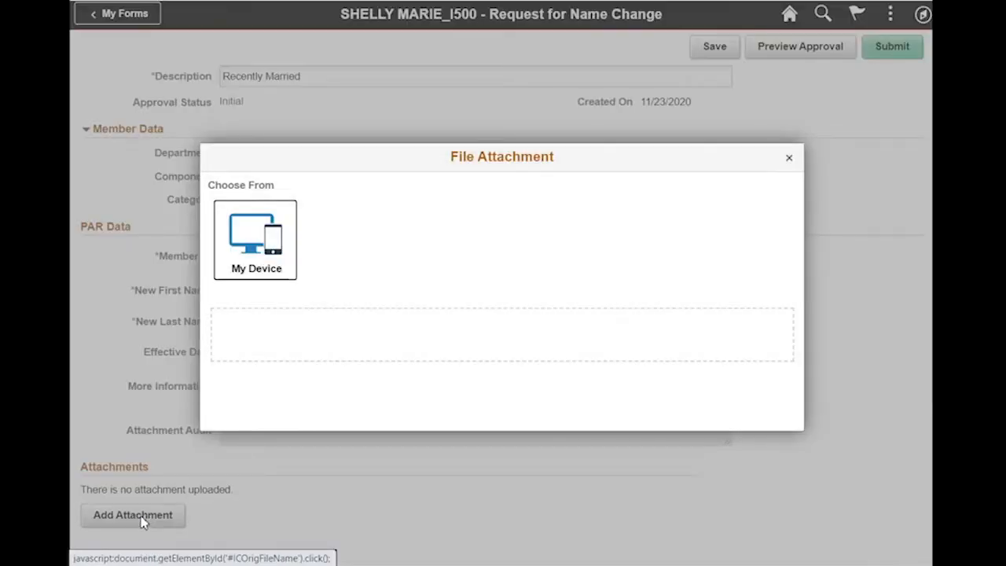
pyautogui.moveTo(256, 239)
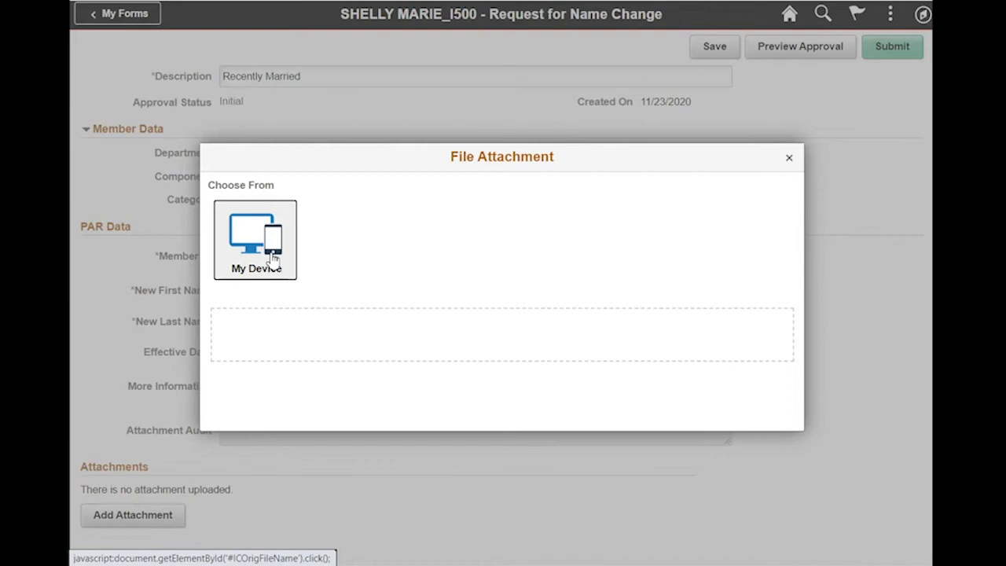
pyautogui.moveTo(293, 261)
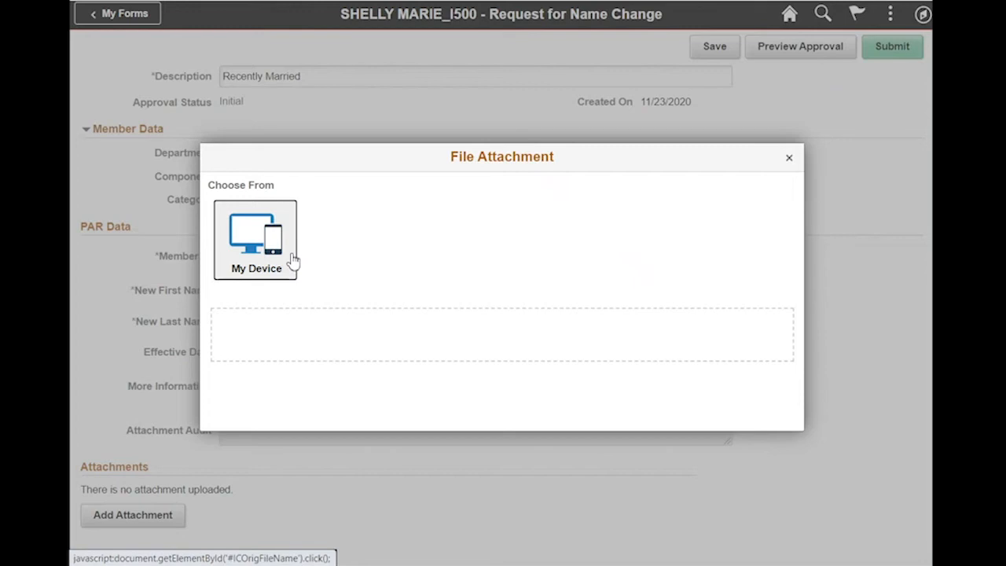
pyautogui.moveTo(815, 165)
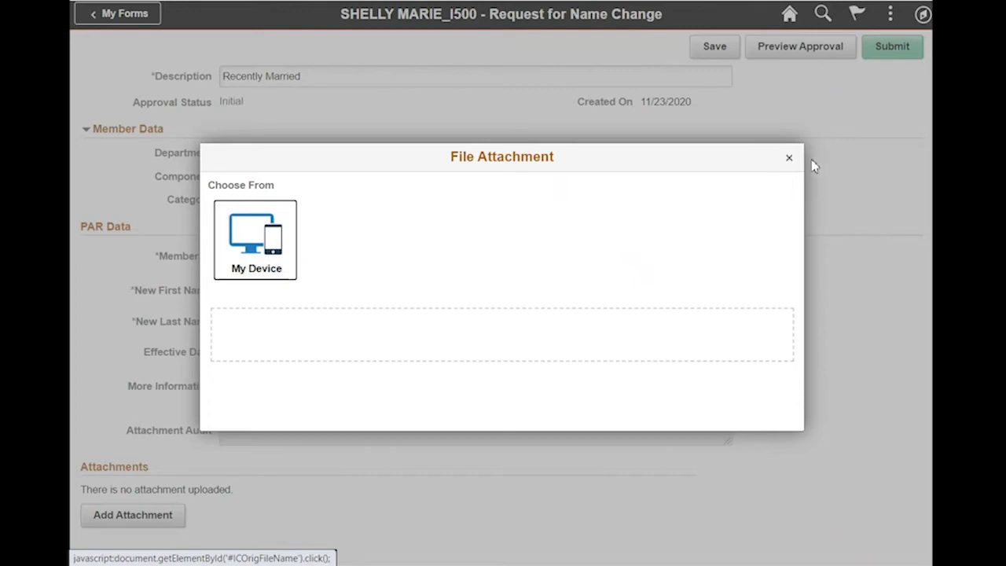
pyautogui.click(789, 158)
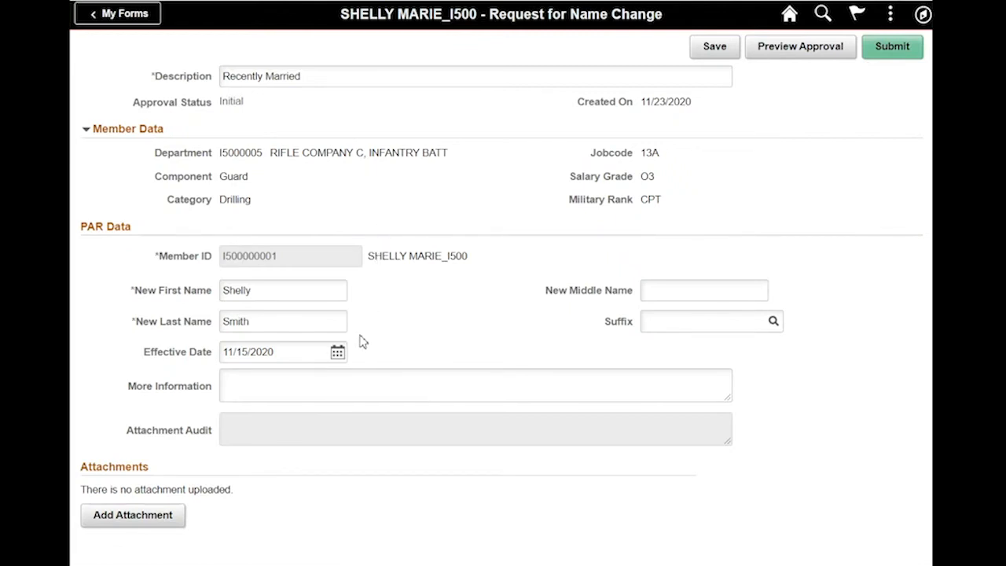
pyautogui.moveTo(307, 528)
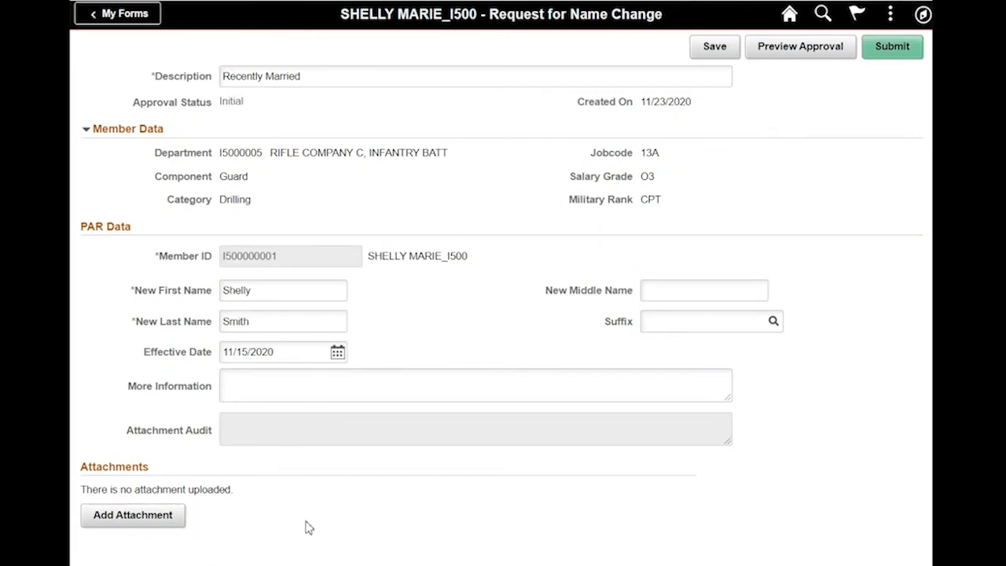
pyautogui.moveTo(503, 507)
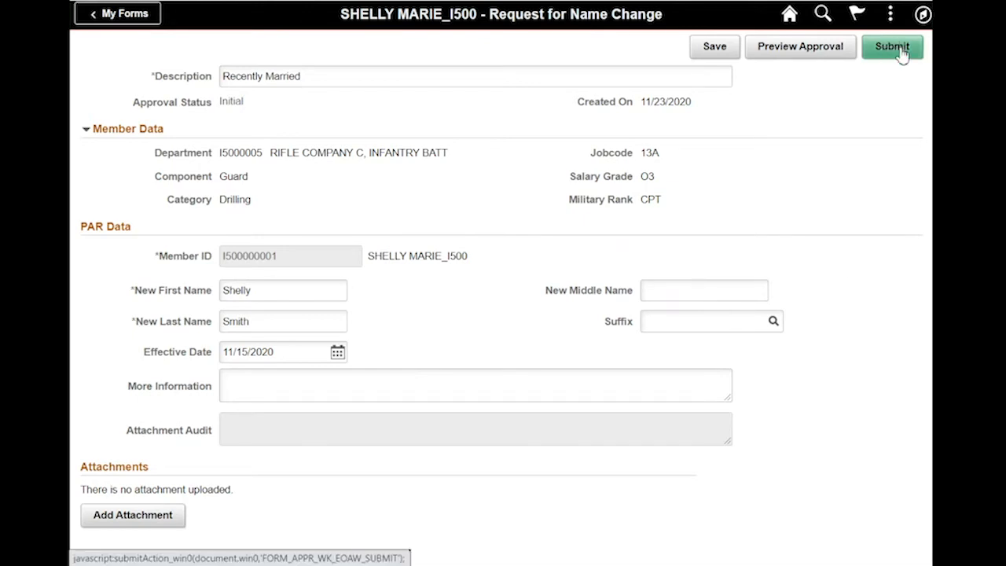
# Submit the request and acknowledge its routing to S1 Pool I5000004
pyautogui.click(892, 46)
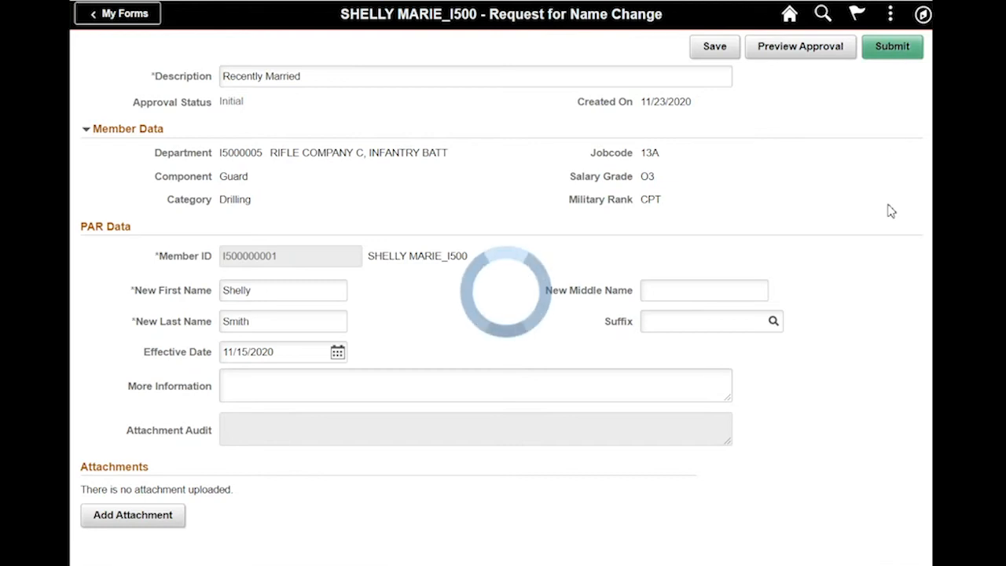
pyautogui.click(892, 46)
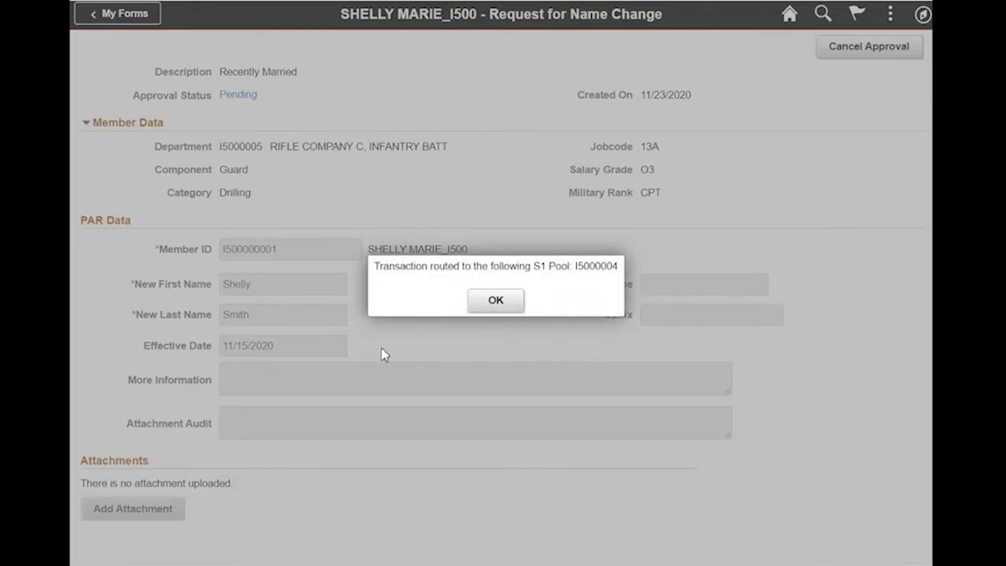
pyautogui.moveTo(668, 325)
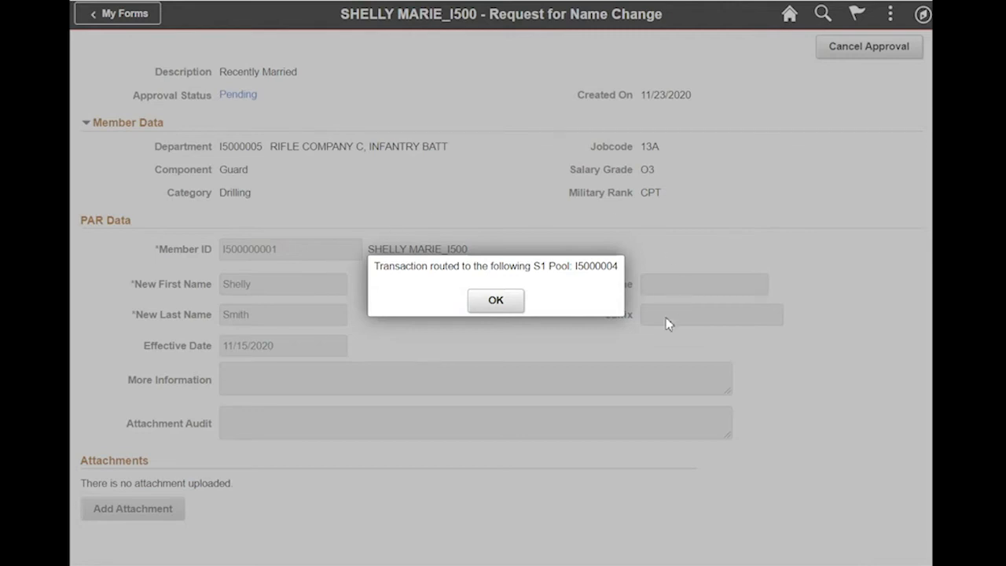
pyautogui.moveTo(393, 318)
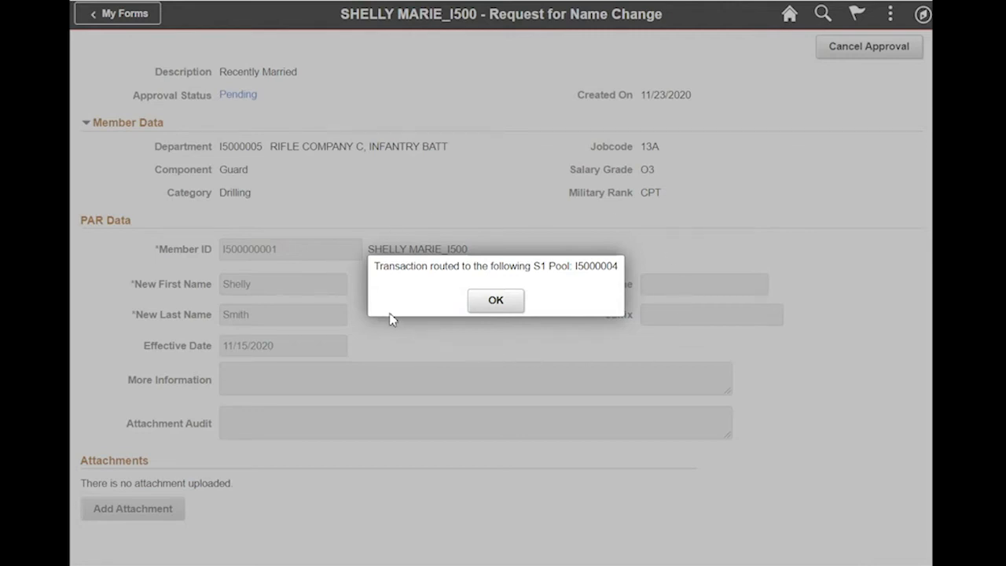
pyautogui.moveTo(565, 283)
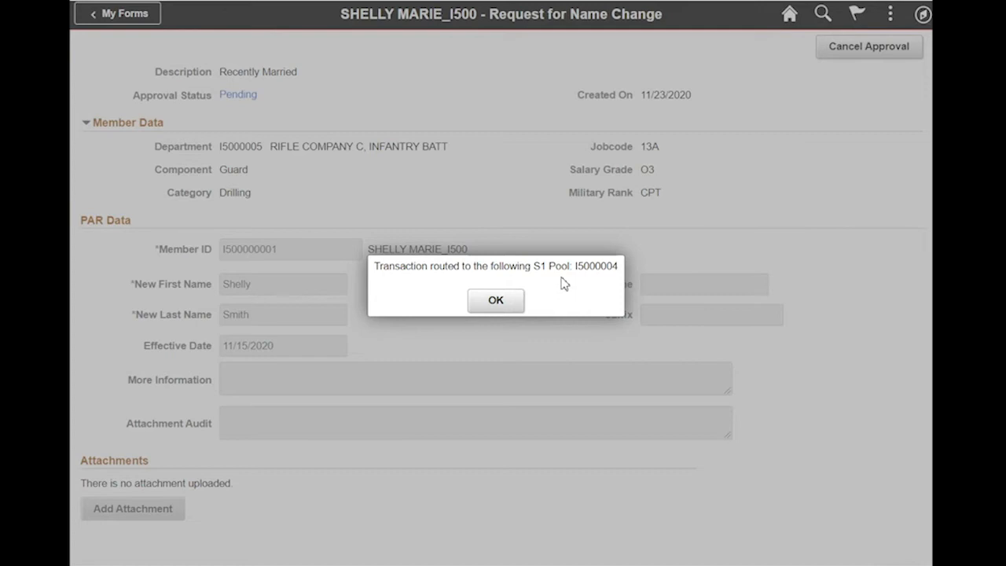
pyautogui.moveTo(588, 282)
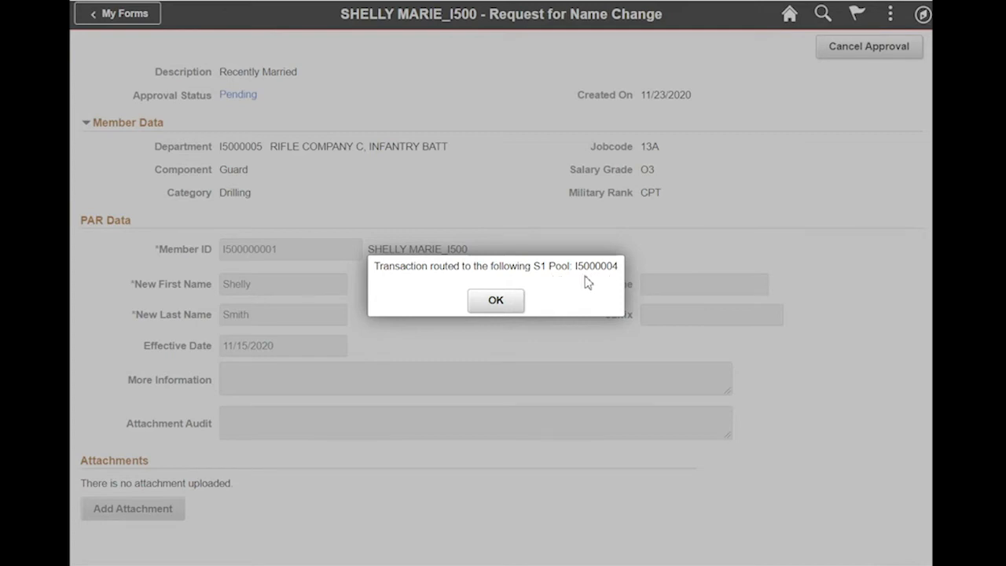
pyautogui.moveTo(541, 279)
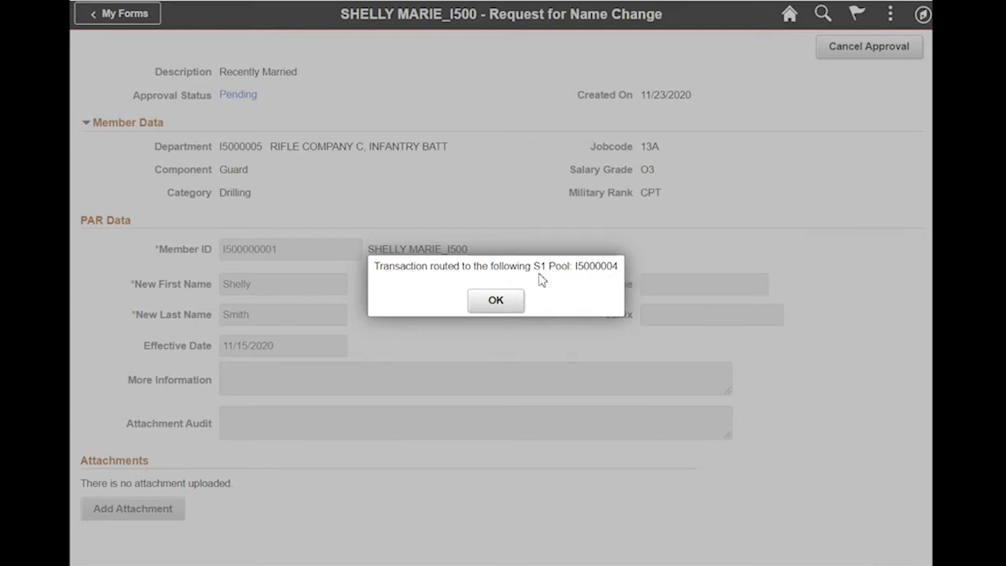
pyautogui.moveTo(584, 283)
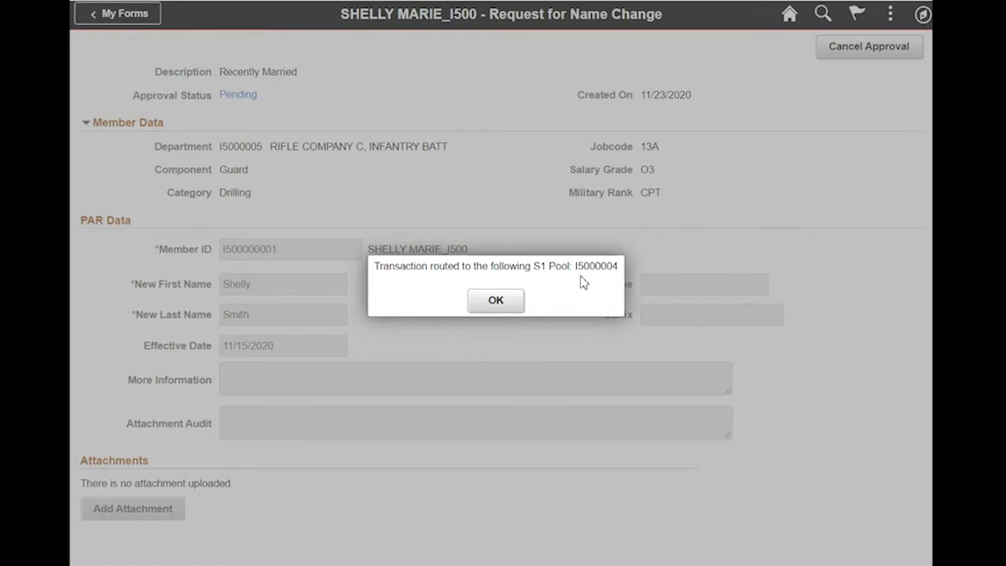
pyautogui.moveTo(615, 279)
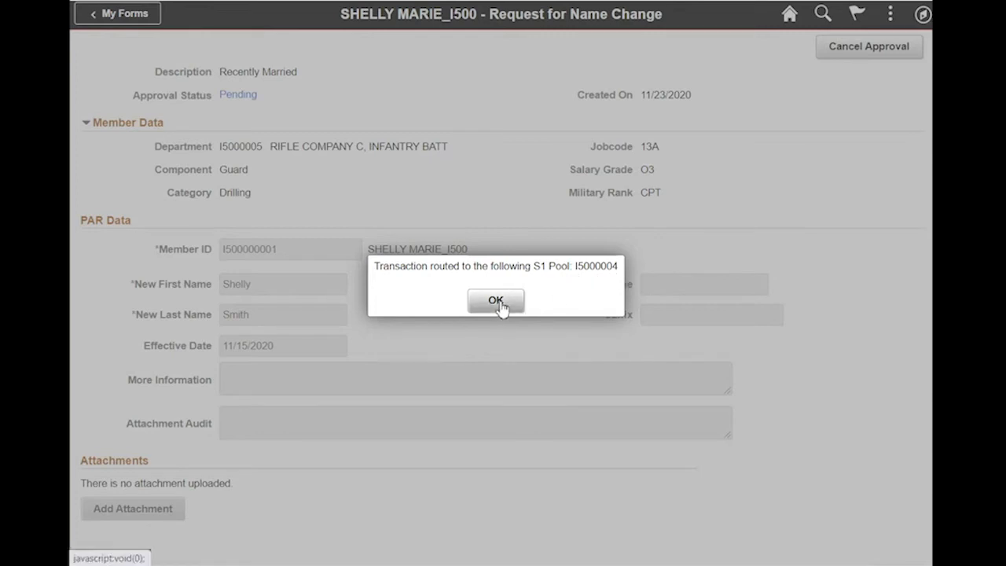
pyautogui.click(495, 300)
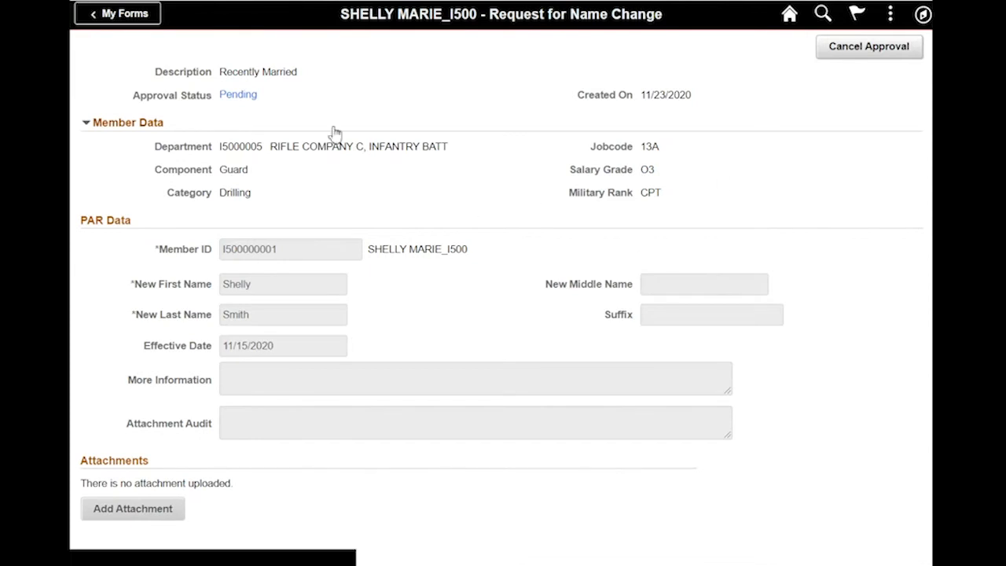
pyautogui.moveTo(238, 94)
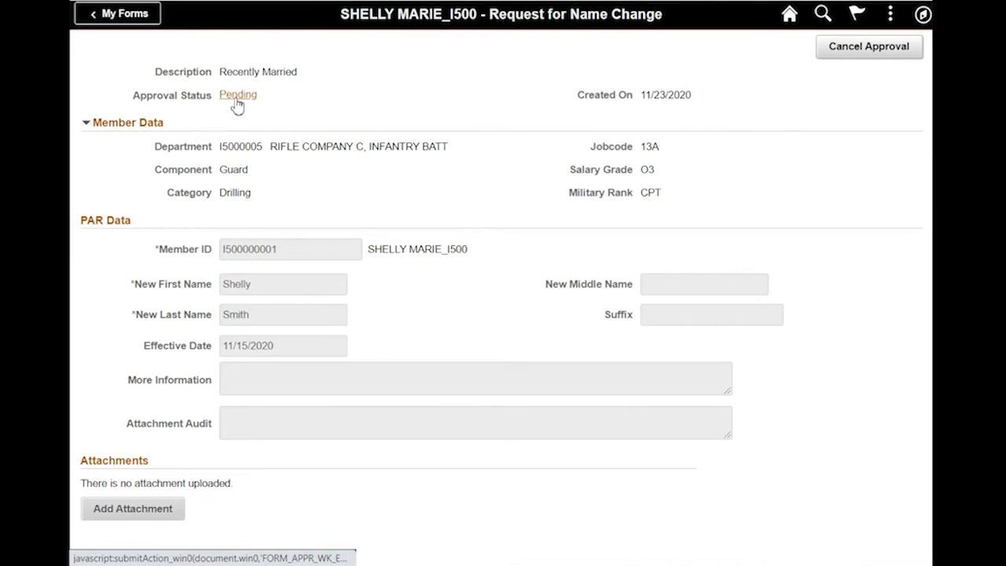
# Check the four pending approvers in Approver Information, then close it and click Done
pyautogui.click(237, 94)
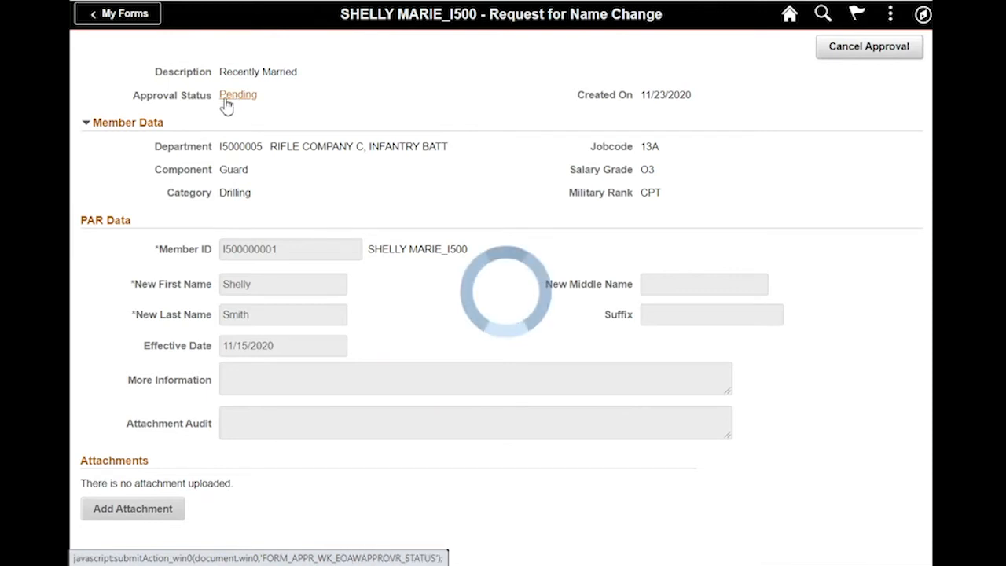
pyautogui.click(238, 95)
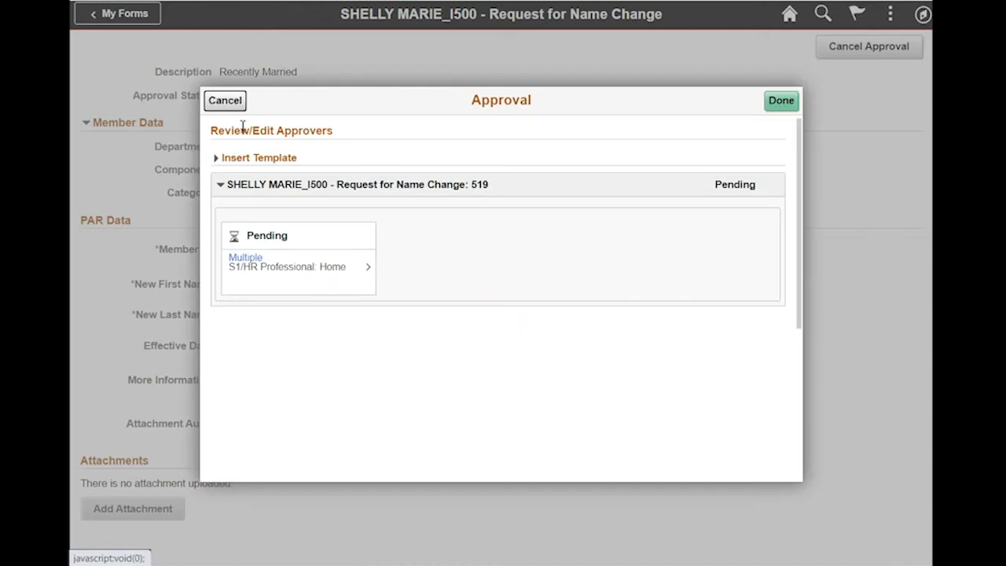
pyautogui.moveTo(200, 354)
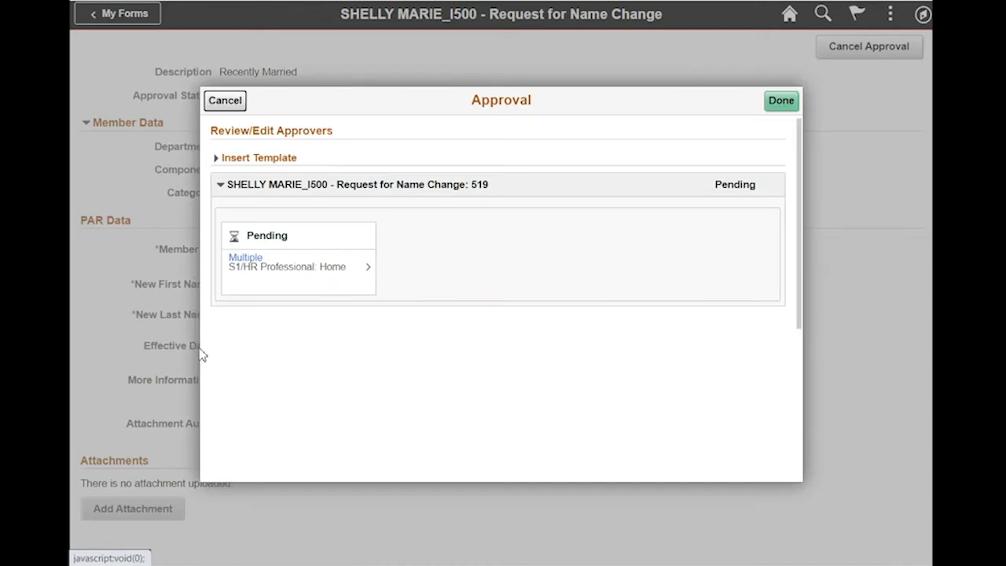
pyautogui.moveTo(246, 308)
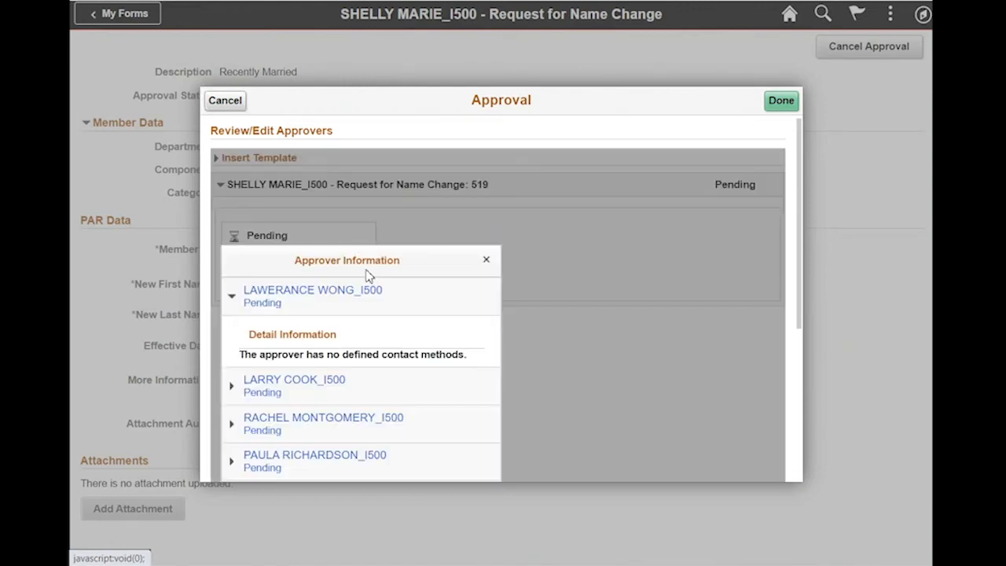
pyautogui.click(232, 296)
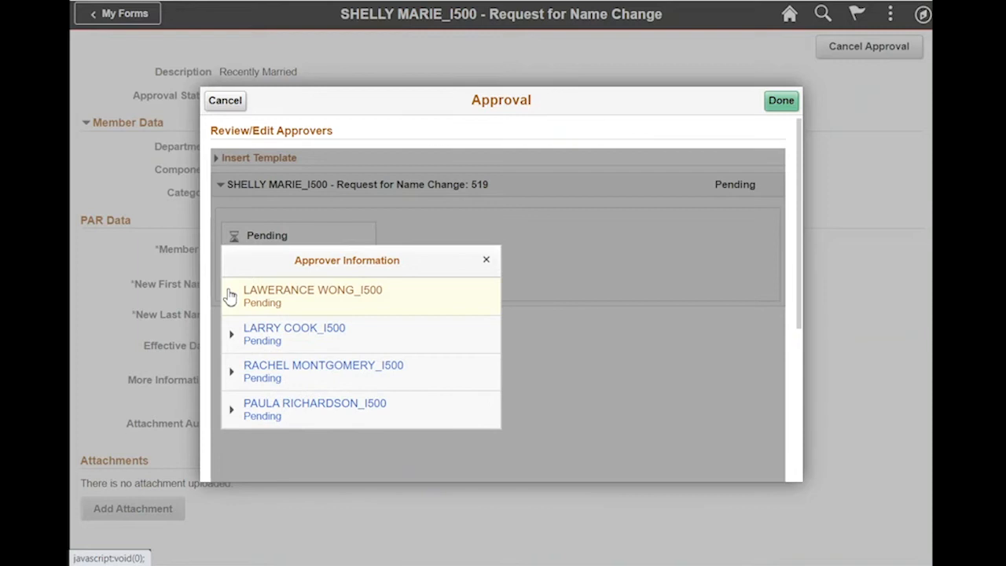
pyautogui.moveTo(464, 433)
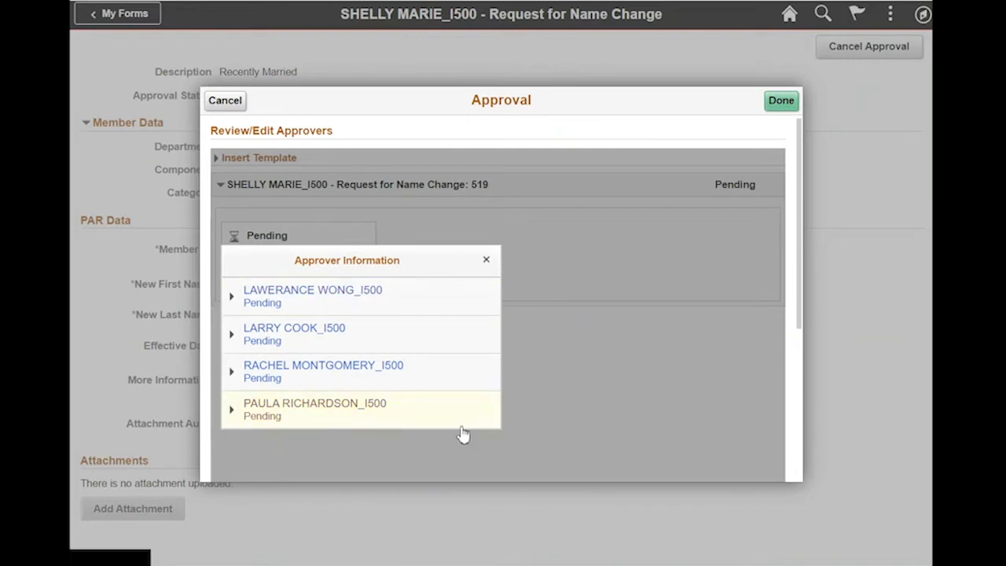
pyautogui.moveTo(469, 419)
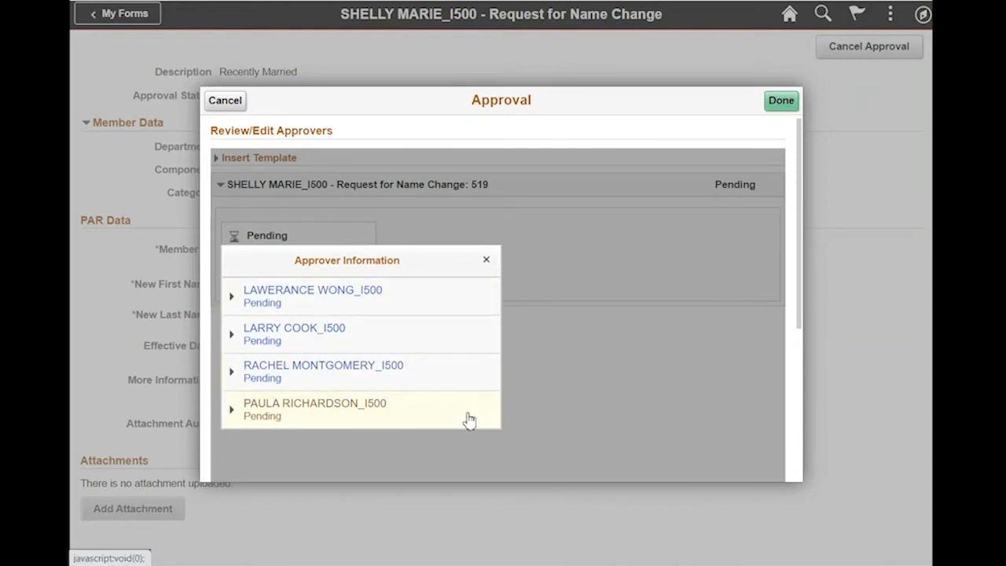
pyautogui.moveTo(542, 362)
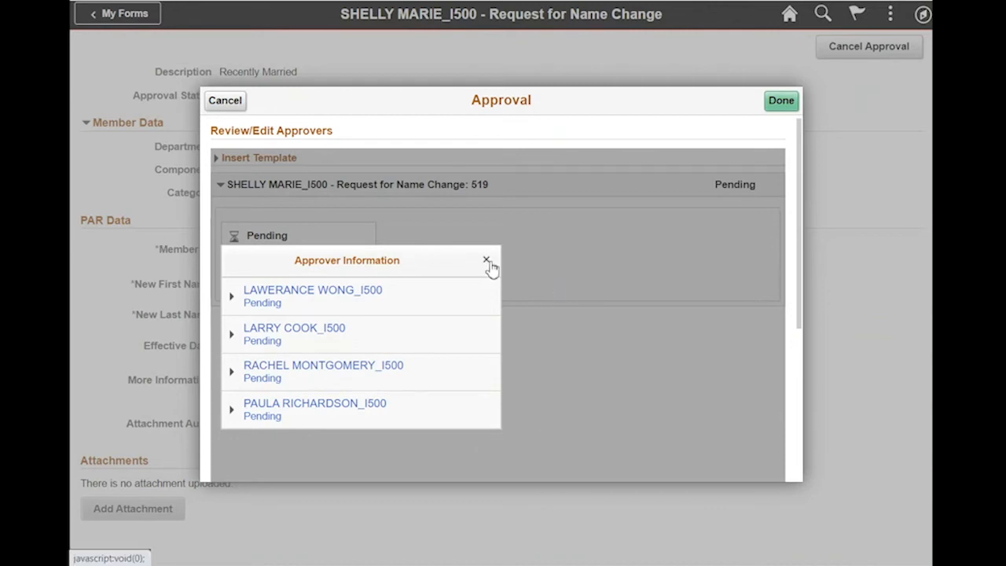
pyautogui.click(487, 261)
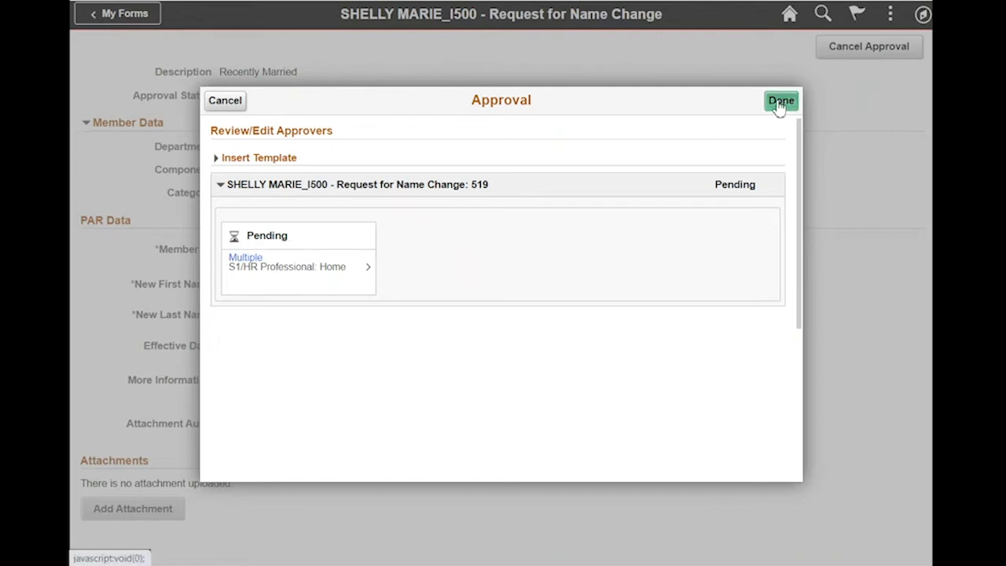
pyautogui.click(781, 101)
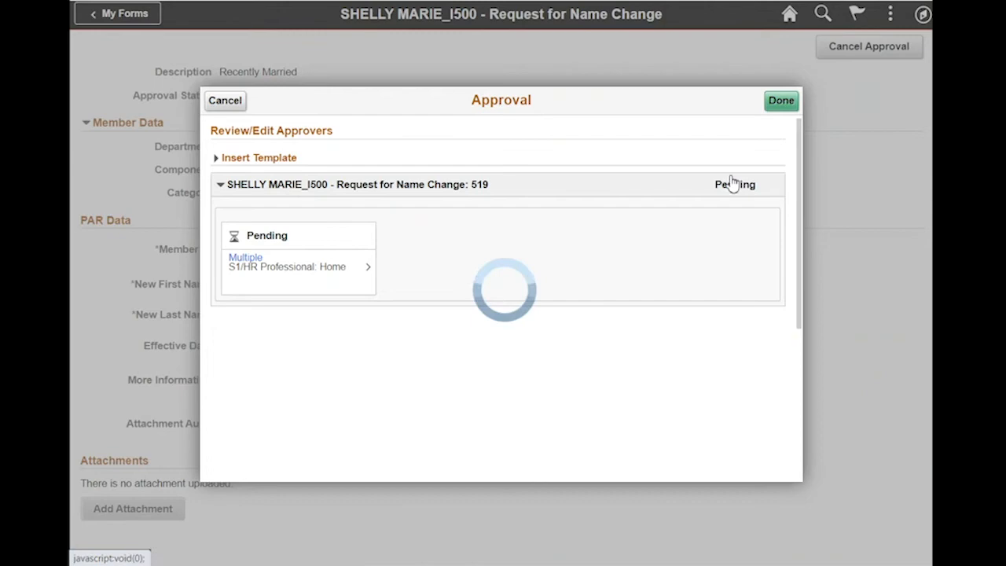
pyautogui.click(781, 100)
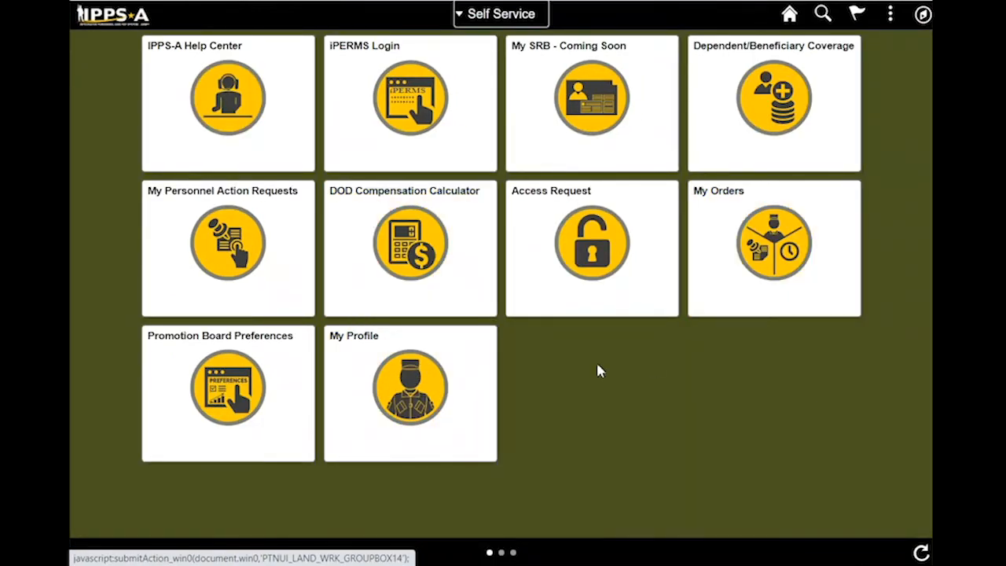
pyautogui.moveTo(760, 378)
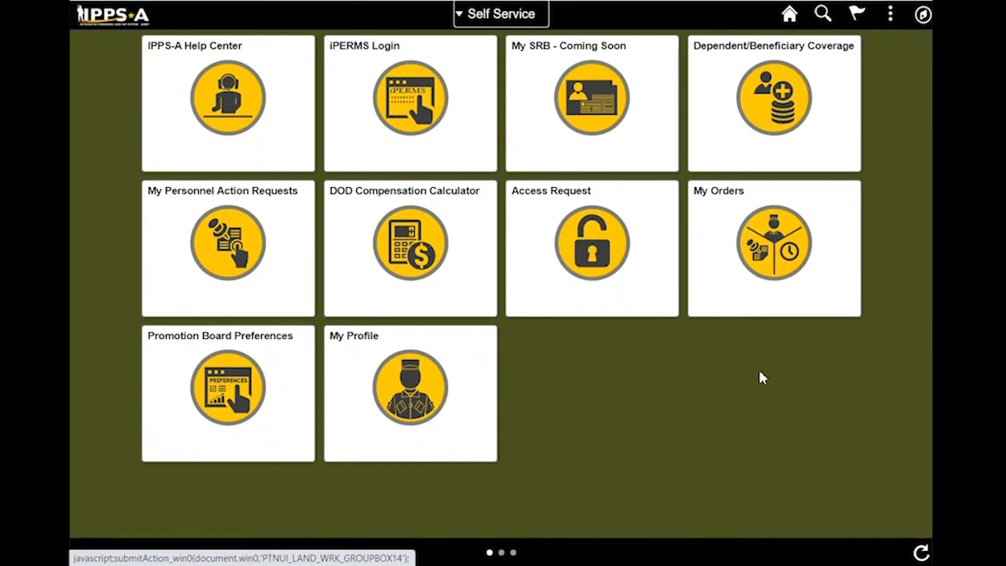
pyautogui.moveTo(560, 340)
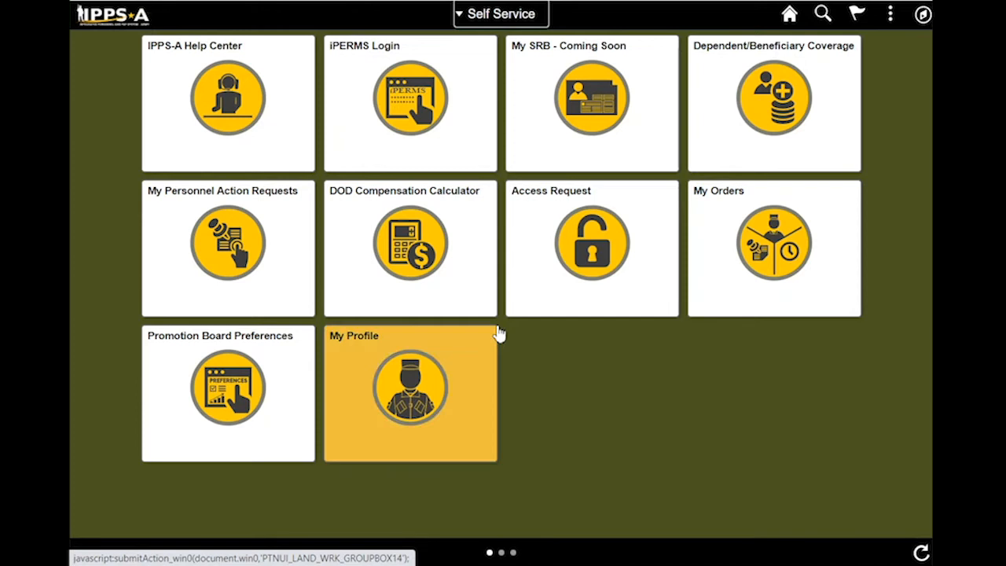
pyautogui.moveTo(247, 297)
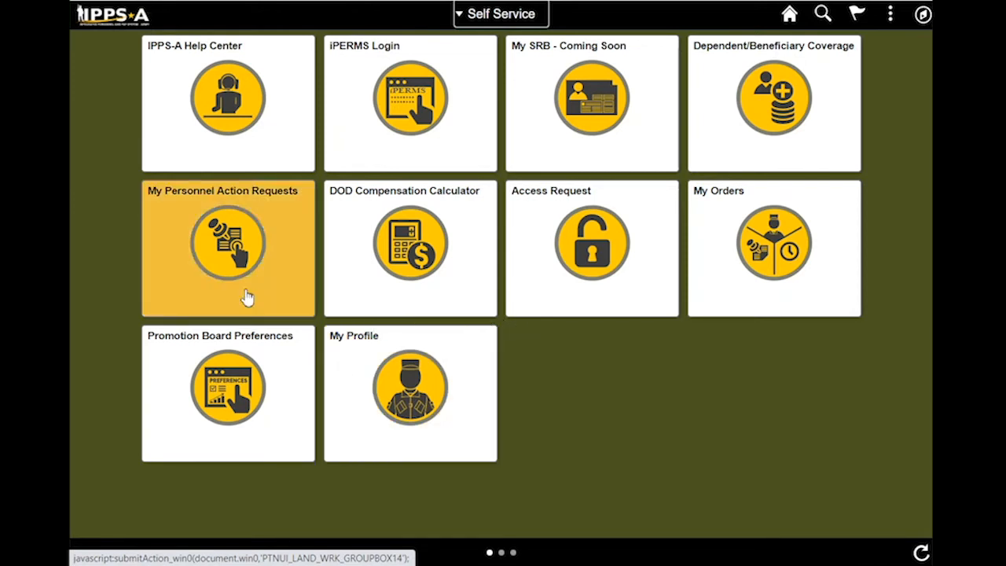
pyautogui.moveTo(234, 261)
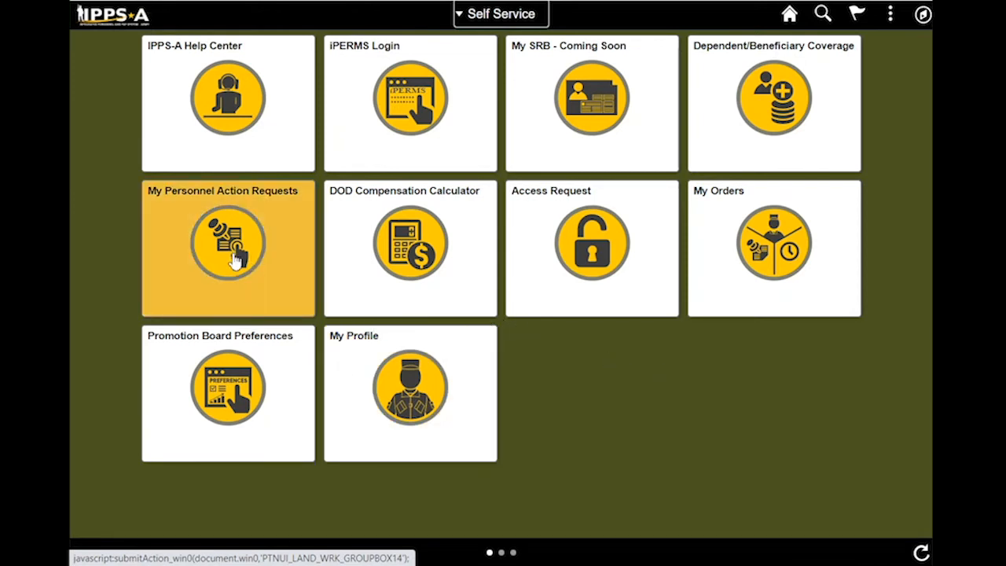
pyautogui.click(228, 244)
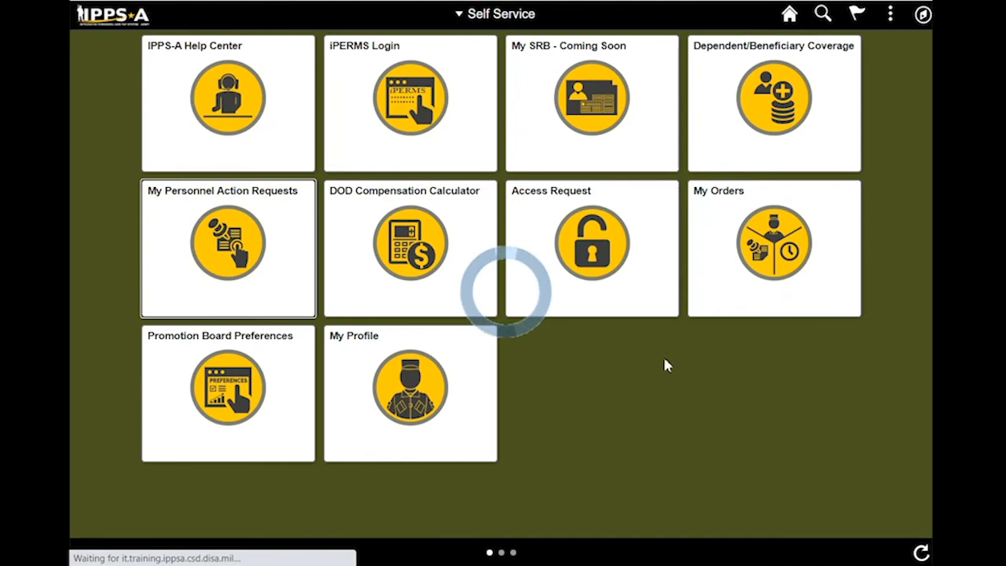
pyautogui.click(227, 248)
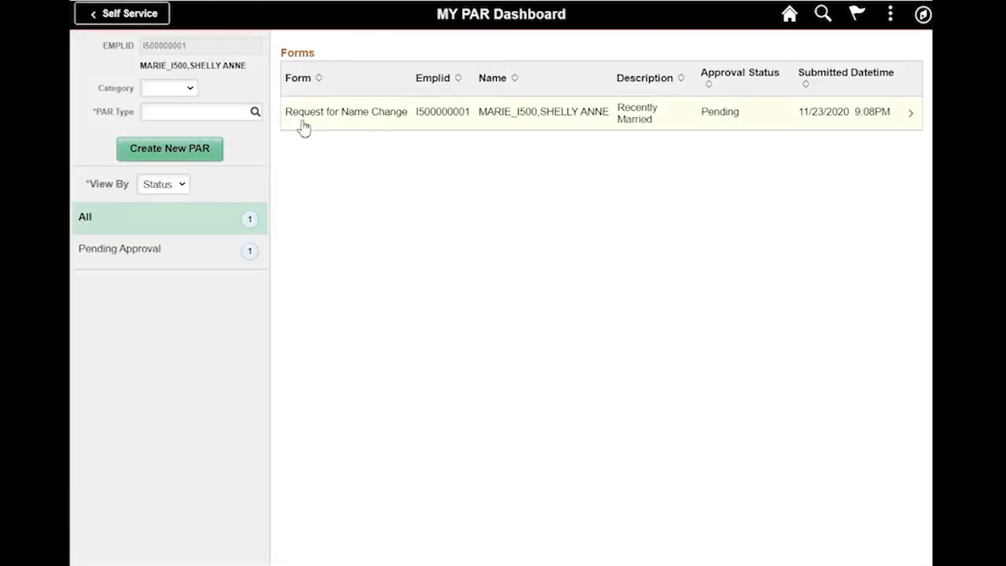
pyautogui.moveTo(460, 132)
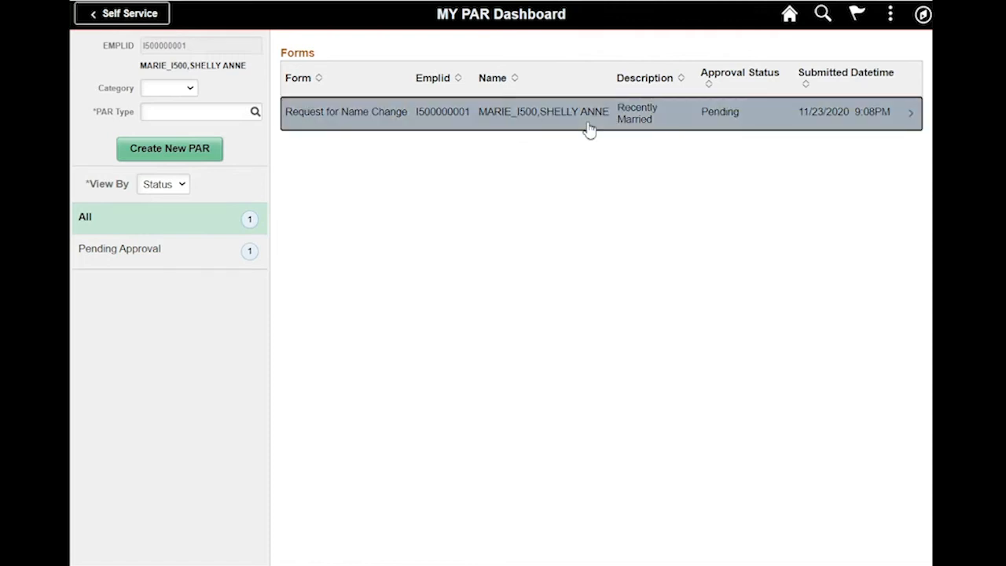
pyautogui.click(589, 112)
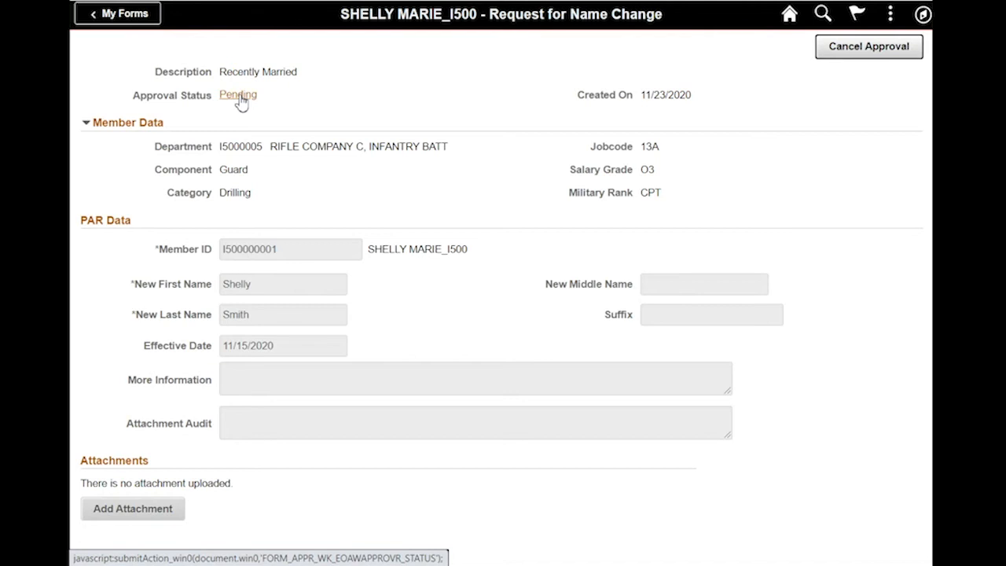
pyautogui.click(237, 94)
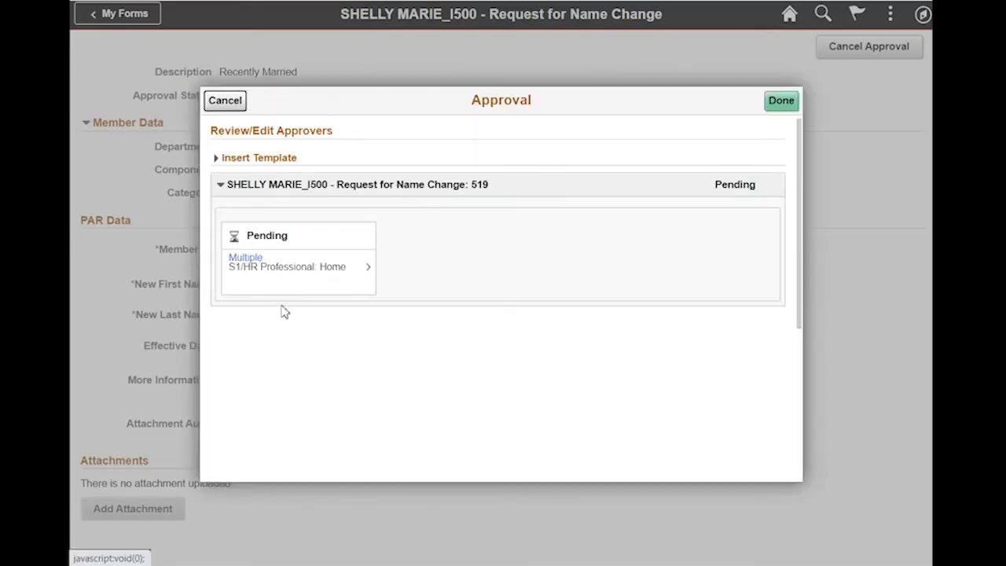
pyautogui.click(780, 100)
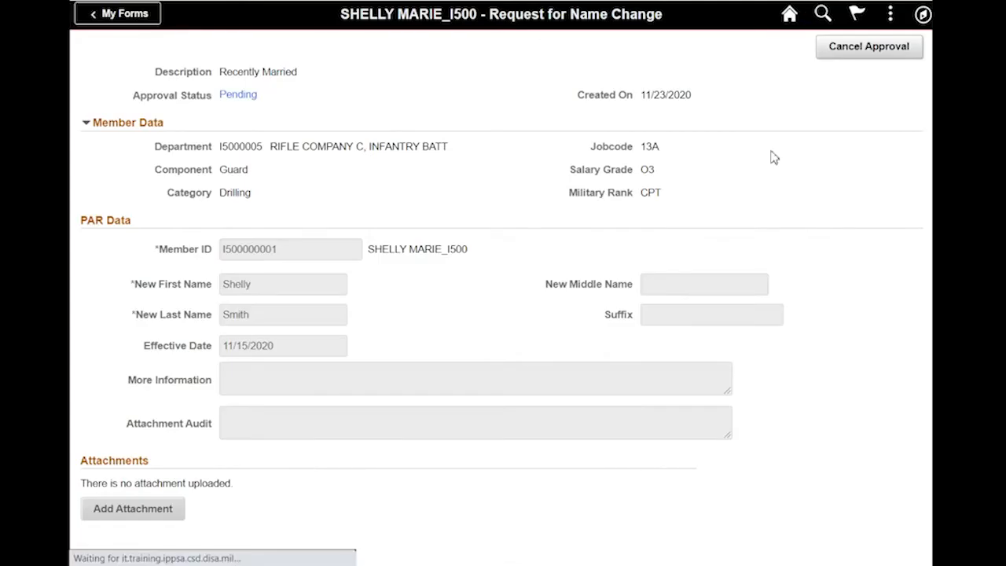
pyautogui.click(790, 13)
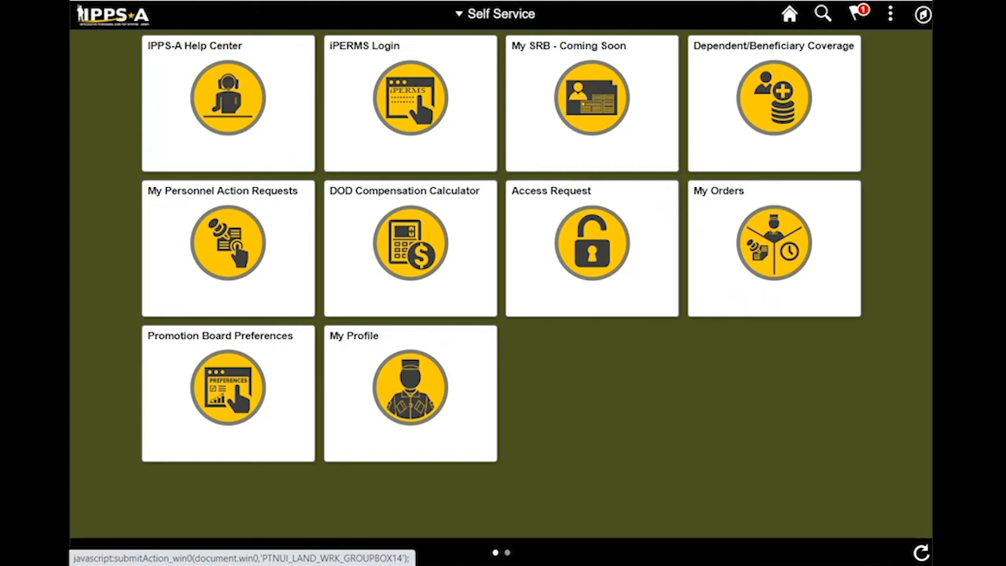
pyautogui.moveTo(788, 259)
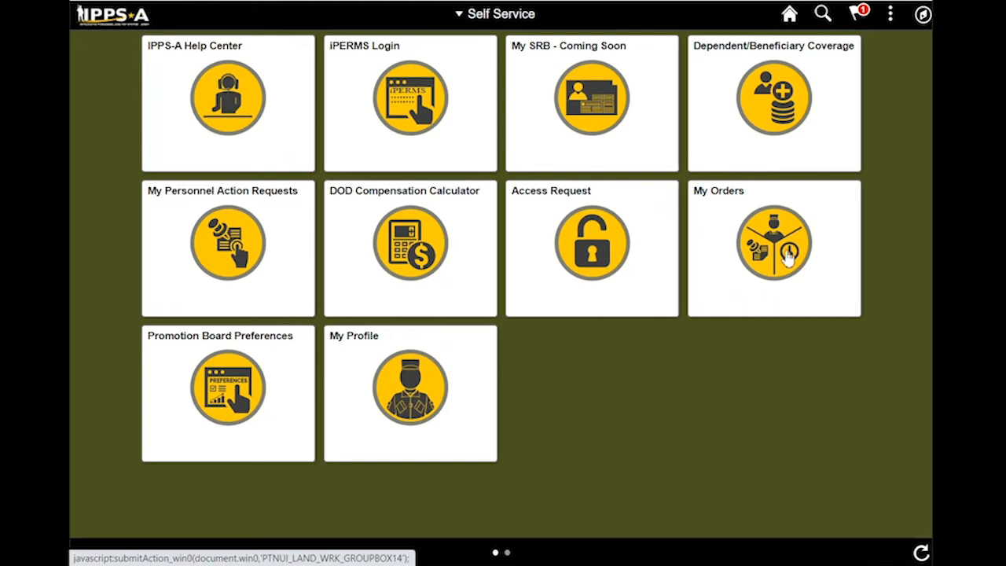
pyautogui.click(495, 13)
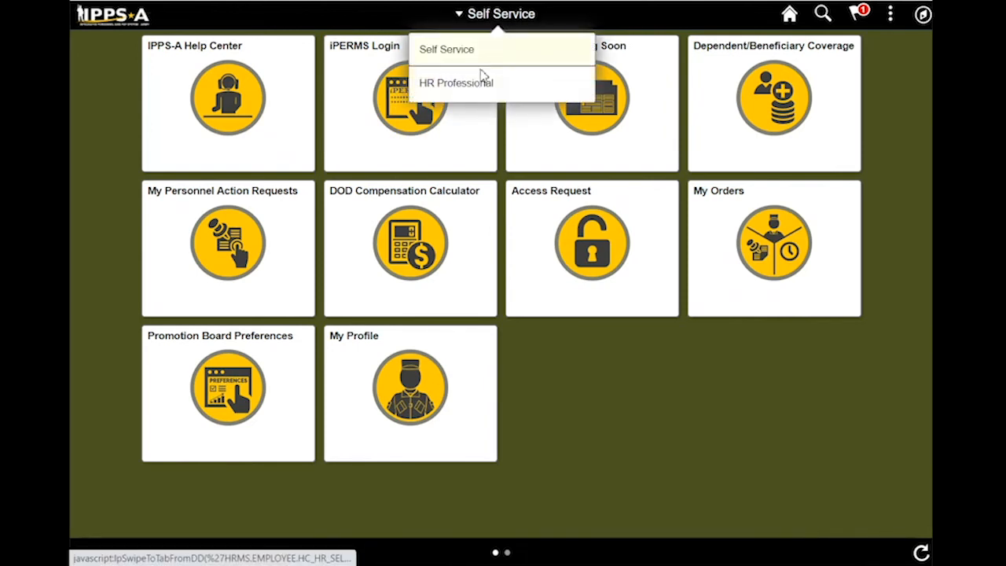
pyautogui.click(456, 83)
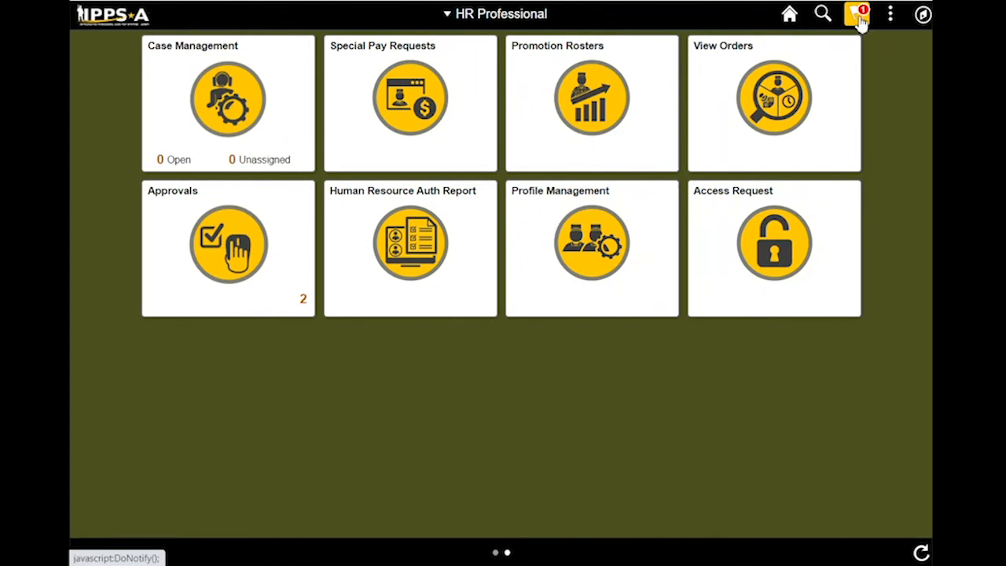
pyautogui.click(856, 14)
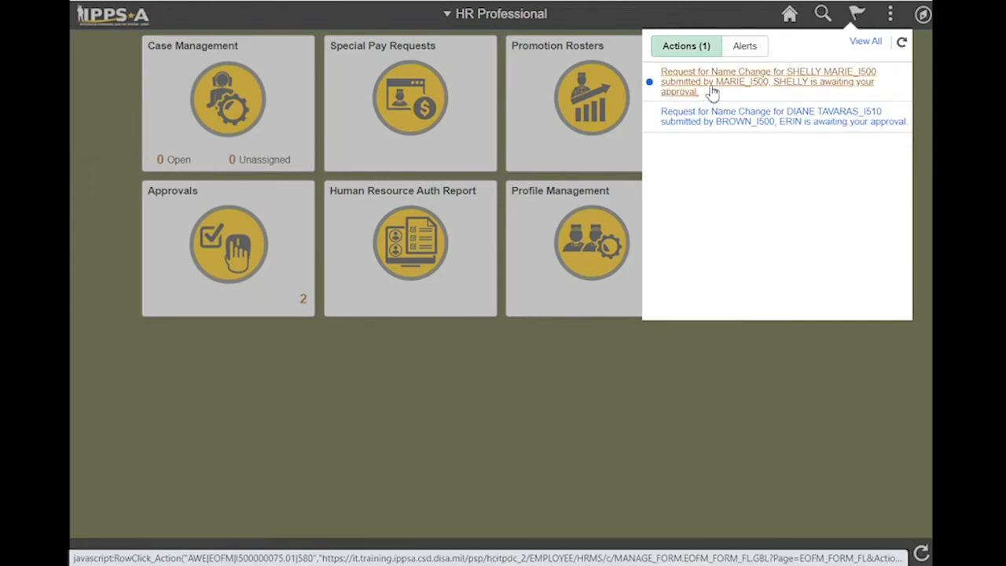
pyautogui.moveTo(734, 93)
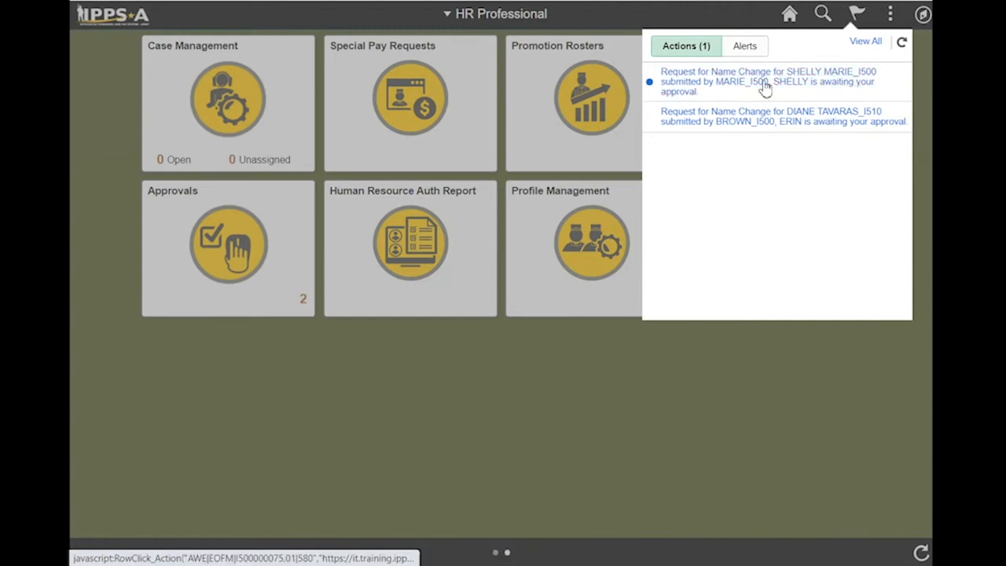
pyautogui.moveTo(462, 379)
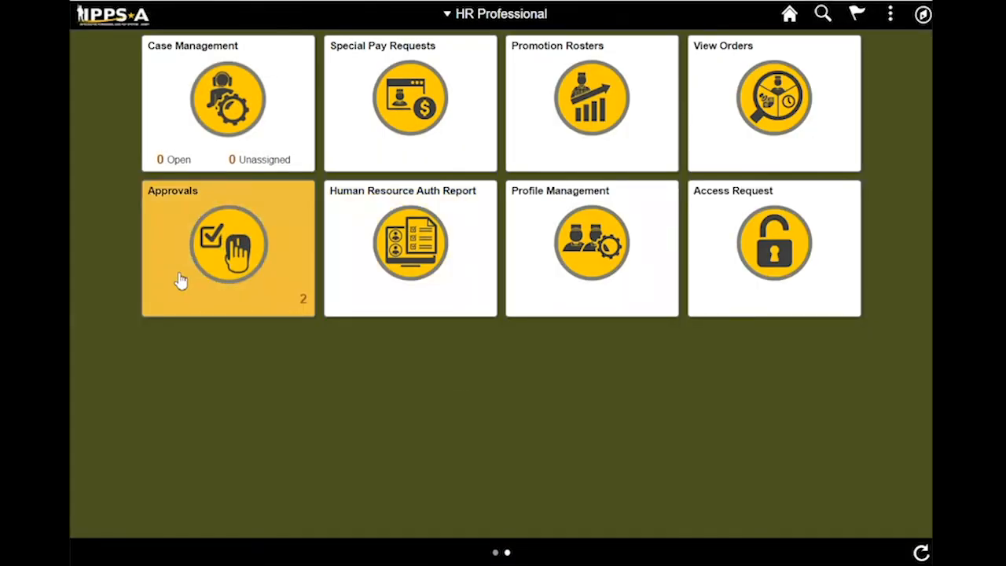
pyautogui.moveTo(459, 32)
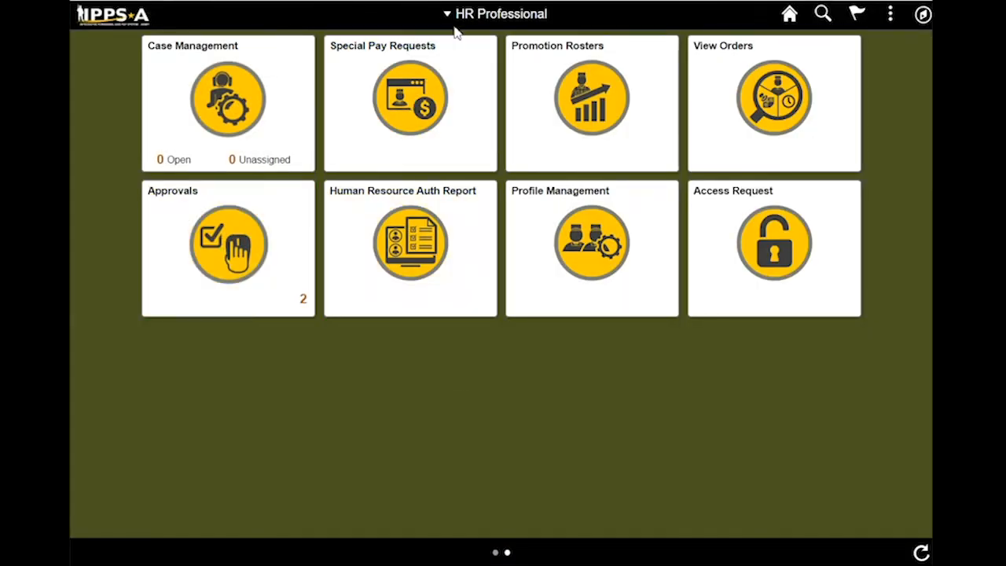
pyautogui.moveTo(284, 238)
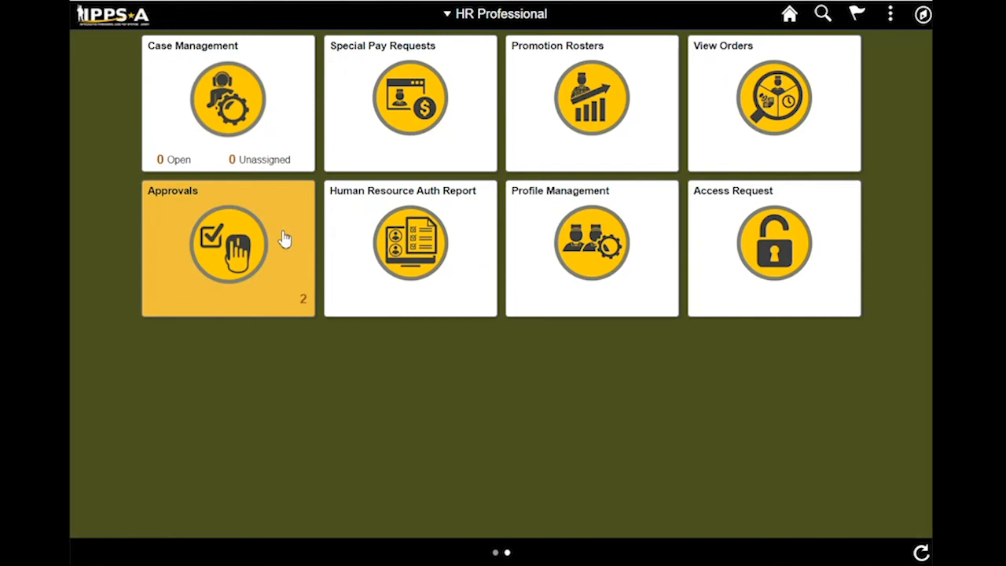
# Open Pending Approvals and select the Recently Married name change request
pyautogui.click(228, 247)
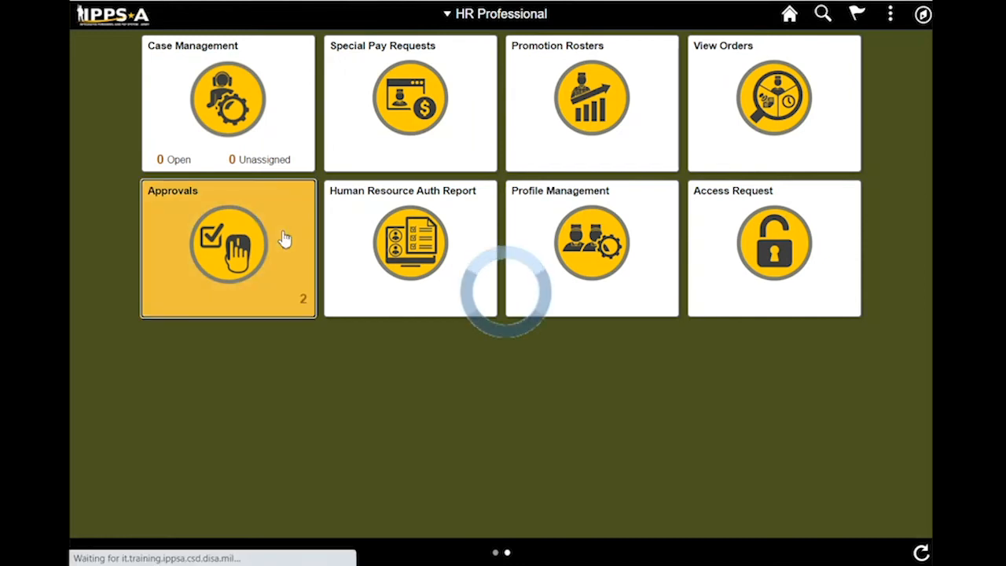
pyautogui.click(228, 246)
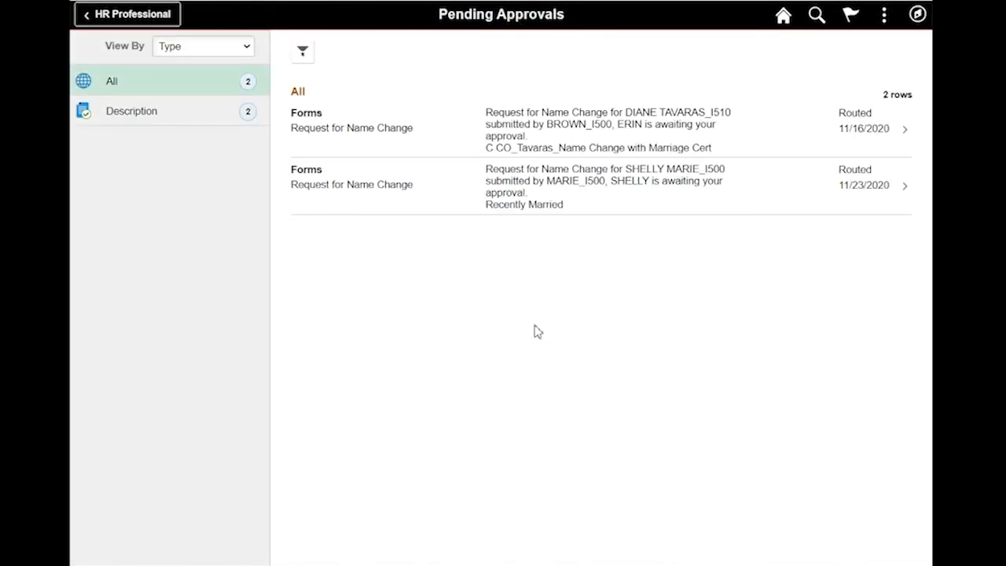
pyautogui.moveTo(452, 231)
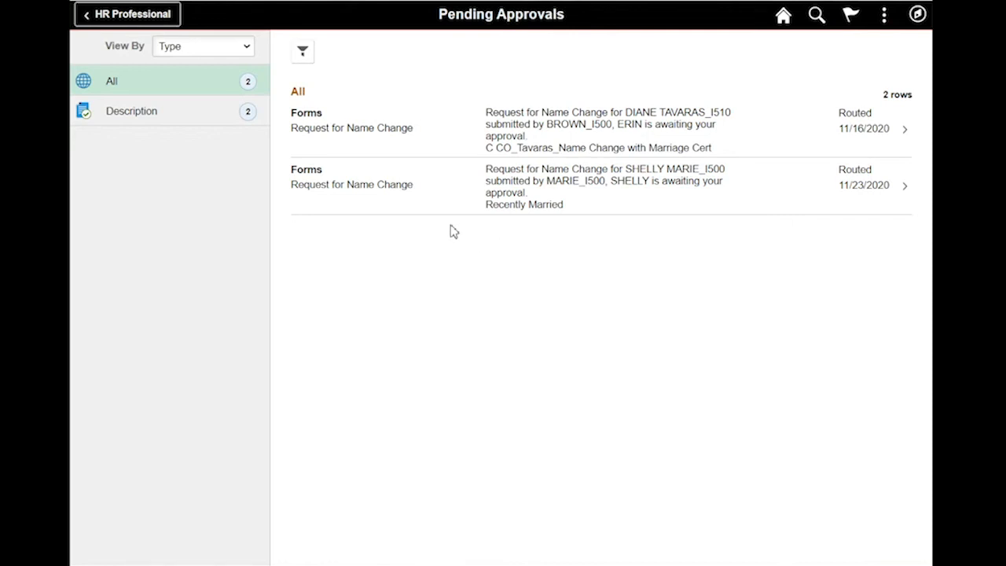
pyautogui.moveTo(277, 132)
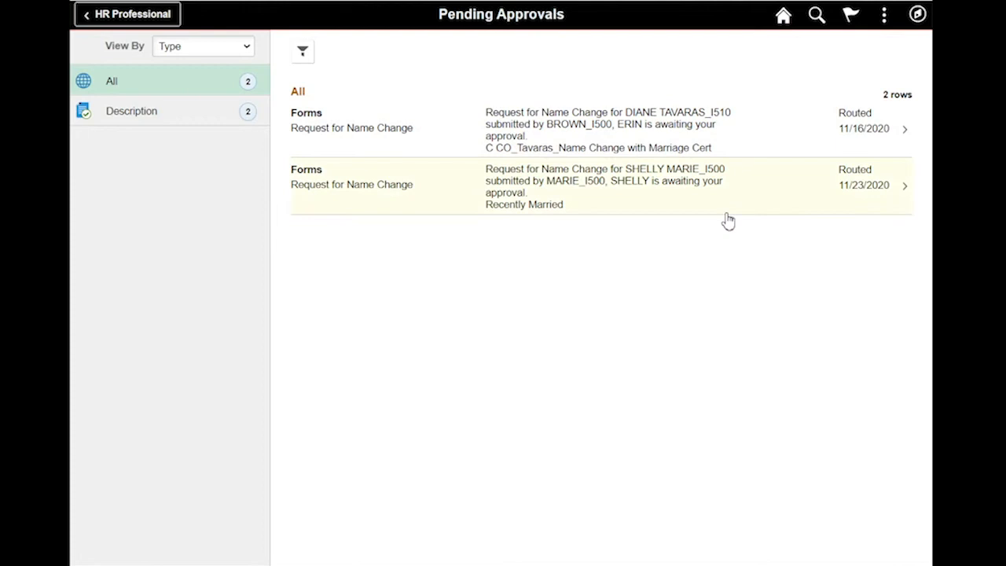
pyautogui.moveTo(581, 292)
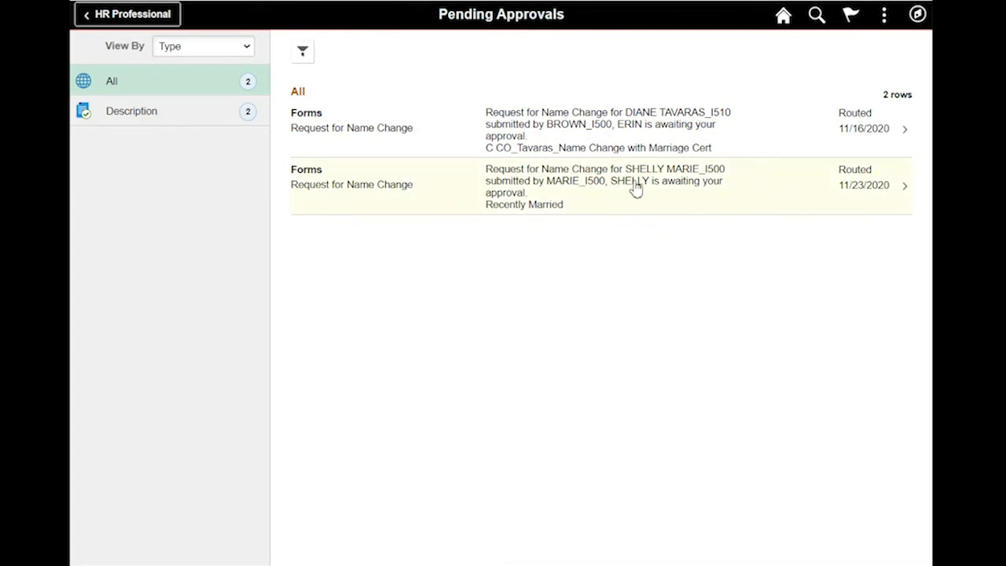
pyautogui.moveTo(578, 188)
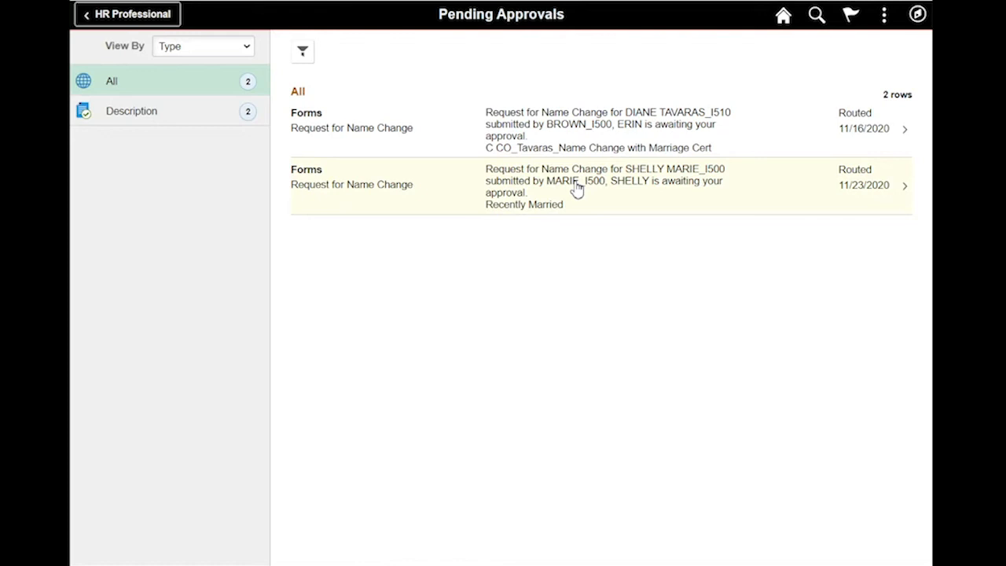
pyautogui.click(602, 186)
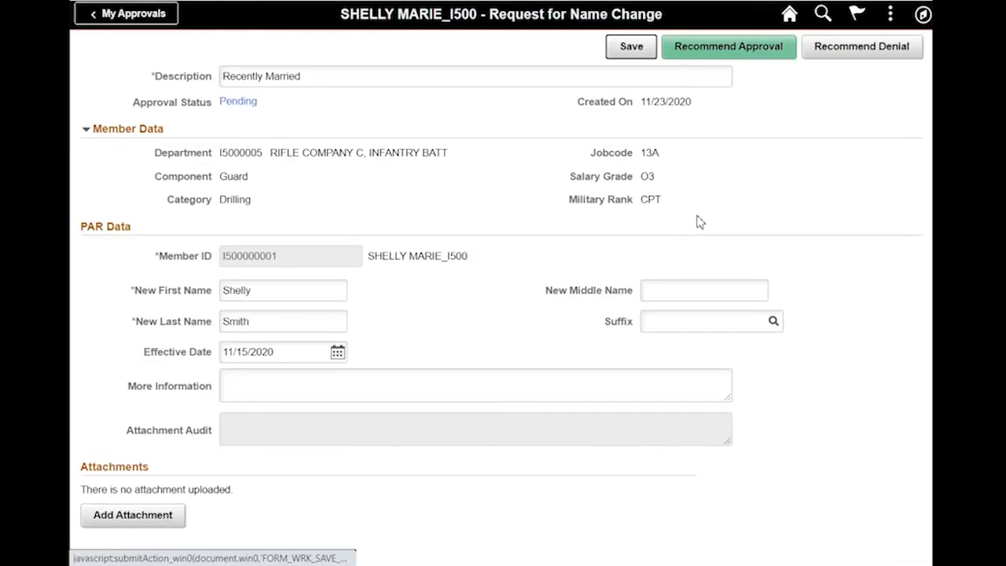
pyautogui.moveTo(238, 101)
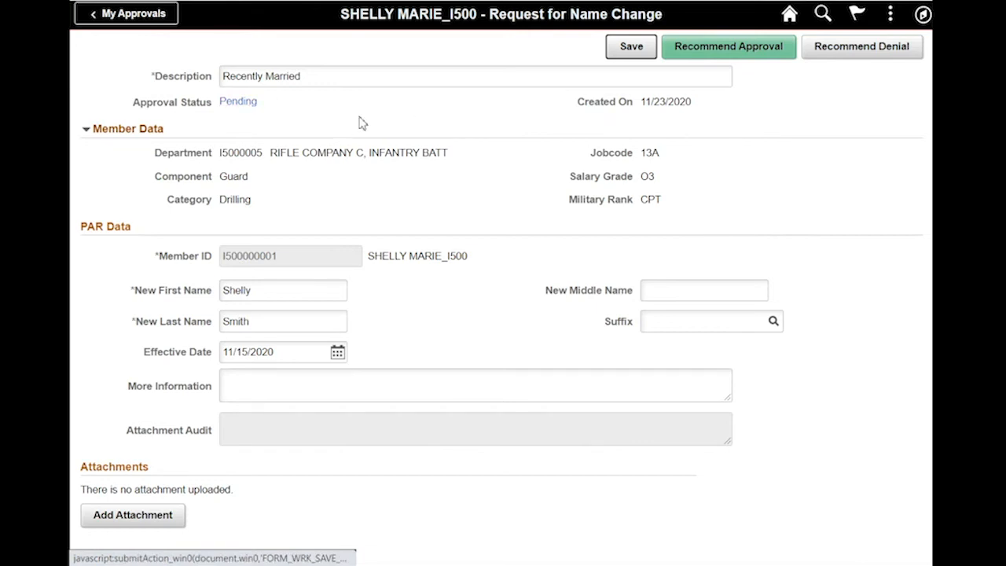
pyautogui.moveTo(364, 258)
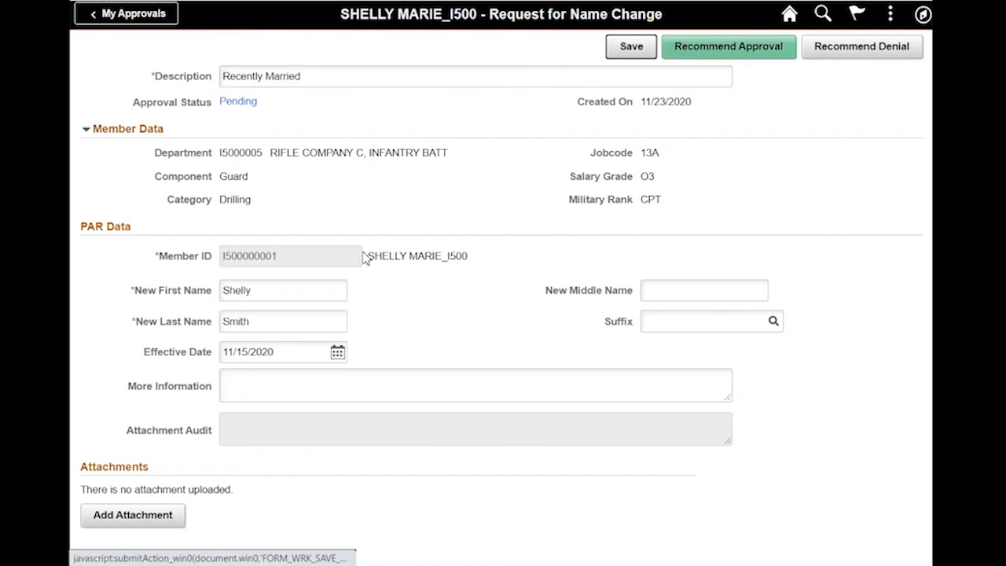
pyautogui.moveTo(381, 364)
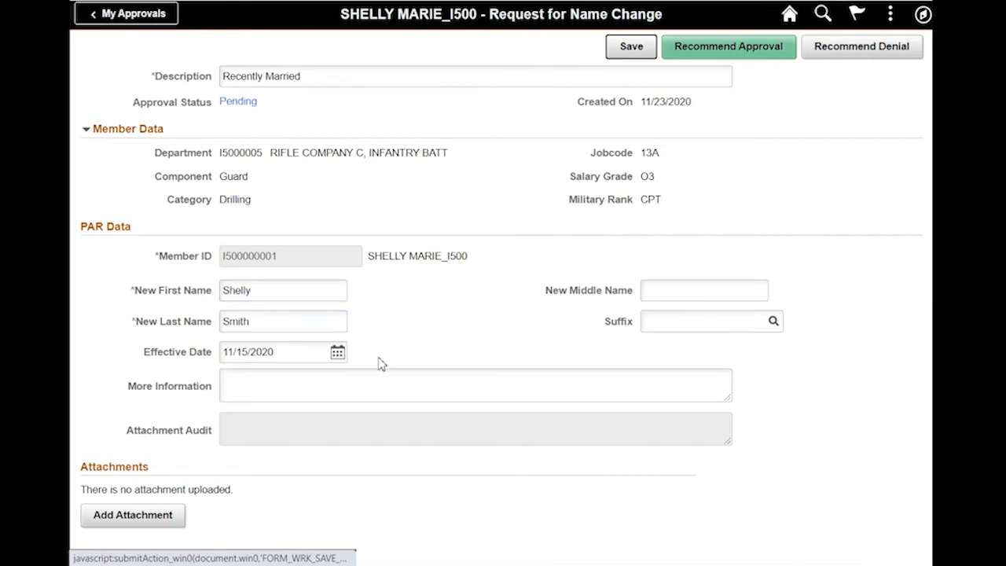
pyautogui.moveTo(132, 515)
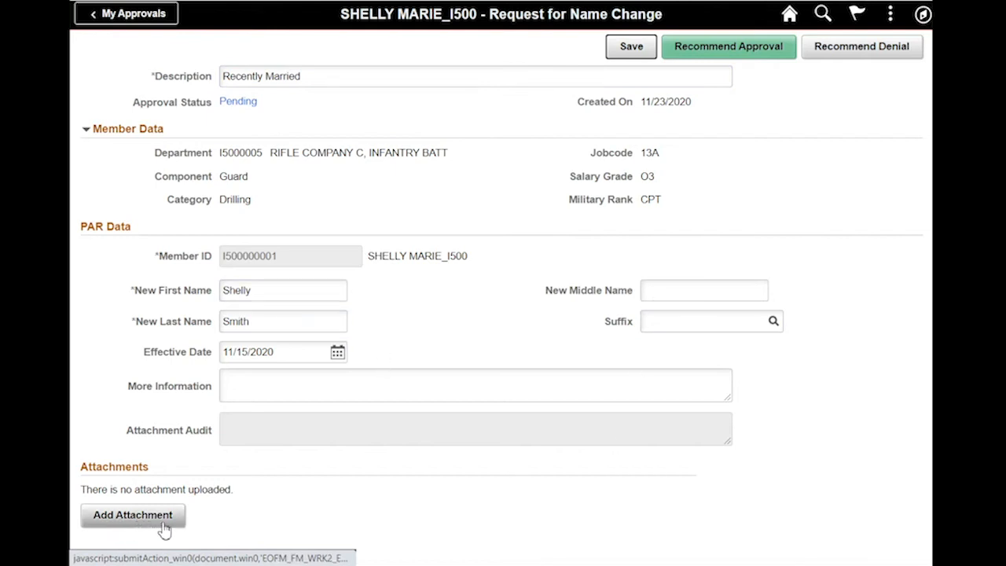
pyautogui.moveTo(238, 523)
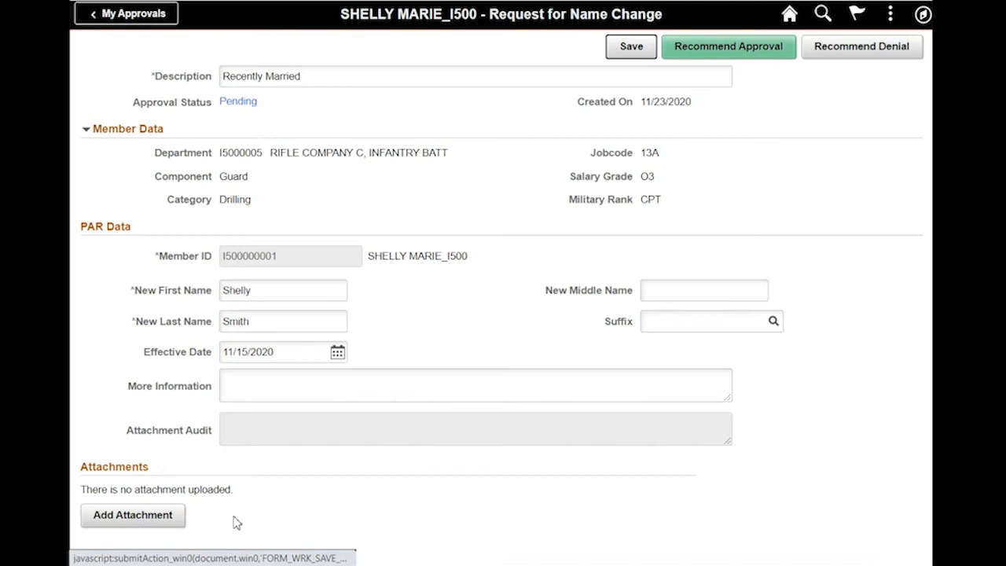
pyautogui.moveTo(856, 76)
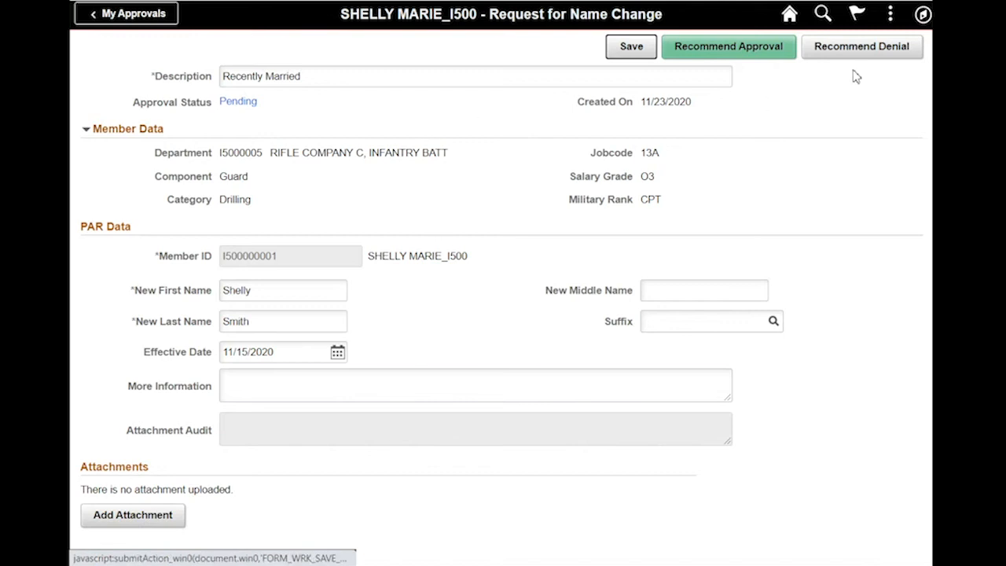
pyautogui.moveTo(240, 115)
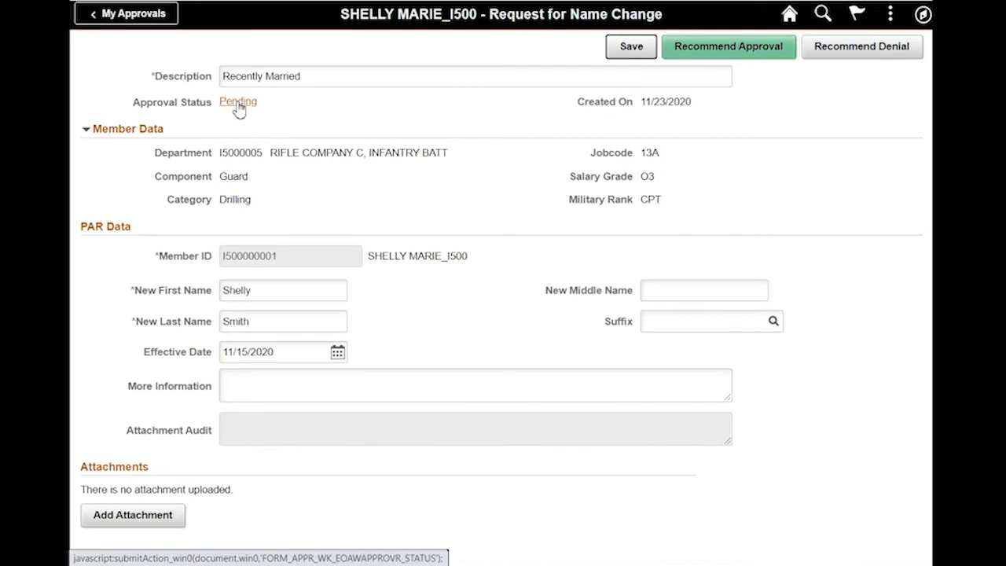
pyautogui.click(238, 101)
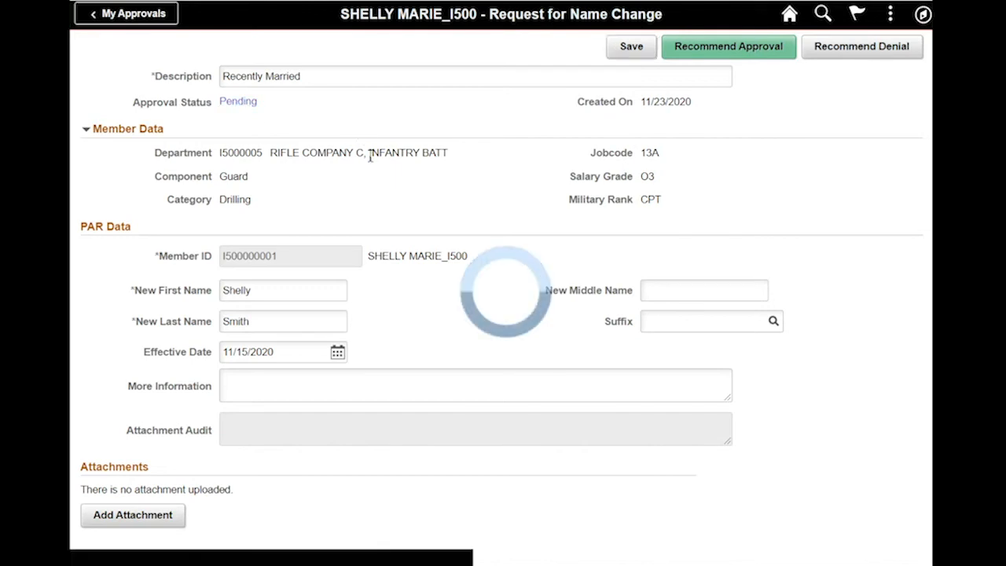
pyautogui.click(727, 46)
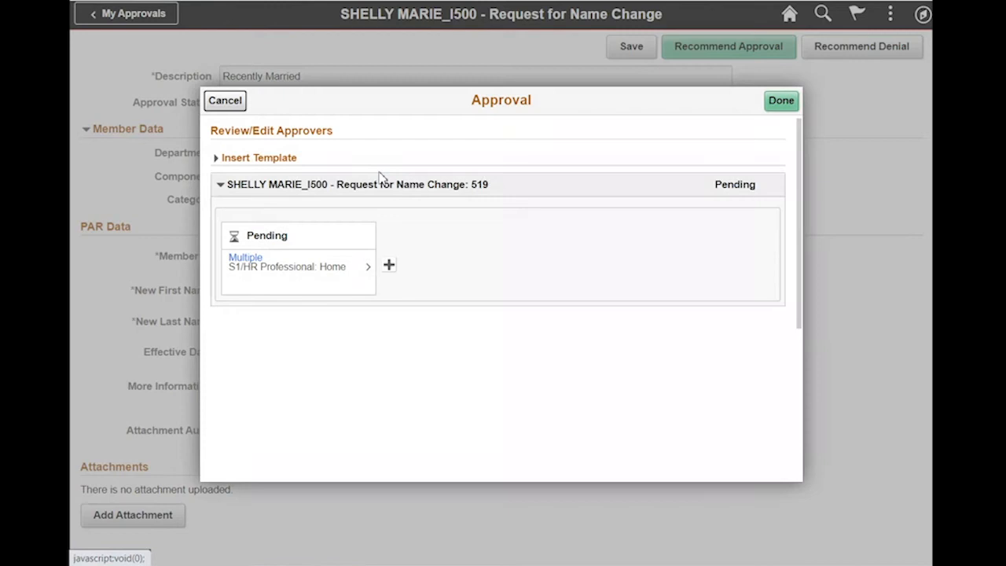
pyautogui.moveTo(466, 244)
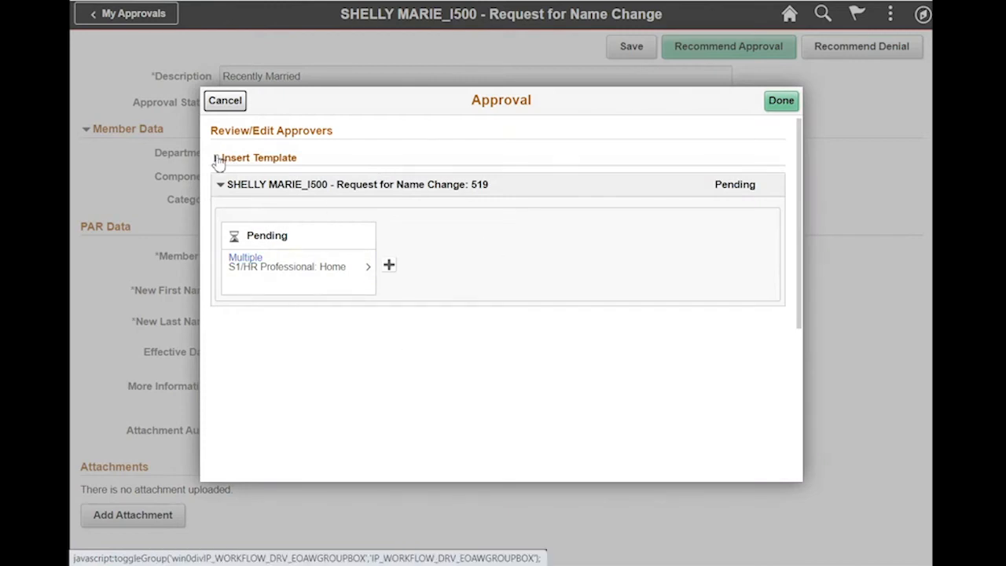
pyautogui.click(219, 158)
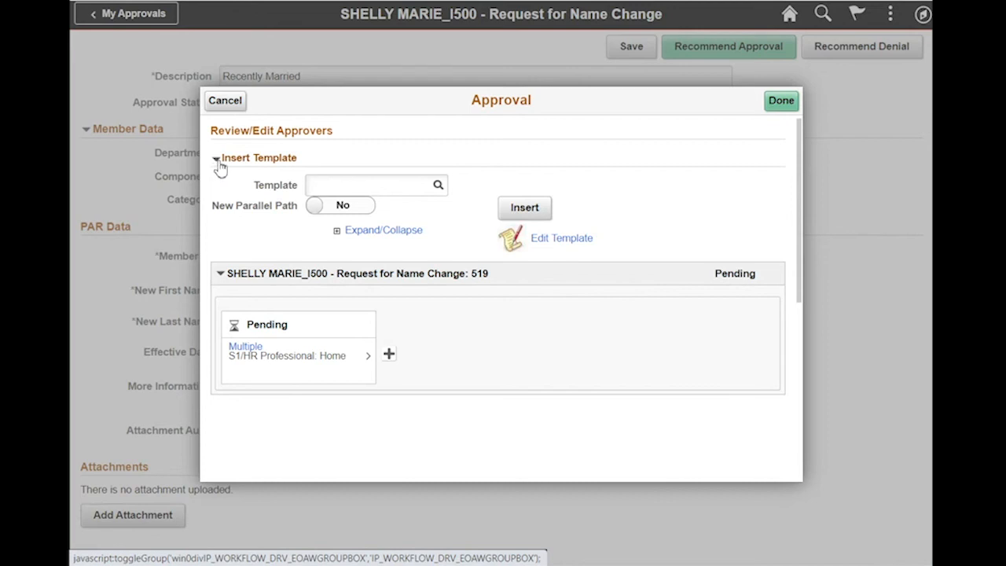
pyautogui.moveTo(287, 173)
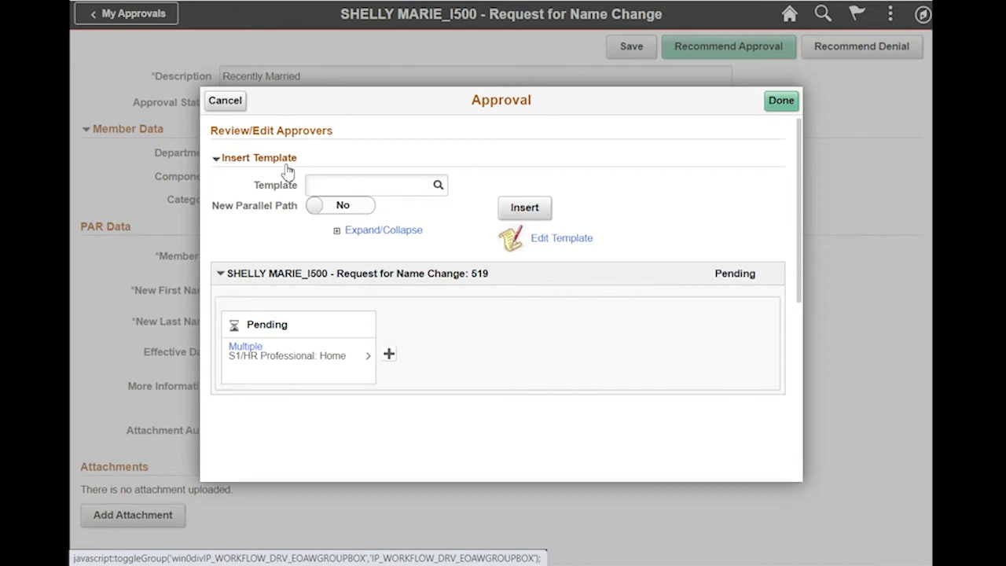
pyautogui.moveTo(621, 175)
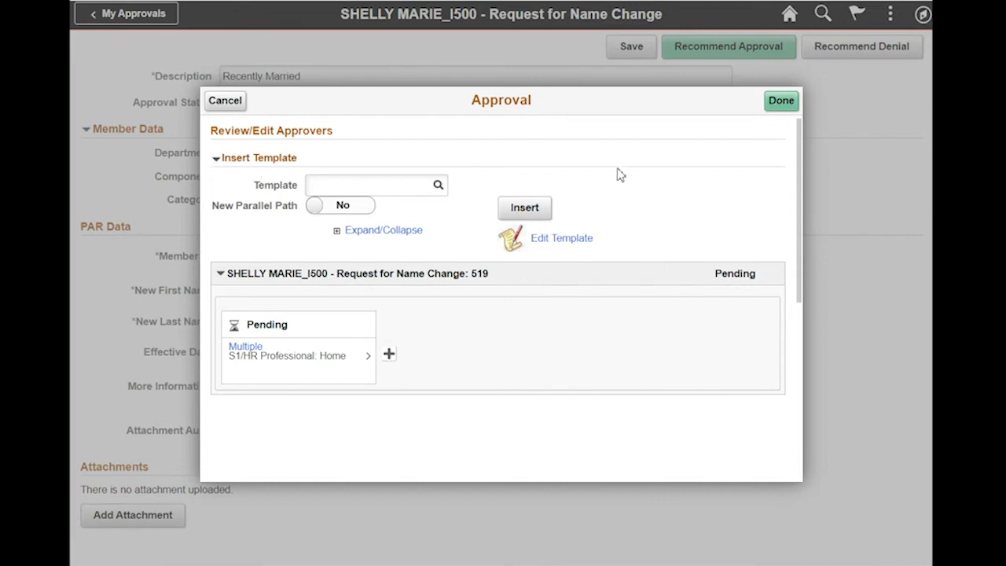
pyautogui.moveTo(394, 273)
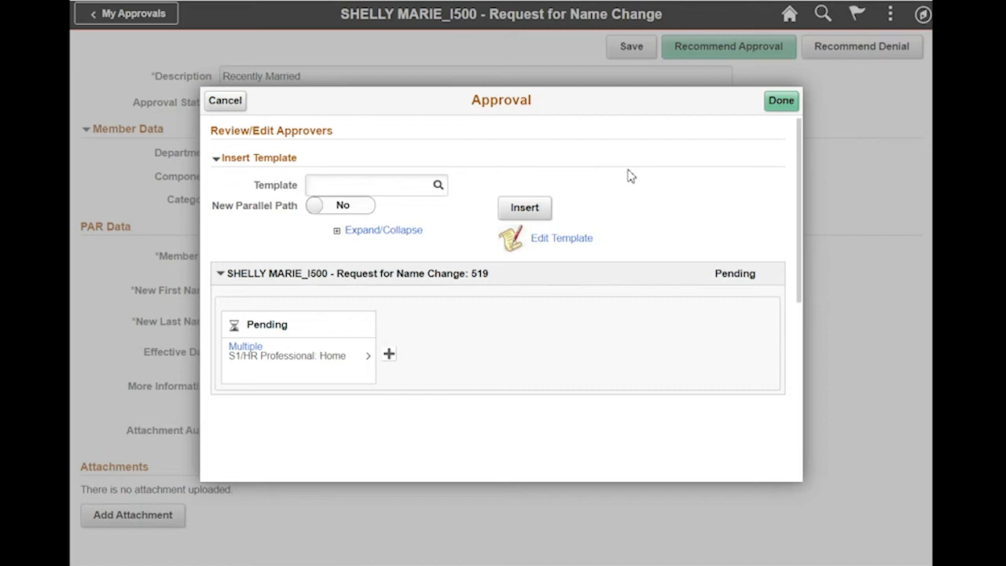
pyautogui.moveTo(625, 194)
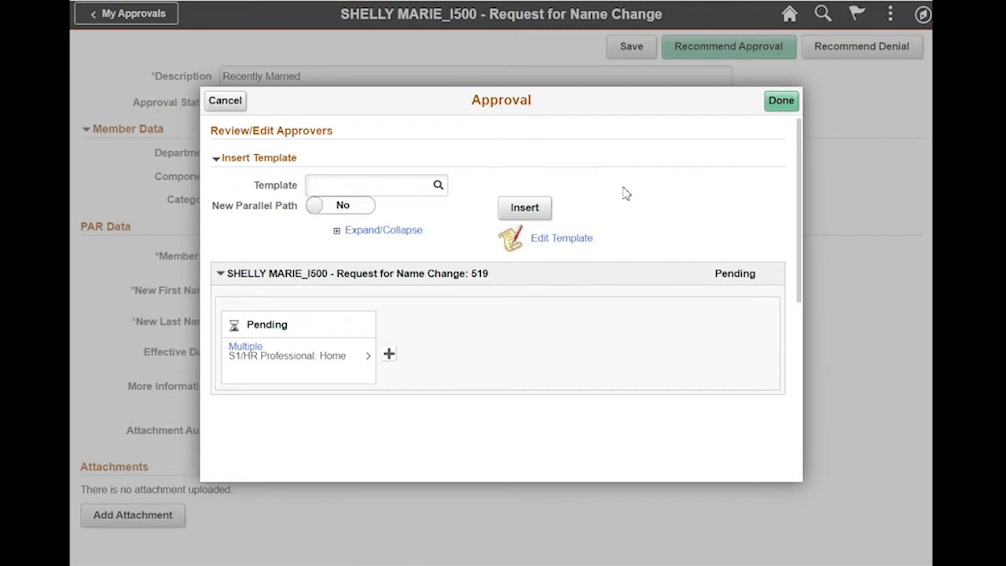
pyautogui.moveTo(621, 261)
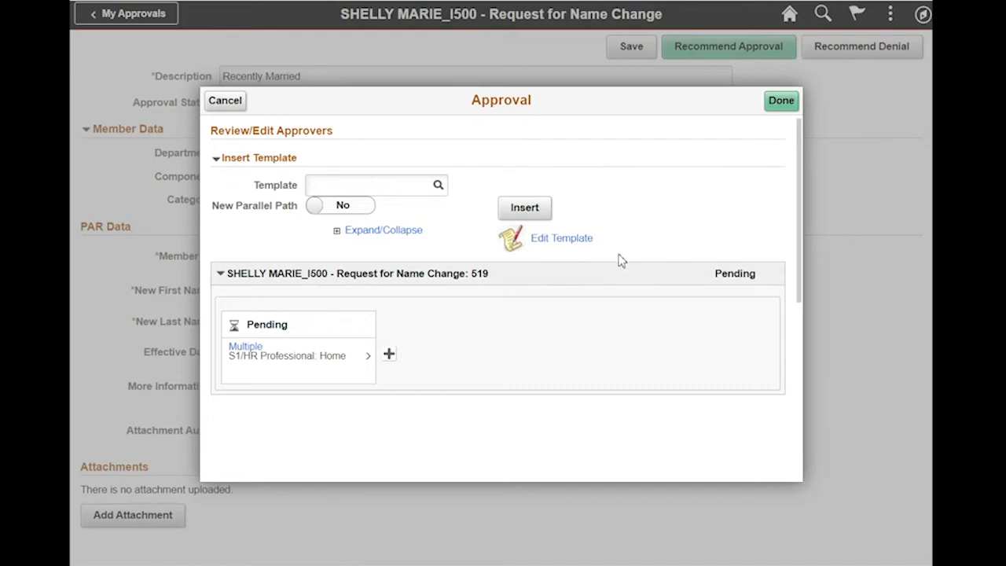
pyautogui.moveTo(625, 180)
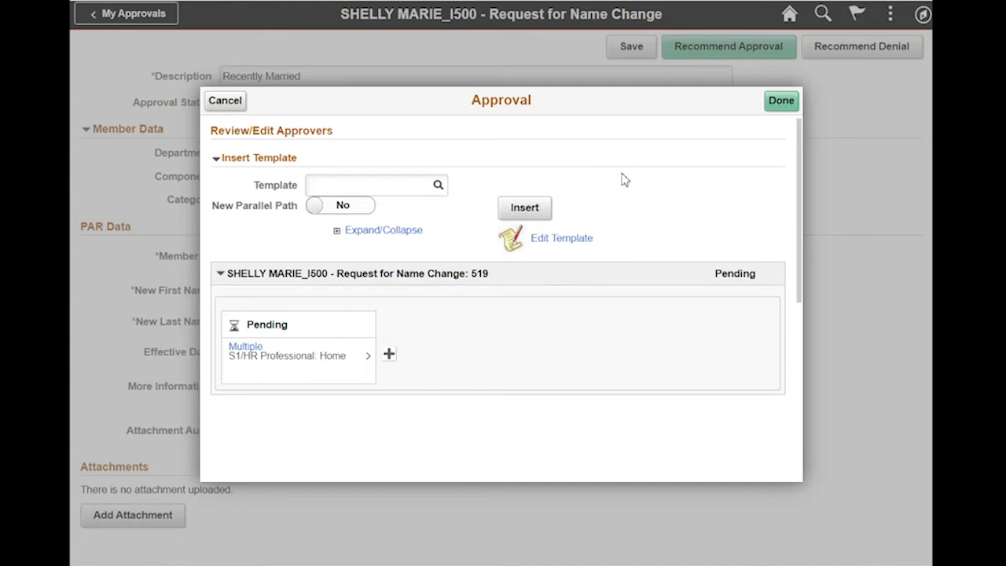
pyautogui.moveTo(582, 169)
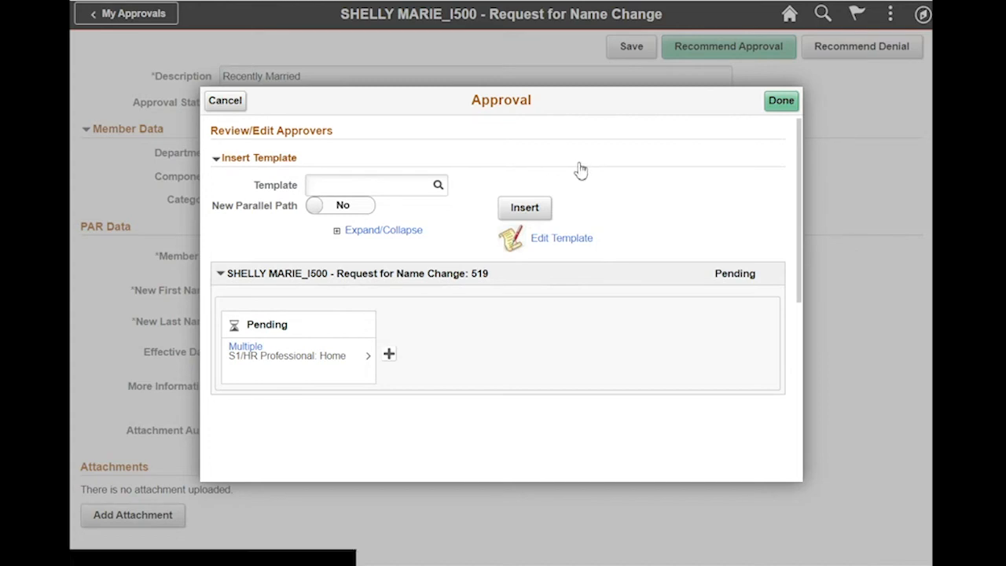
pyautogui.moveTo(471, 187)
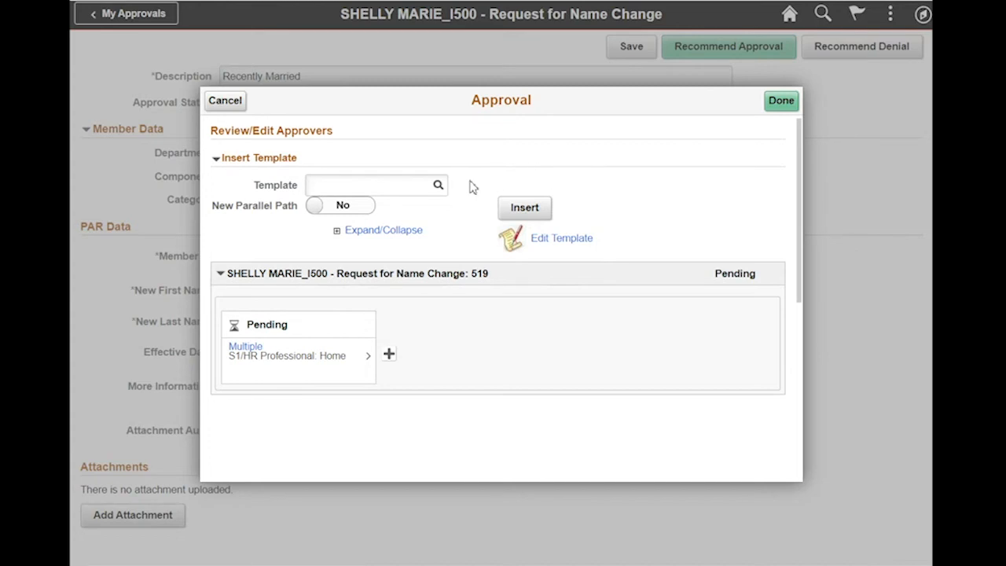
pyautogui.moveTo(591, 269)
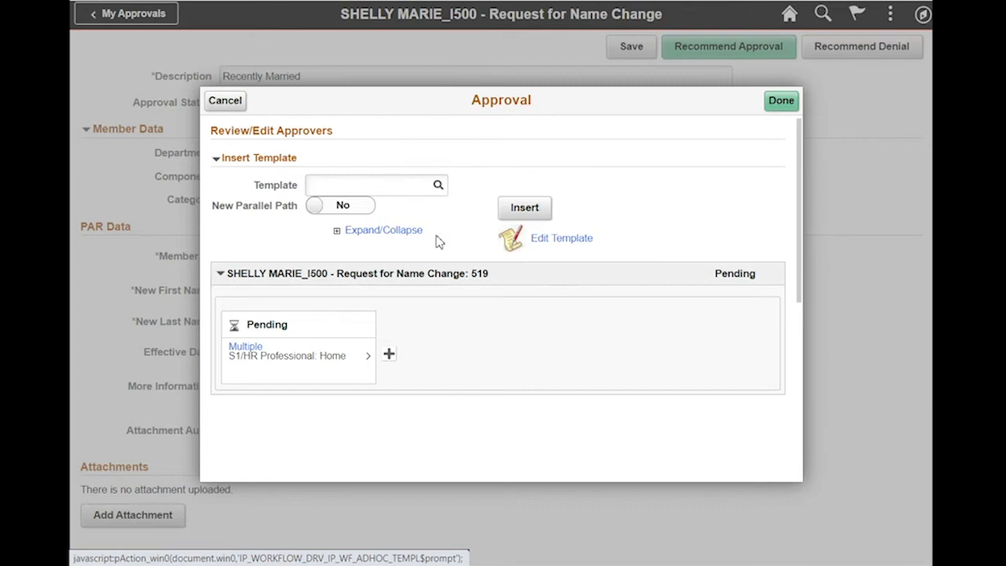
pyautogui.moveTo(773, 354)
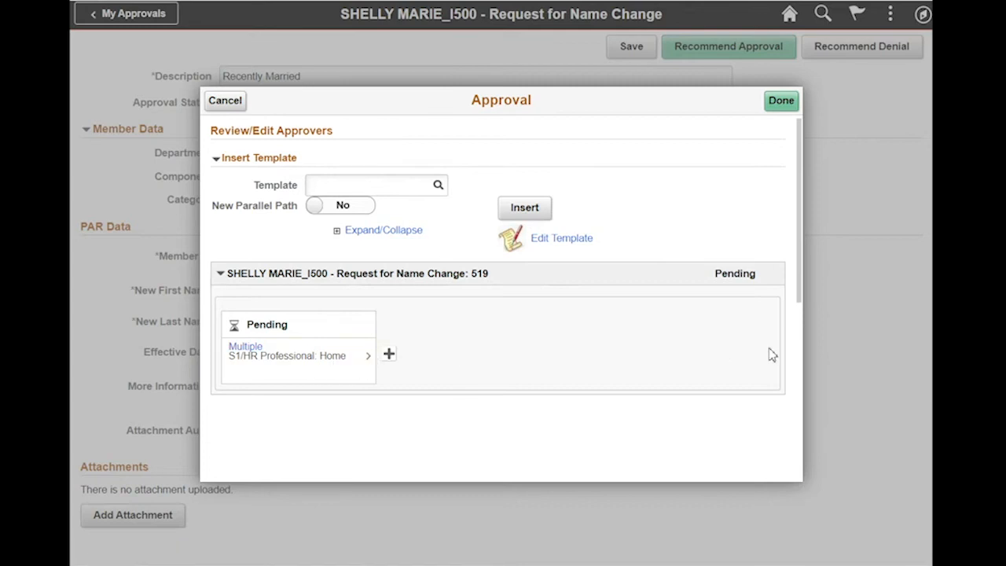
pyautogui.moveTo(767, 356)
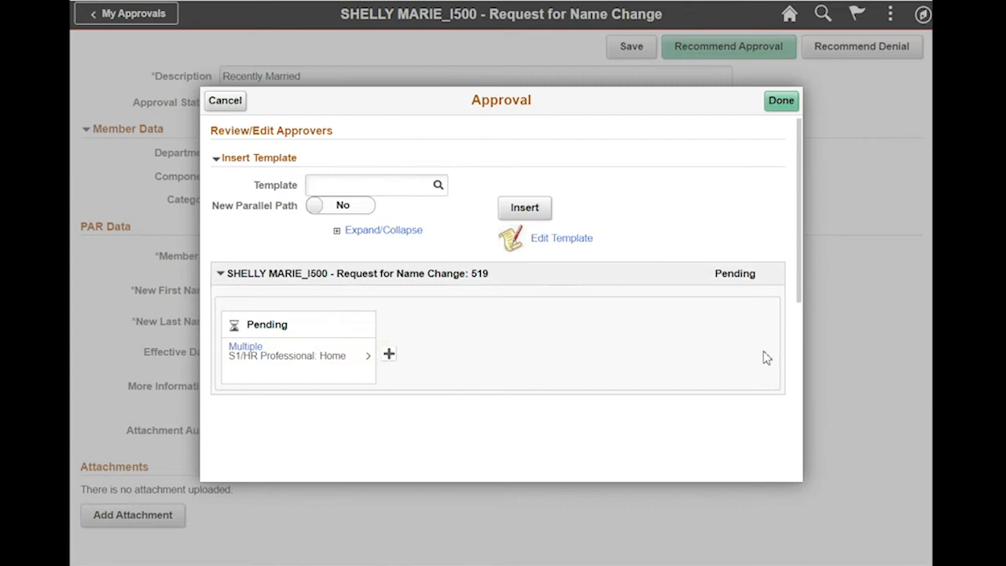
pyautogui.moveTo(451, 235)
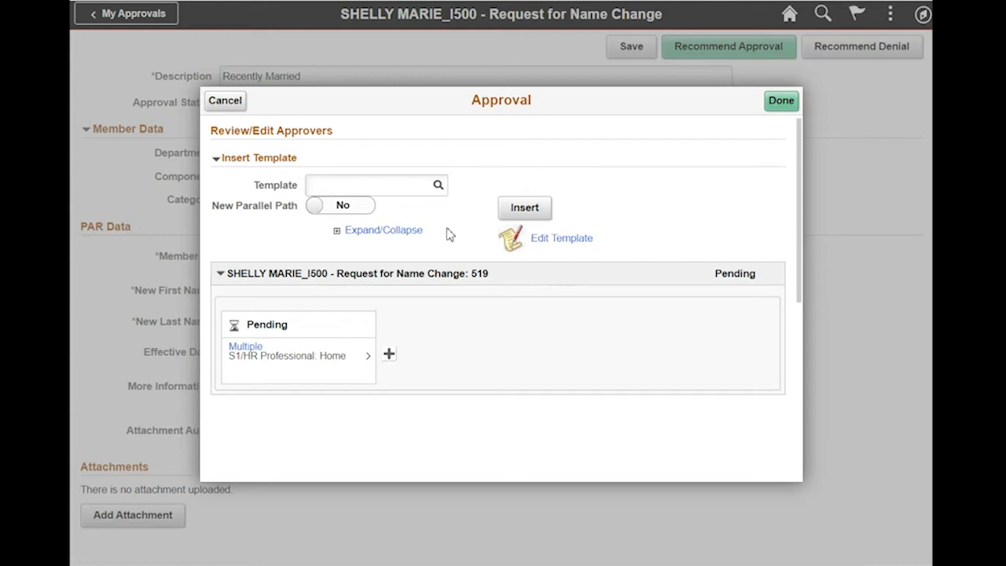
pyautogui.moveTo(187, 297)
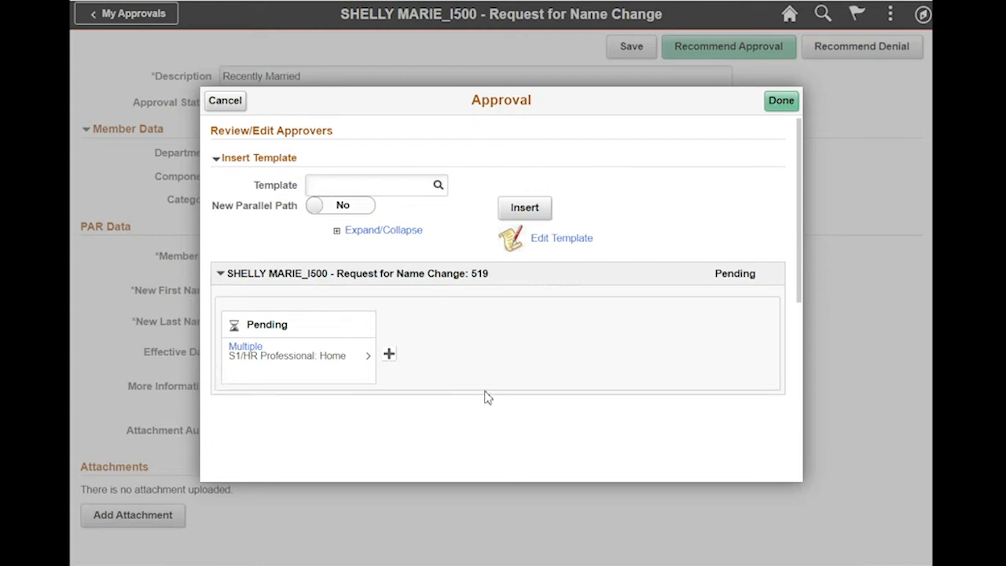
pyautogui.moveTo(401, 363)
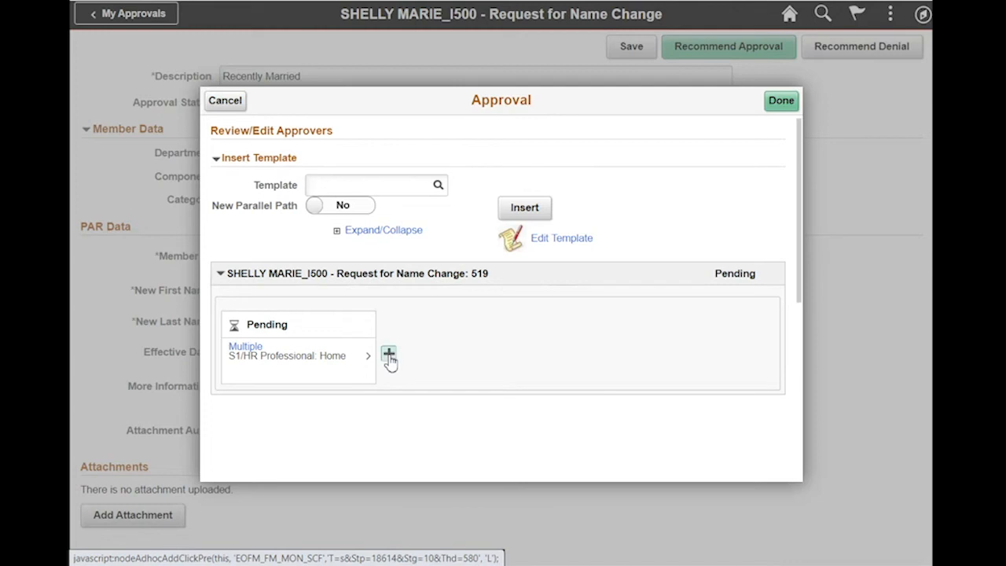
pyautogui.click(389, 355)
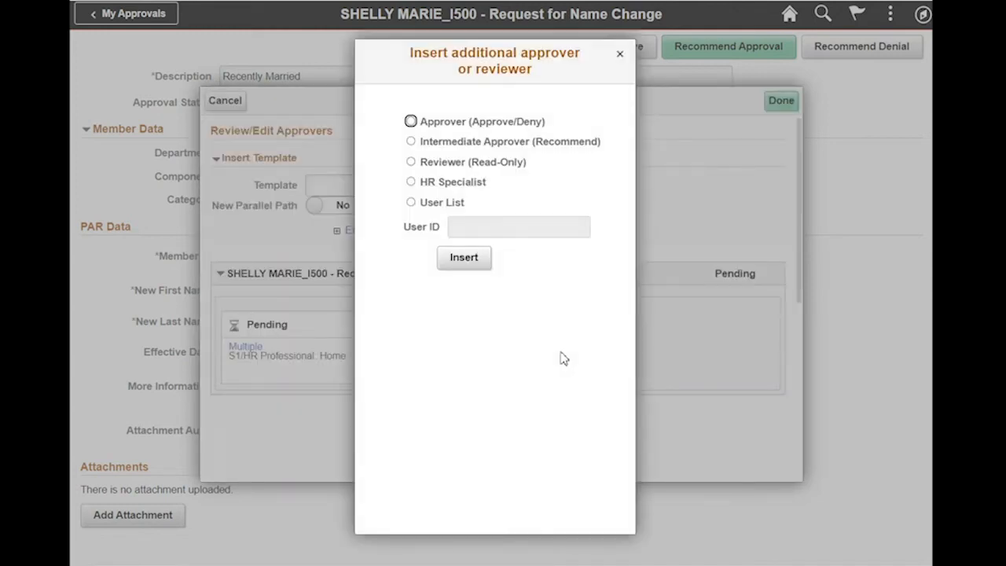
pyautogui.moveTo(412, 152)
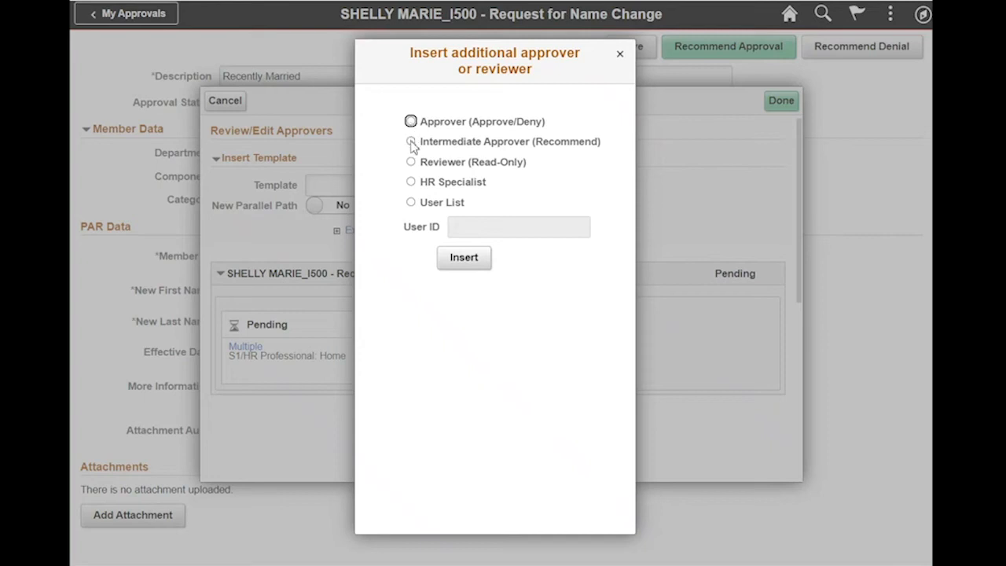
pyautogui.moveTo(411, 167)
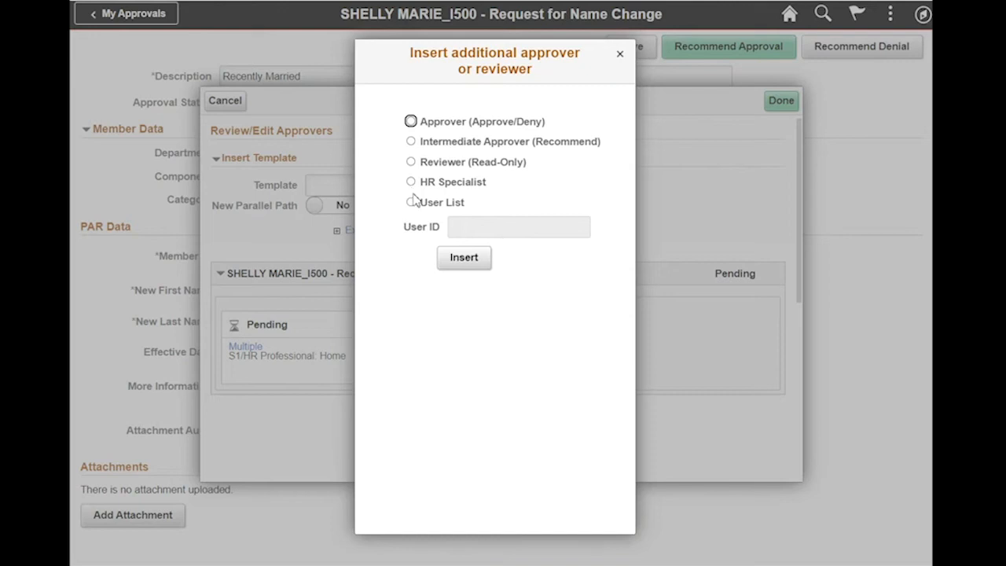
pyautogui.click(410, 202)
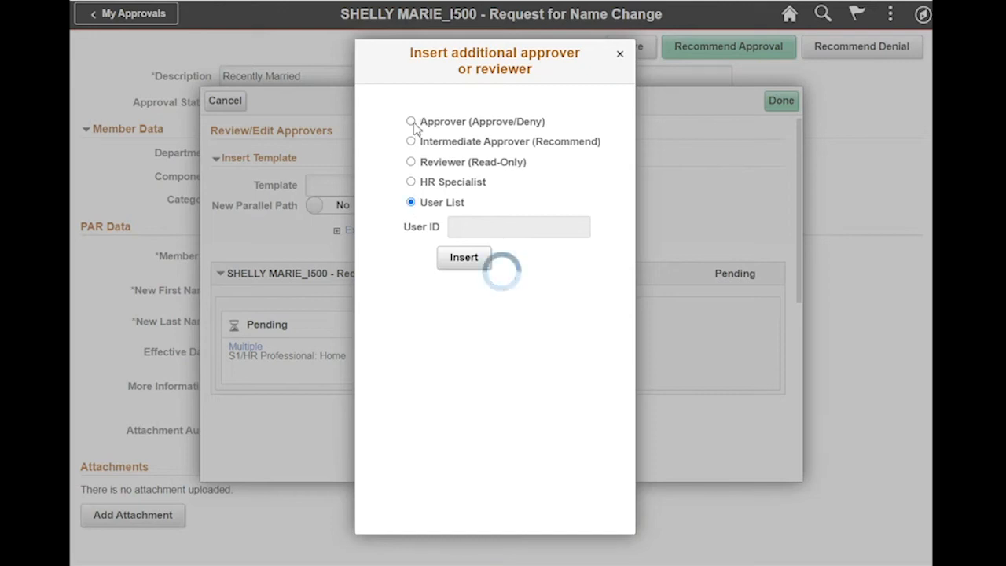
pyautogui.click(410, 121)
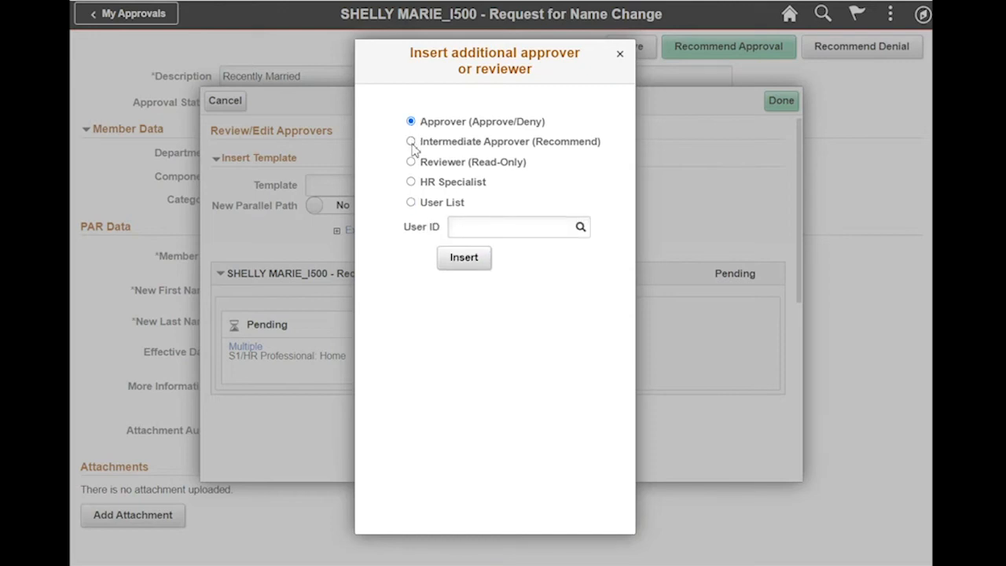
pyautogui.moveTo(408, 215)
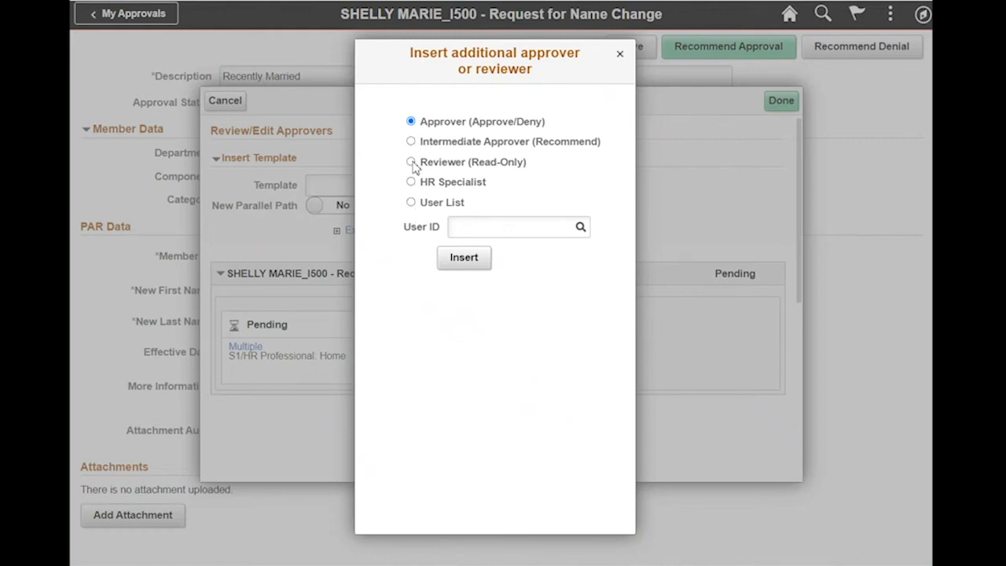
pyautogui.moveTo(555, 338)
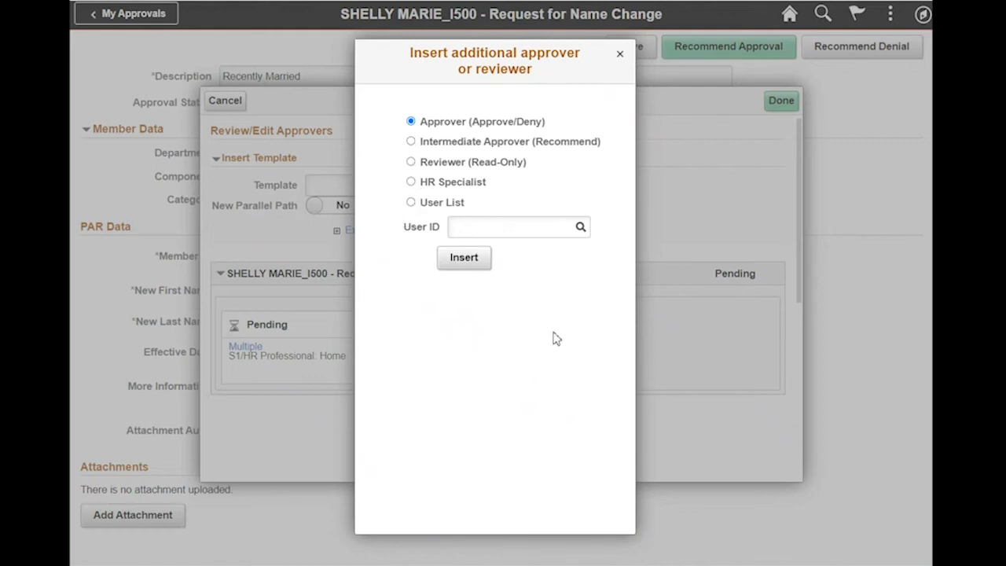
pyautogui.moveTo(607, 185)
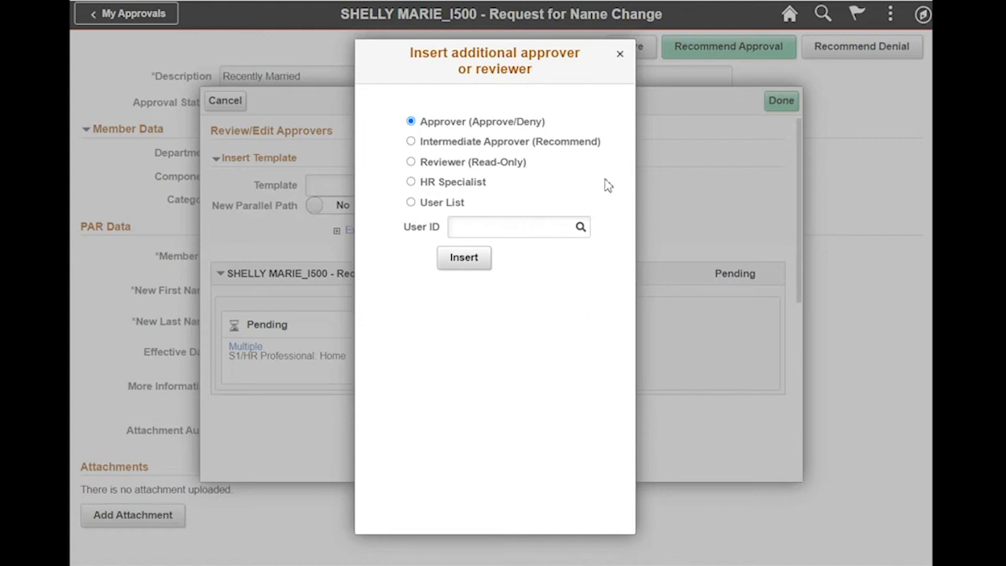
pyautogui.moveTo(414, 133)
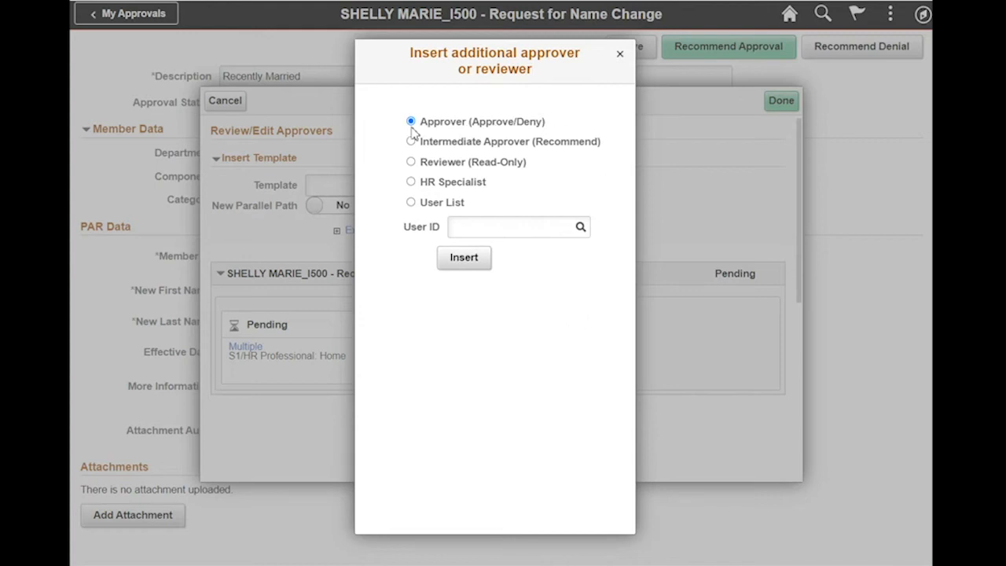
pyautogui.moveTo(464, 130)
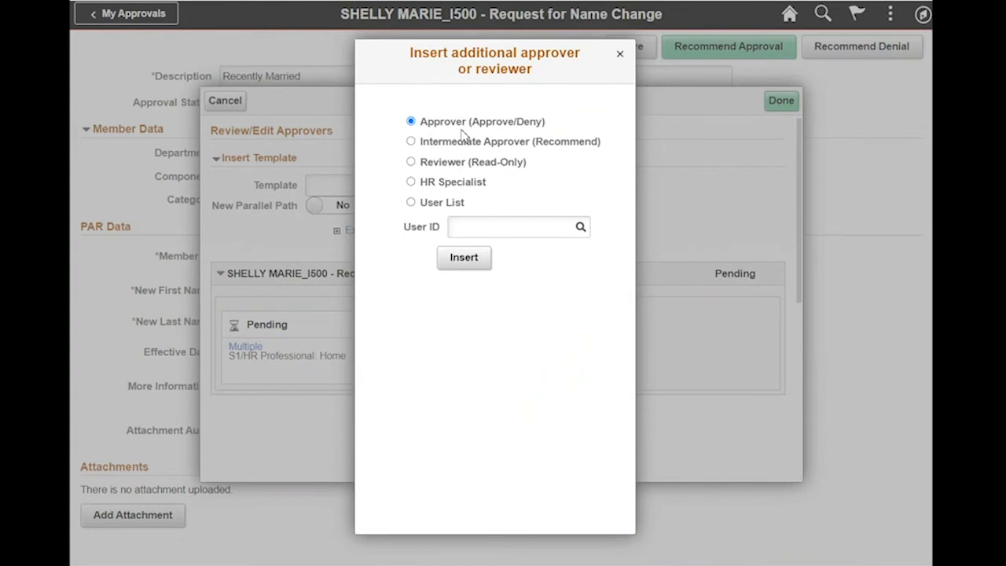
pyautogui.write('XX00000007')
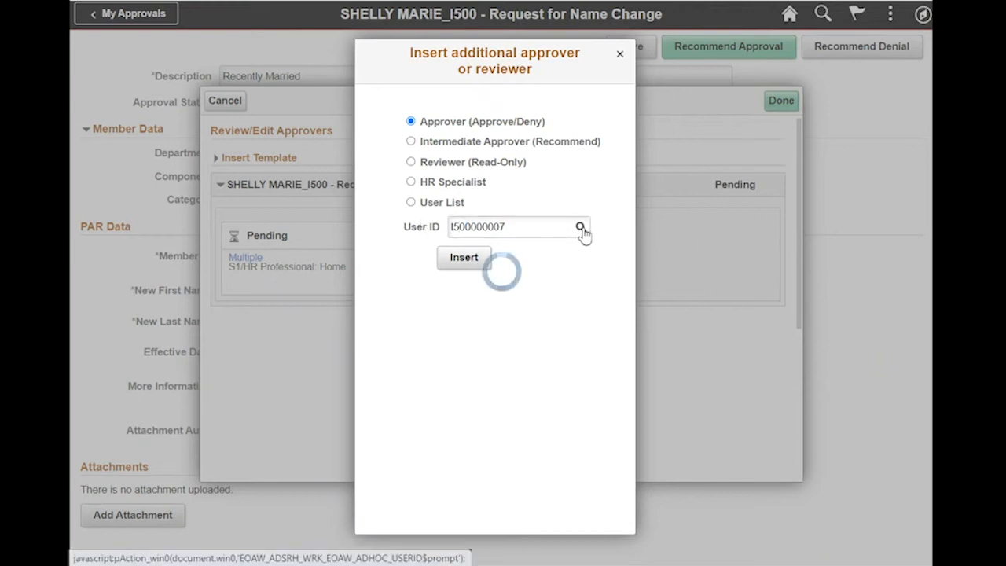
pyautogui.click(580, 226)
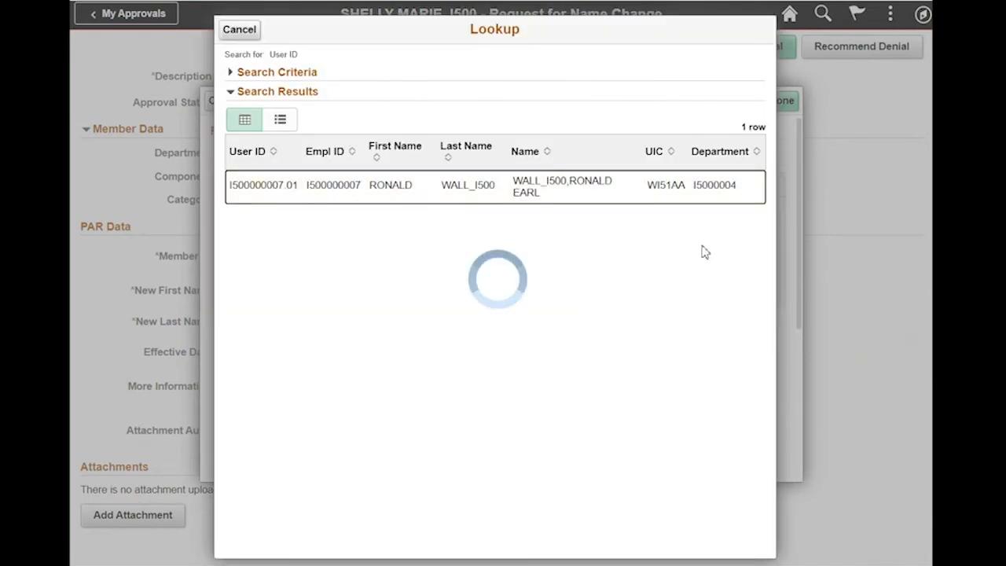
pyautogui.click(263, 185)
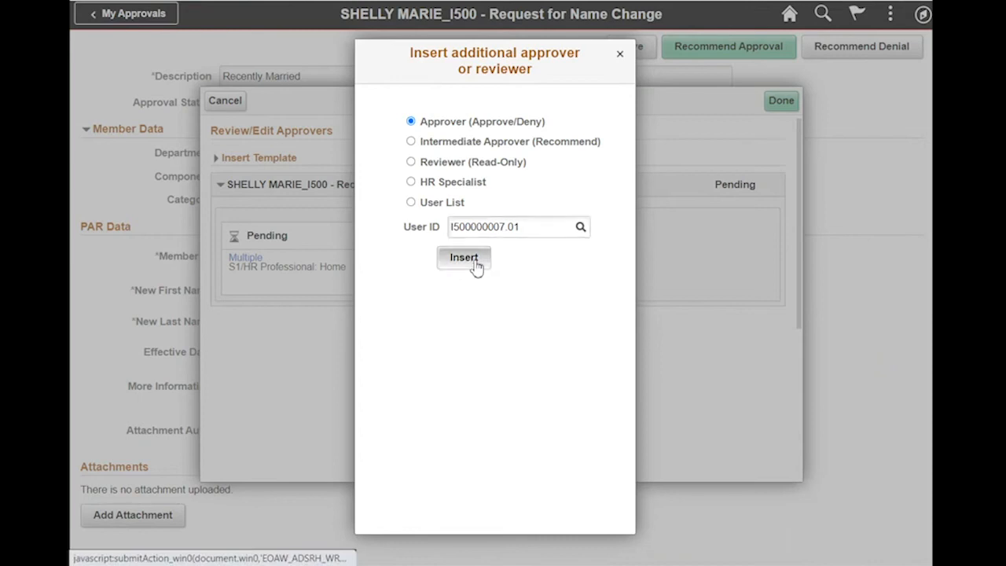
pyautogui.click(463, 259)
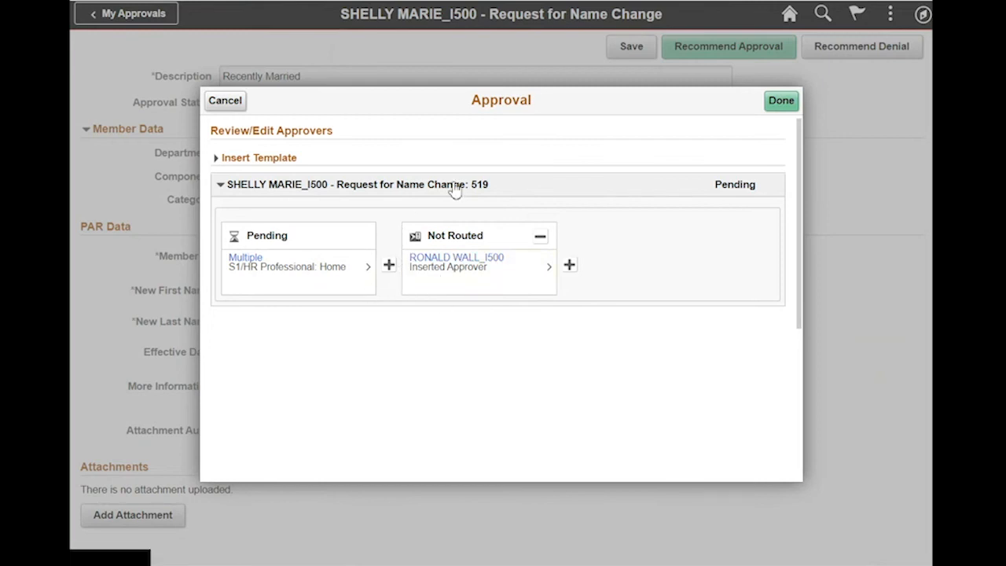
pyautogui.moveTo(436, 306)
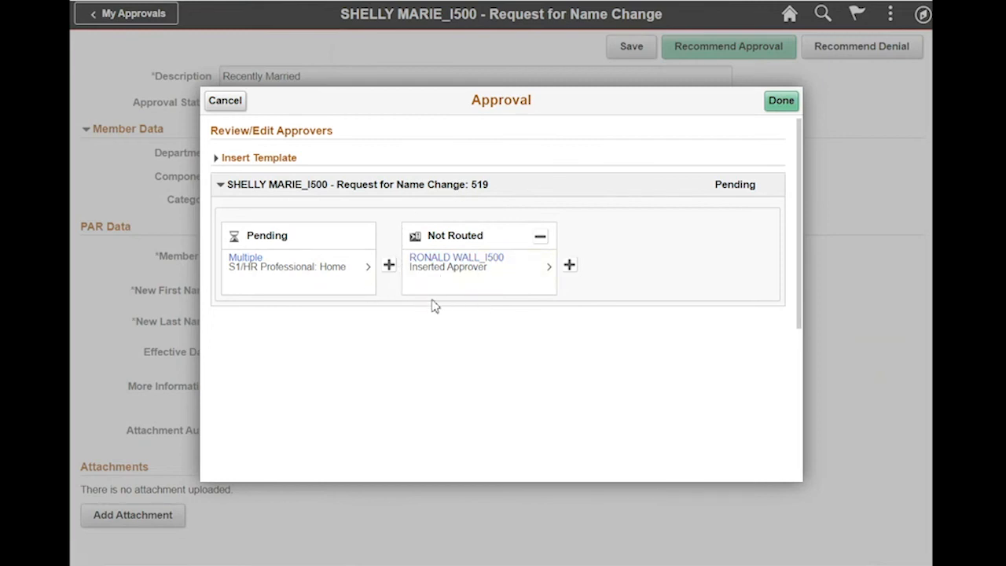
pyautogui.moveTo(388, 264)
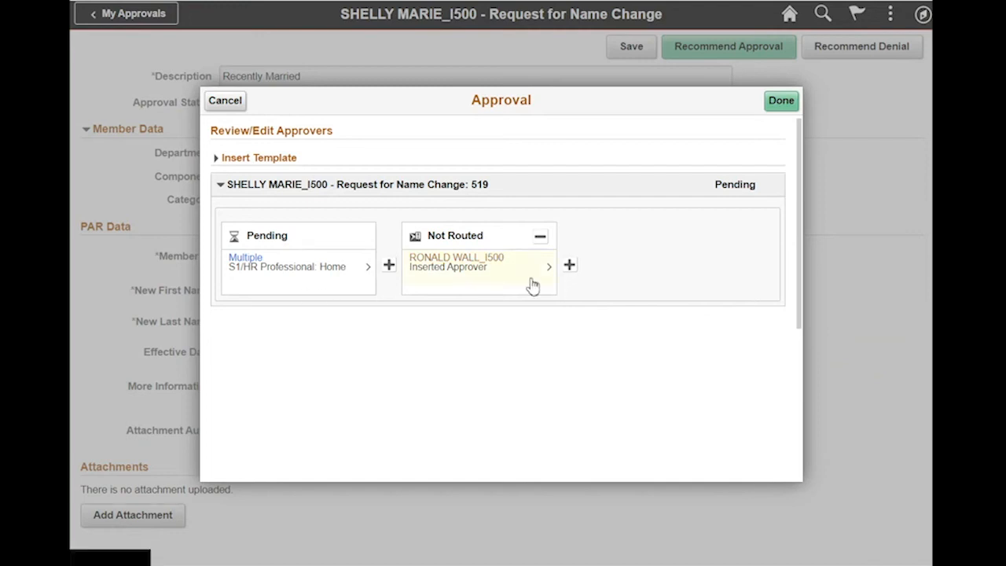
pyautogui.moveTo(464, 273)
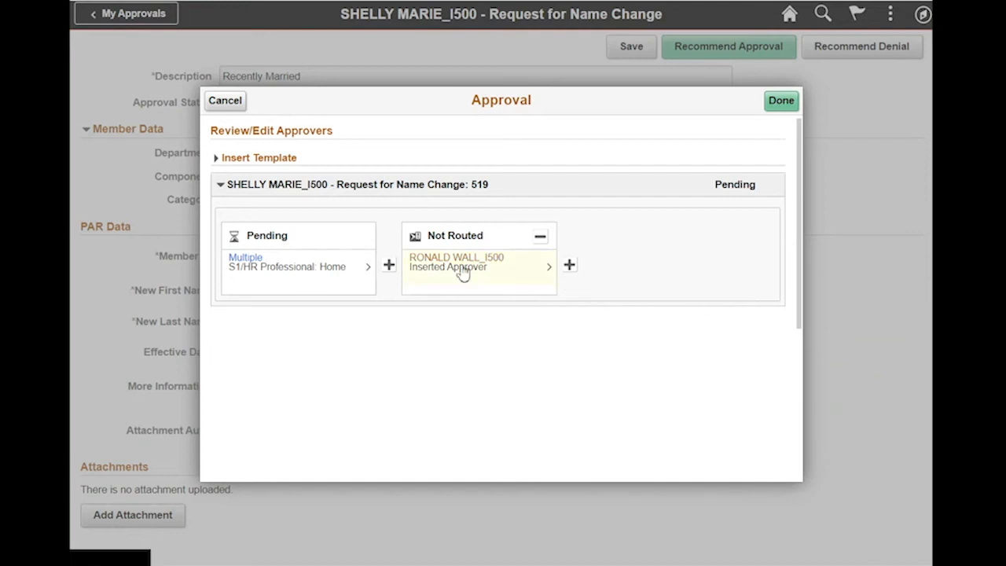
pyautogui.click(780, 100)
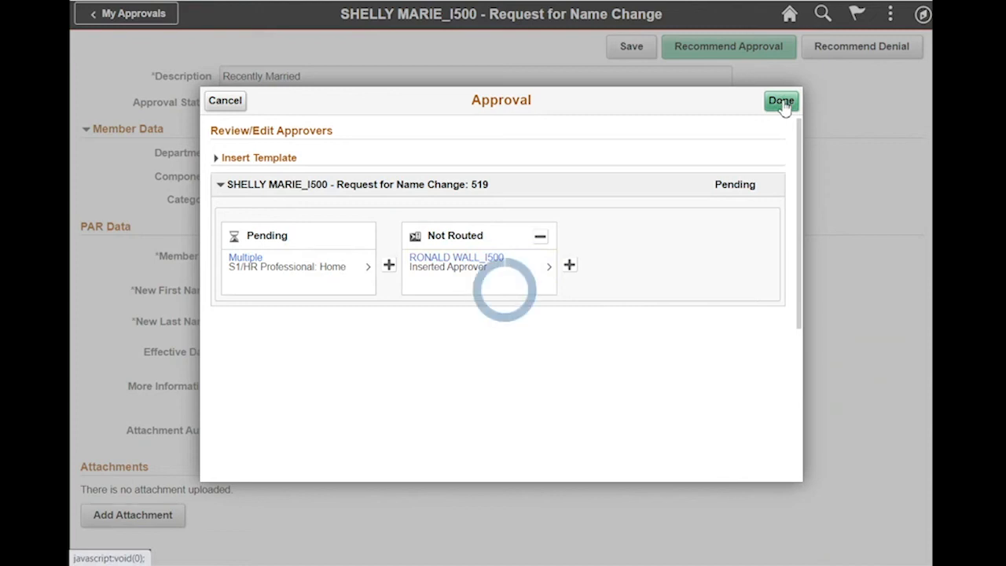
# Submit a Recommend Approval on the name change with the comment 'Ready for approval'
pyautogui.click(780, 101)
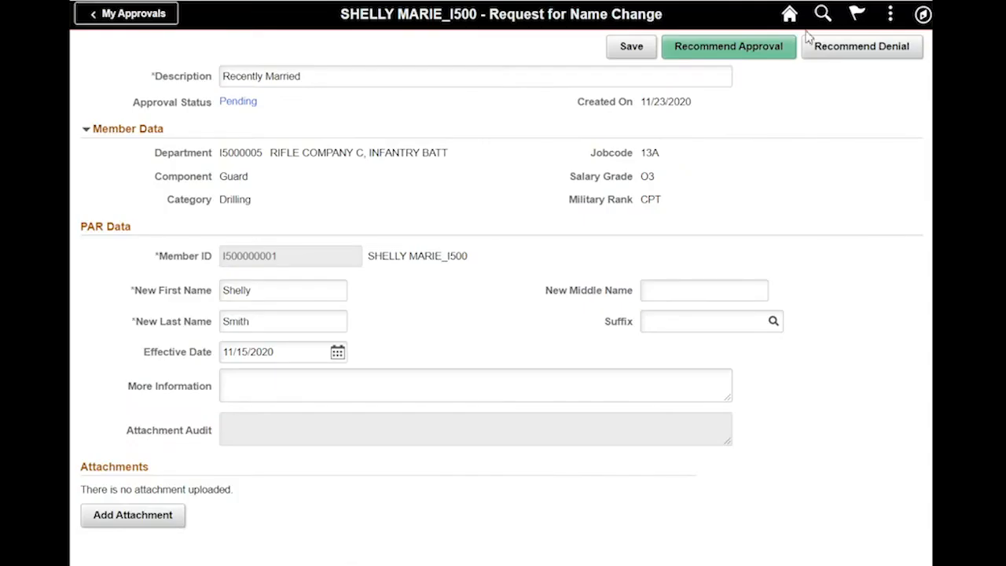
pyautogui.moveTo(729, 47)
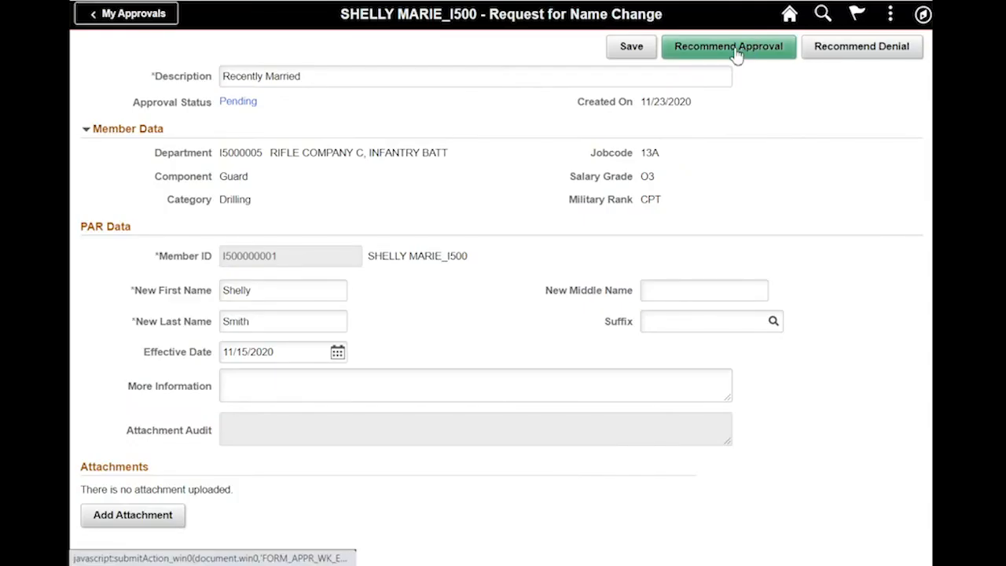
pyautogui.click(727, 46)
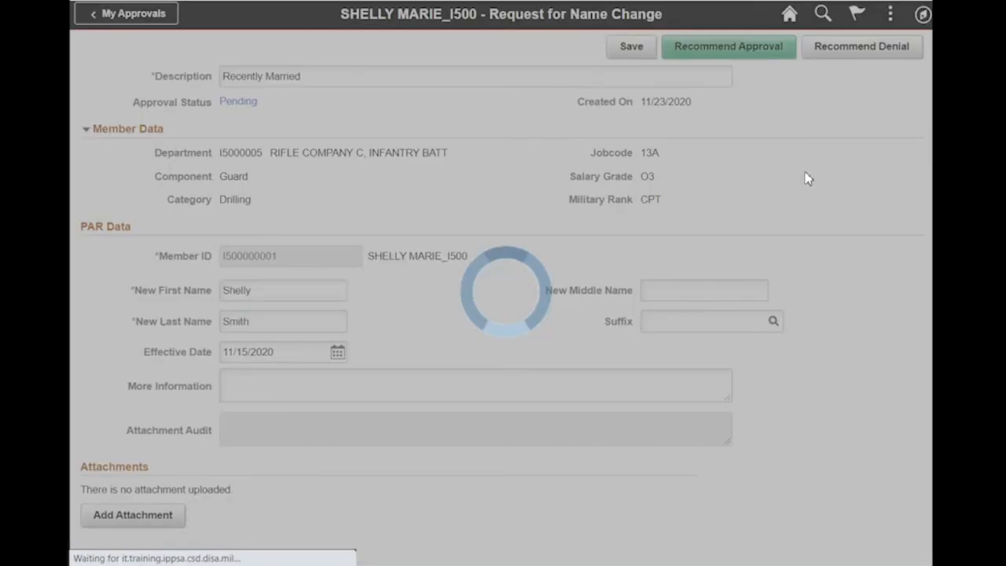
pyautogui.click(728, 45)
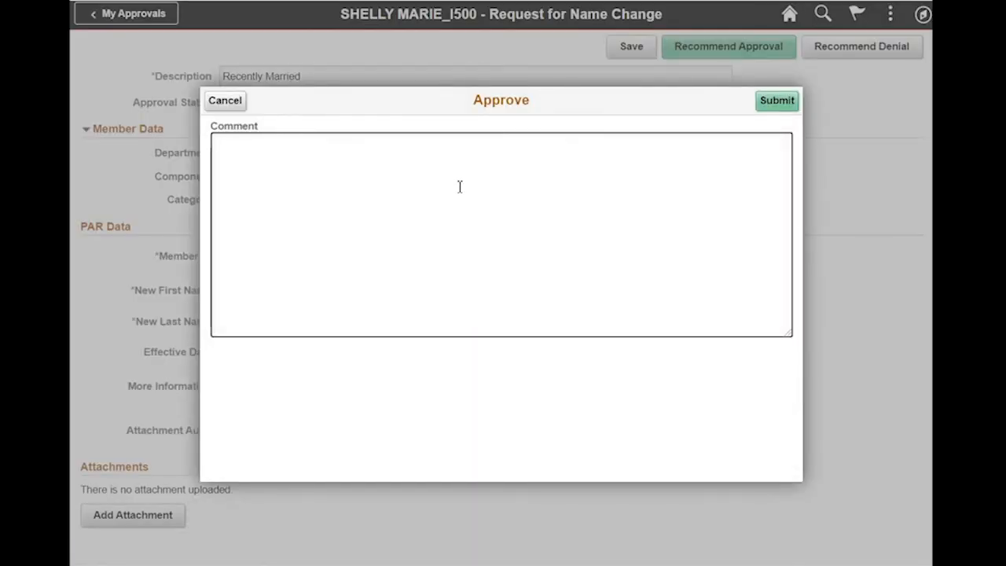
pyautogui.write('Ready')
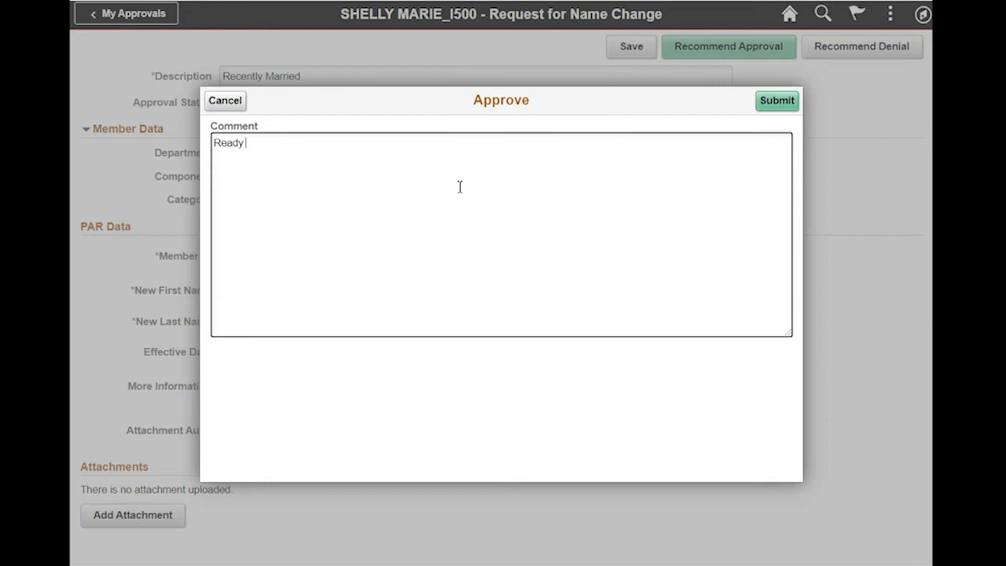
pyautogui.write('for approval')
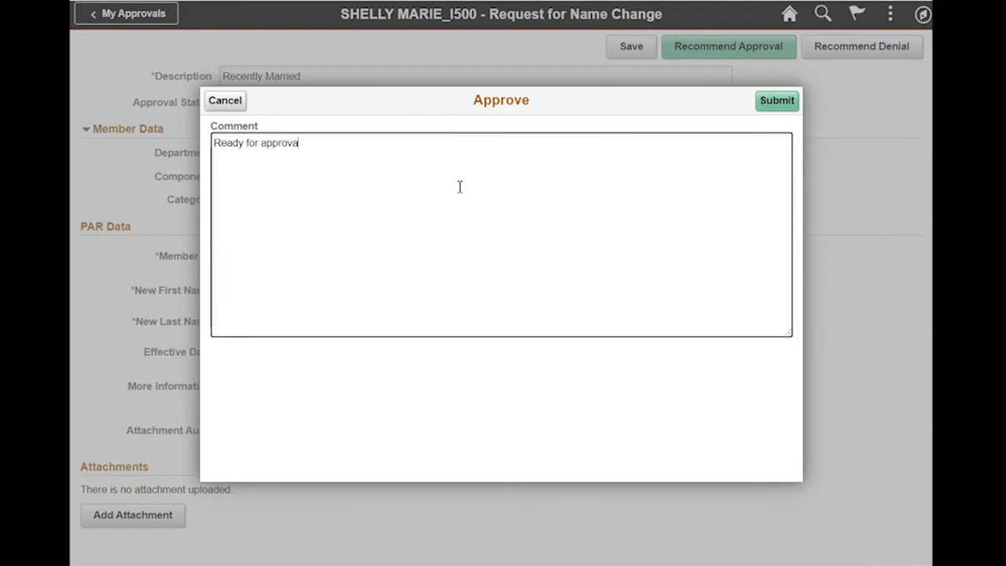
pyautogui.click(775, 99)
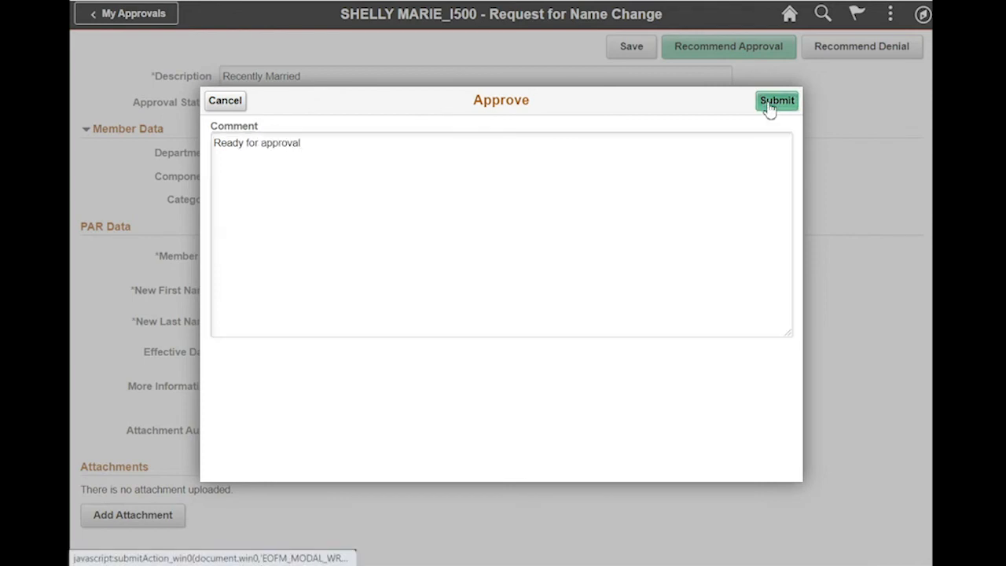
pyautogui.click(776, 101)
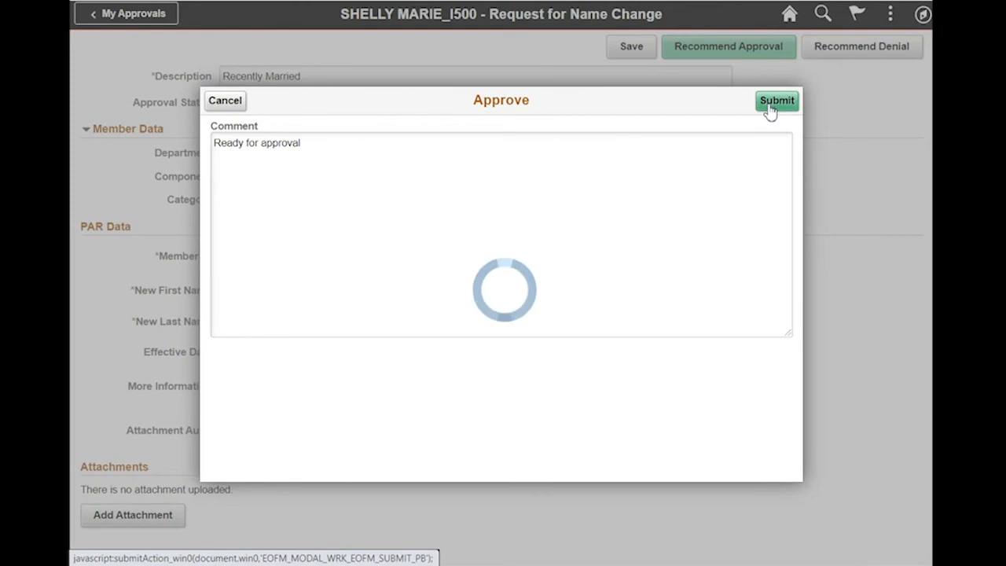
pyautogui.click(777, 100)
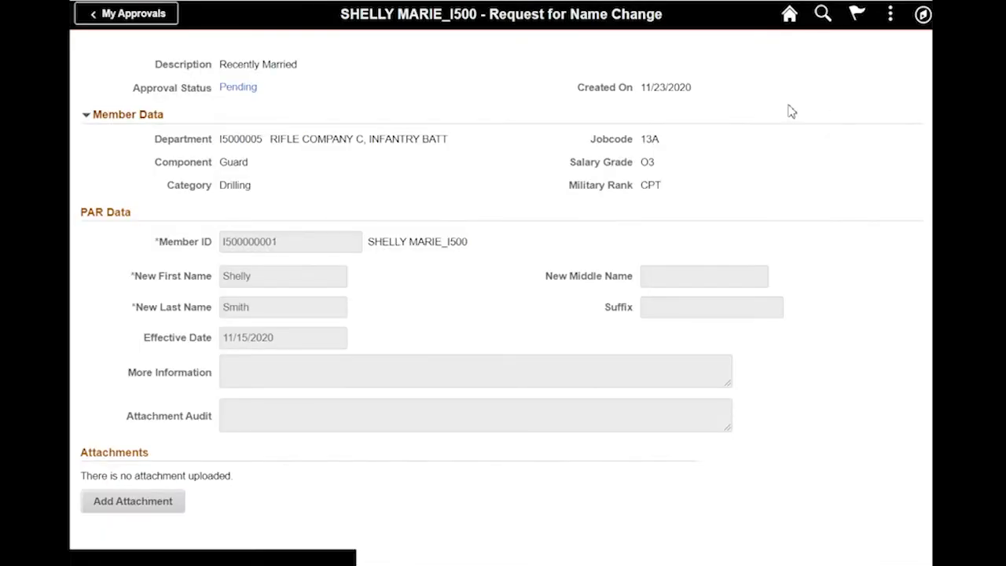
pyautogui.moveTo(242, 141)
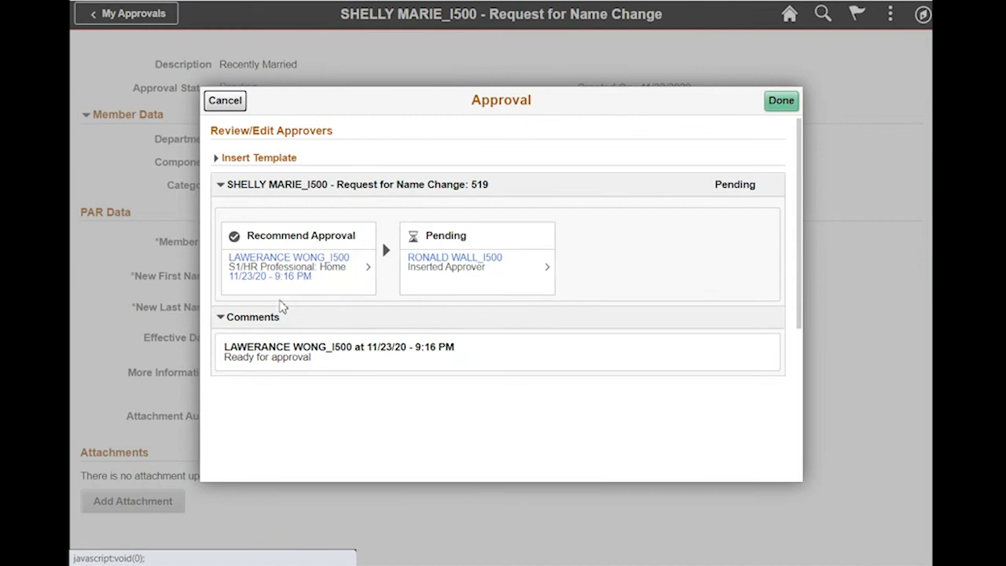
pyautogui.moveTo(371, 298)
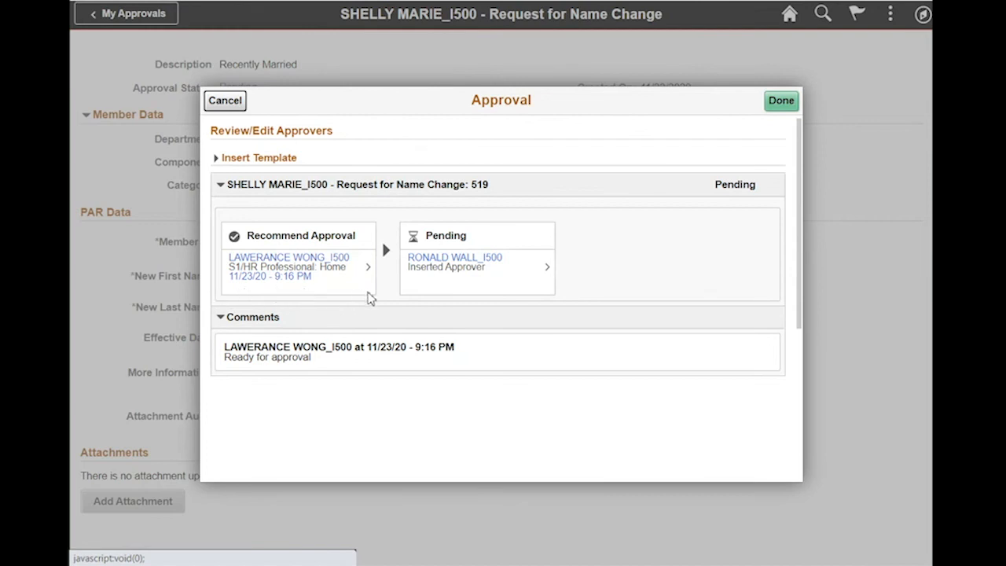
pyautogui.moveTo(454, 302)
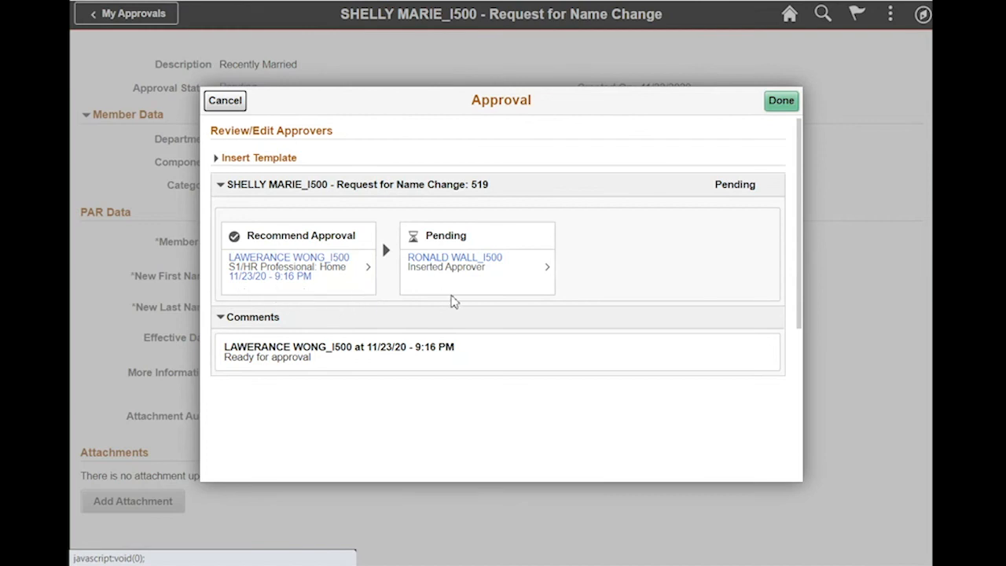
pyautogui.moveTo(512, 299)
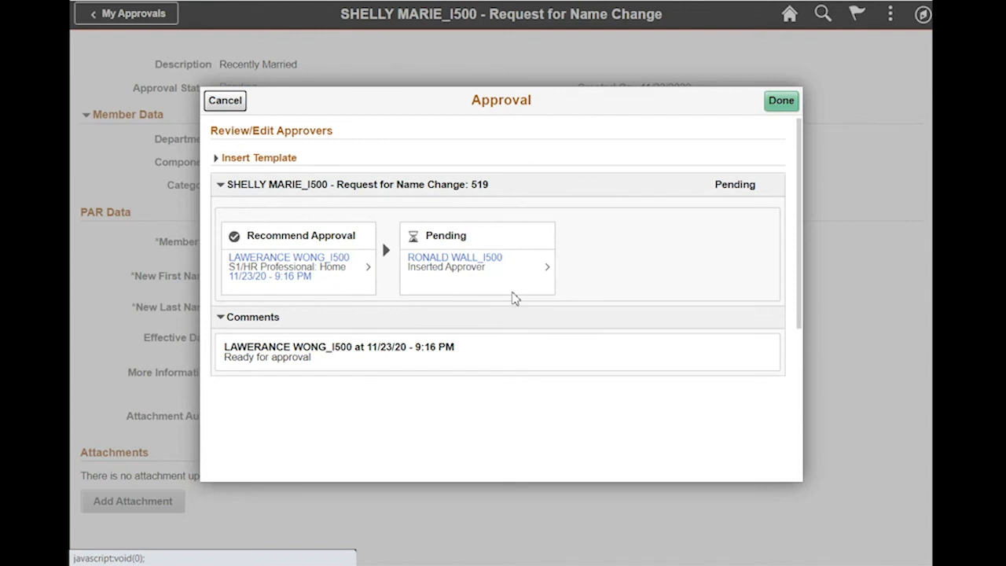
pyautogui.moveTo(523, 297)
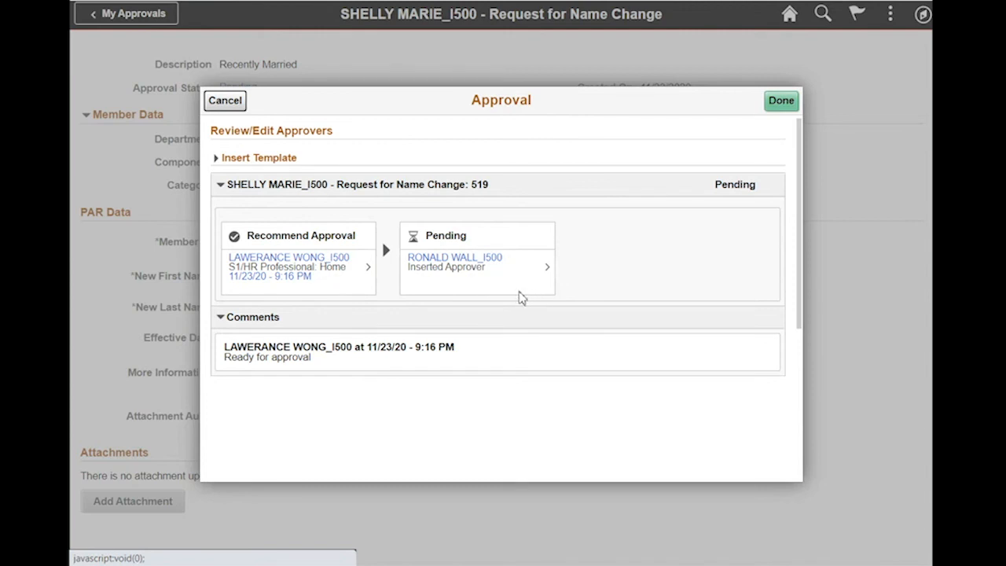
pyautogui.moveTo(215, 350)
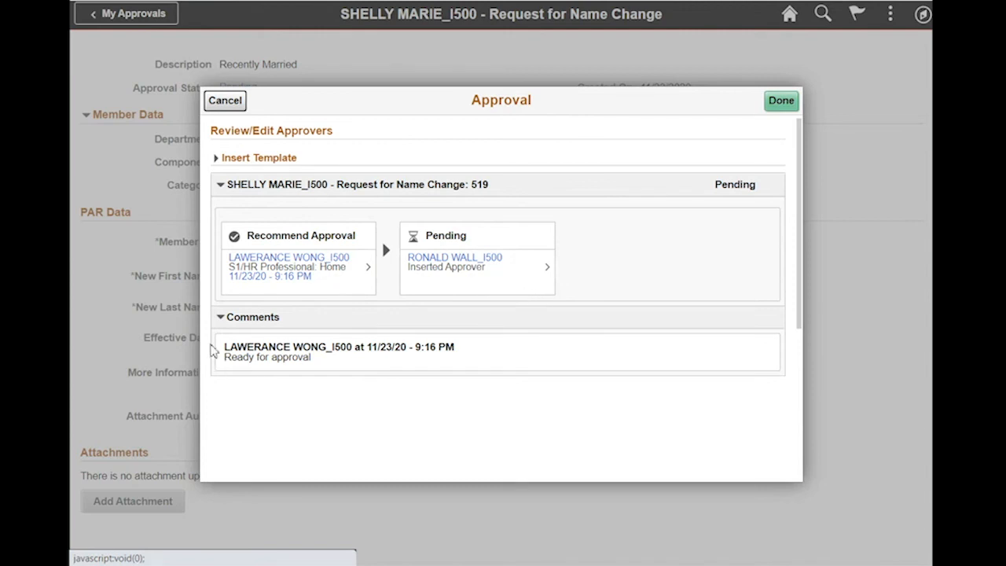
pyautogui.moveTo(474, 379)
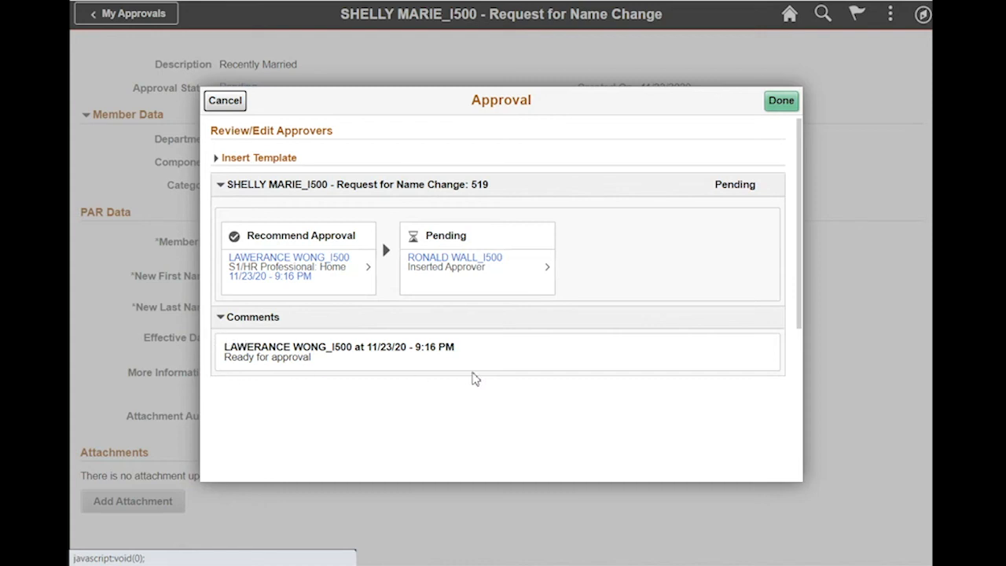
pyautogui.moveTo(224, 383)
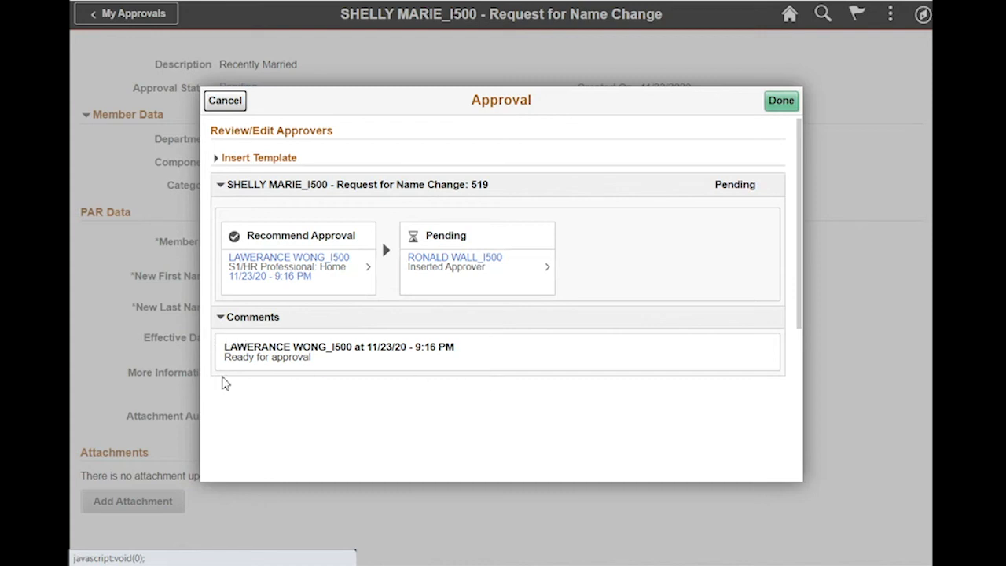
pyautogui.moveTo(514, 340)
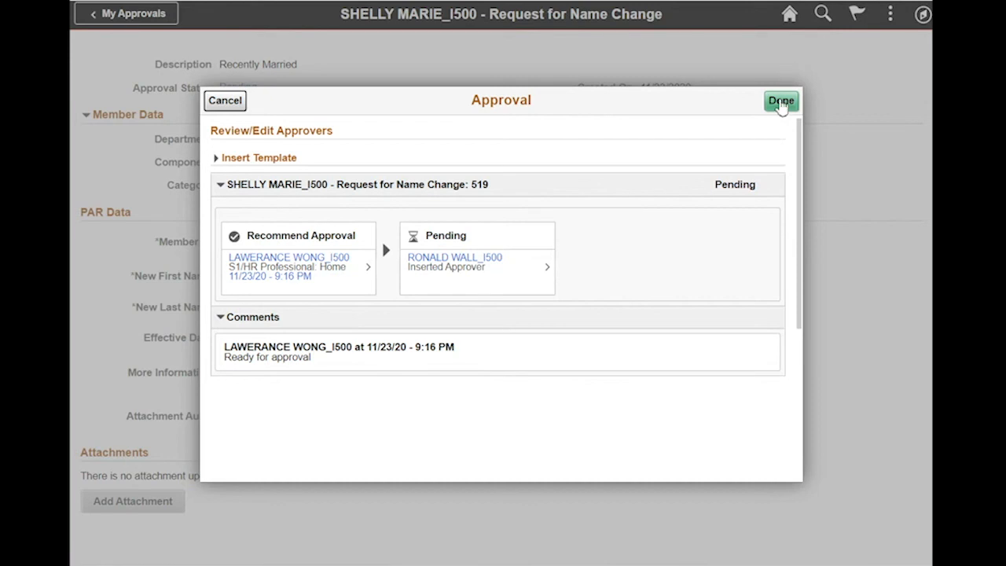
pyautogui.click(780, 101)
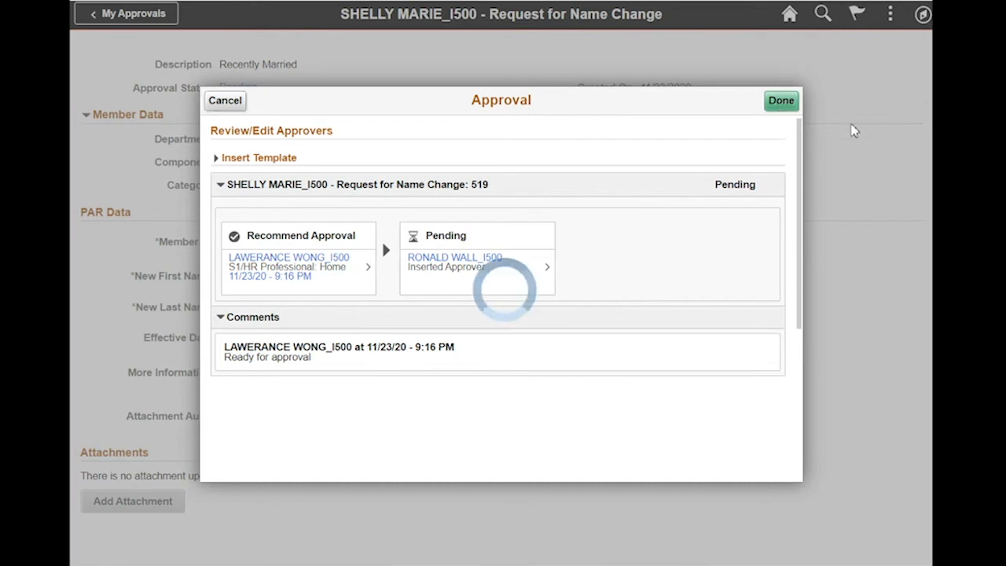
pyautogui.click(780, 100)
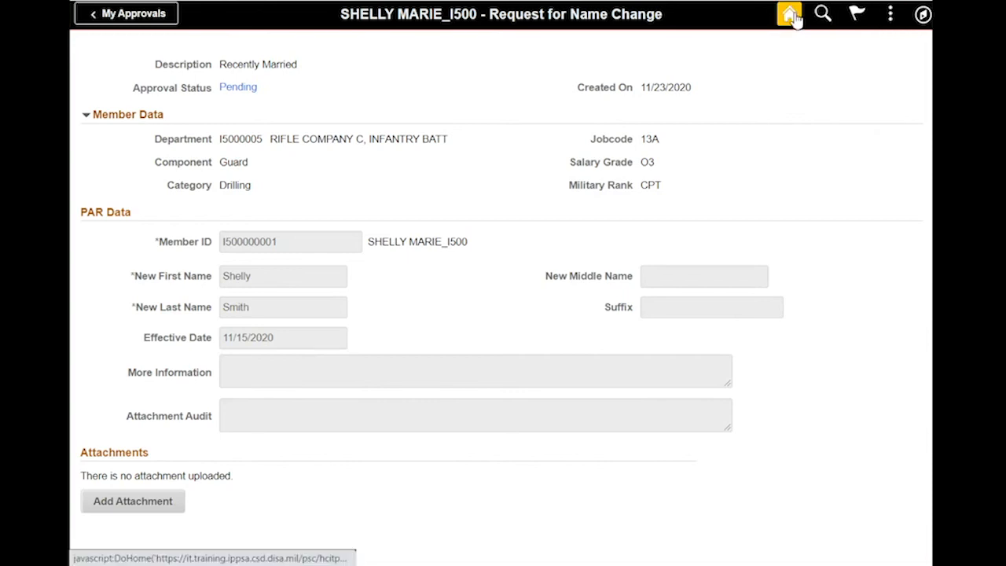
# Go to the Self Service home page from the top banner's Home icon
pyautogui.click(789, 14)
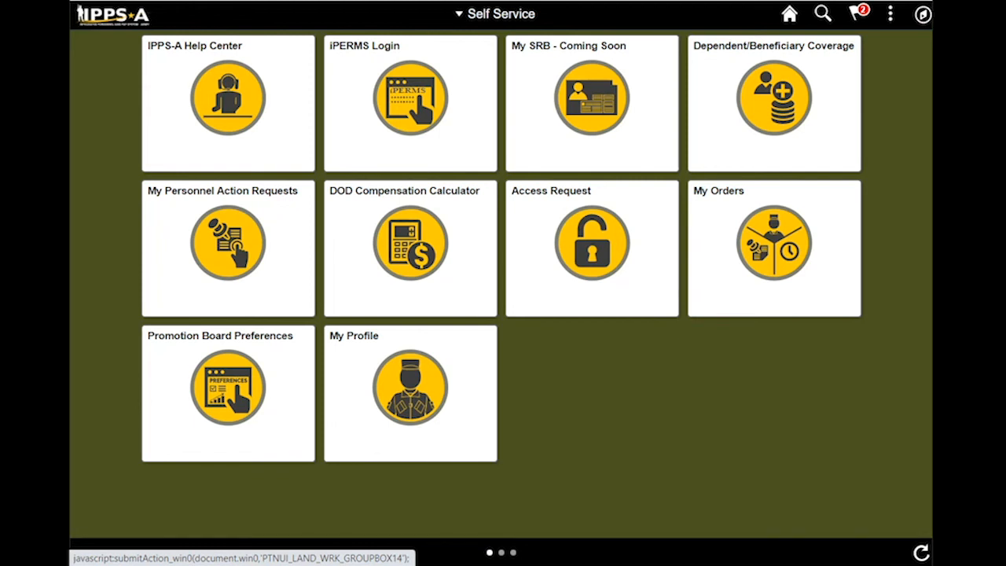
pyautogui.moveTo(882, 442)
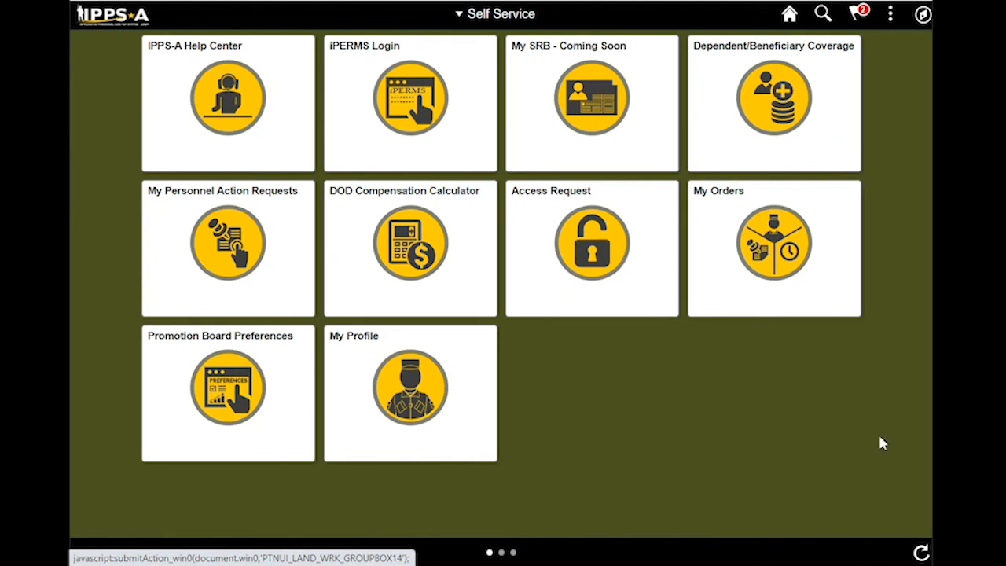
pyautogui.moveTo(904, 312)
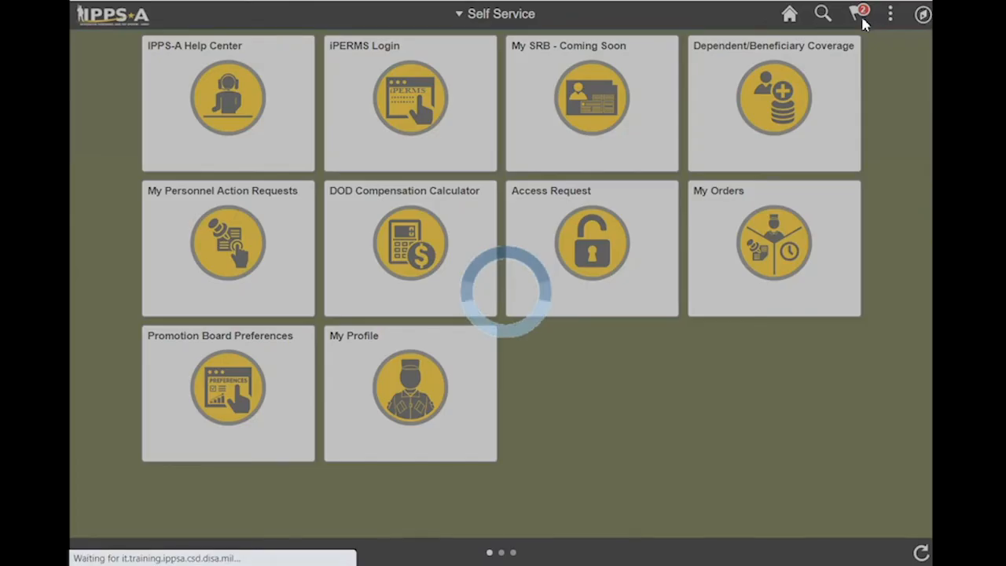
# Switch the home page collection to Manager Self Service
pyautogui.click(856, 14)
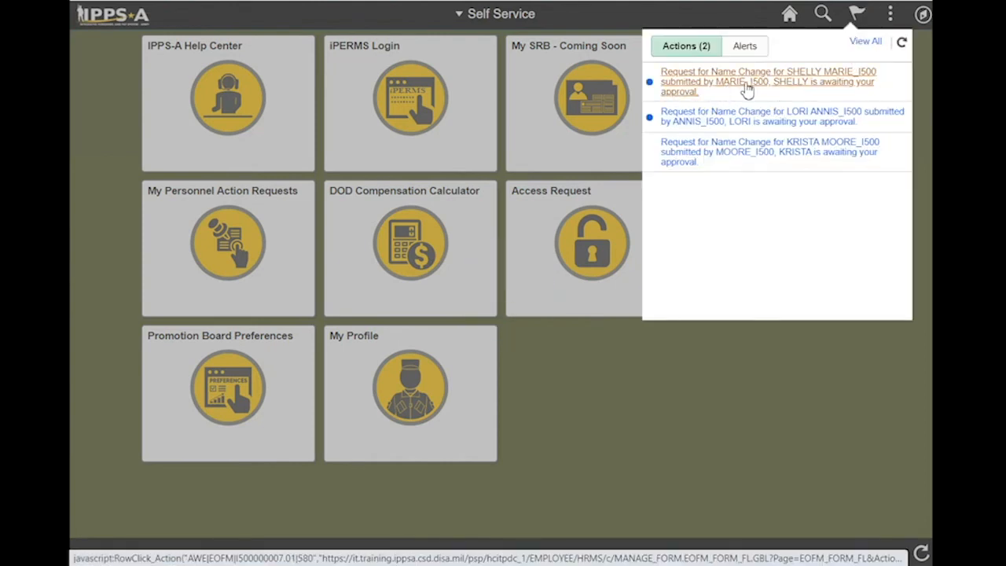
pyautogui.moveTo(774, 92)
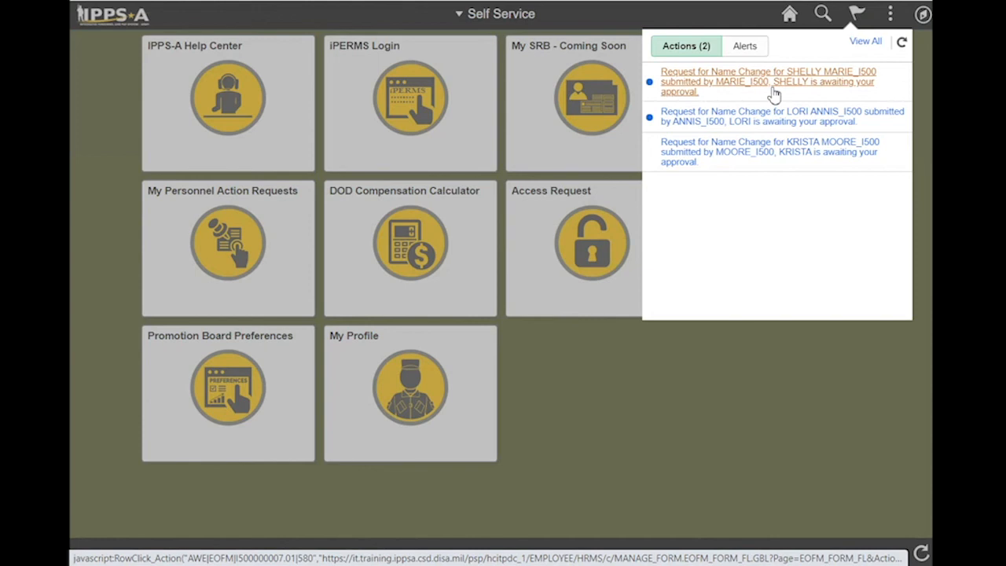
pyautogui.moveTo(780, 86)
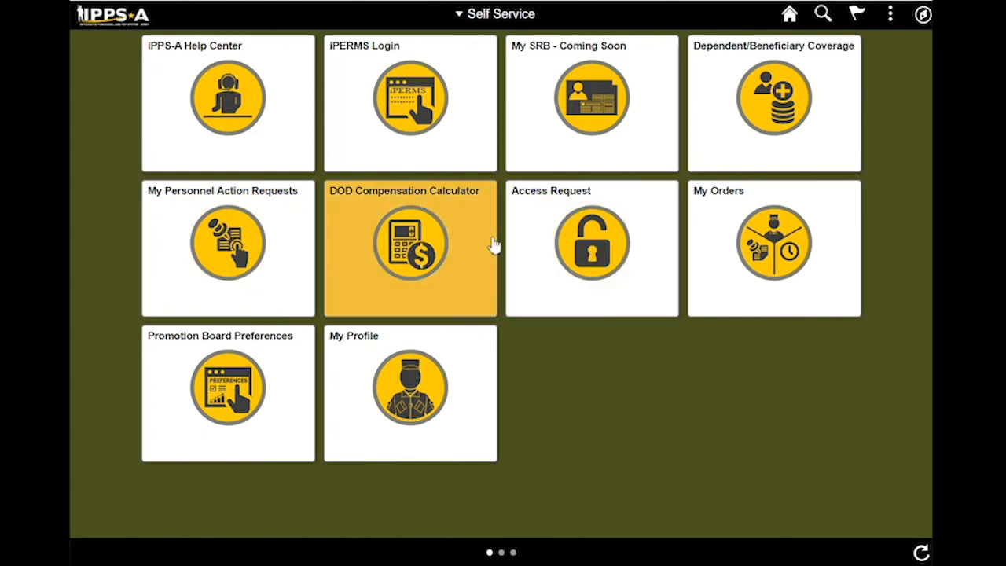
pyautogui.click(495, 14)
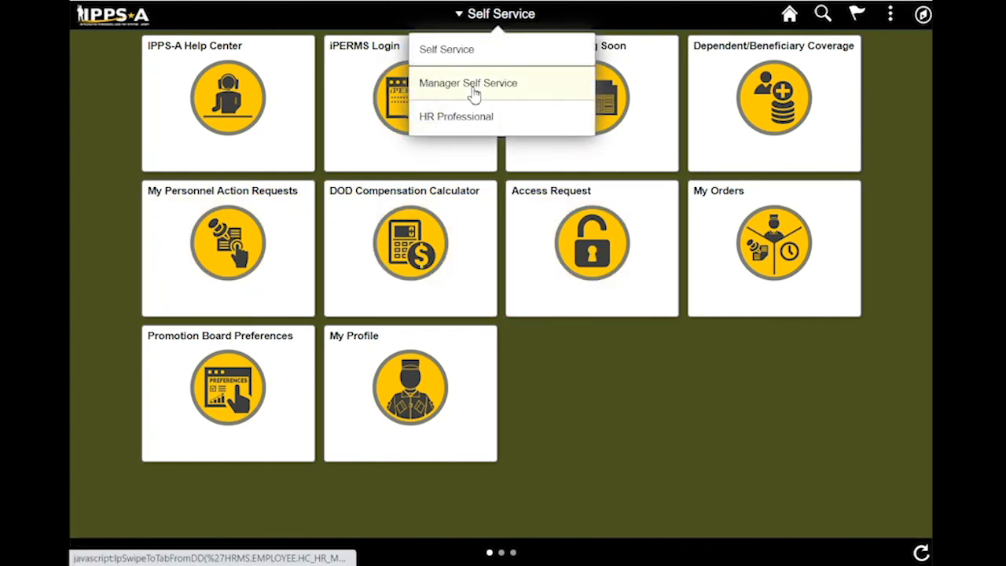
pyautogui.moveTo(467, 82)
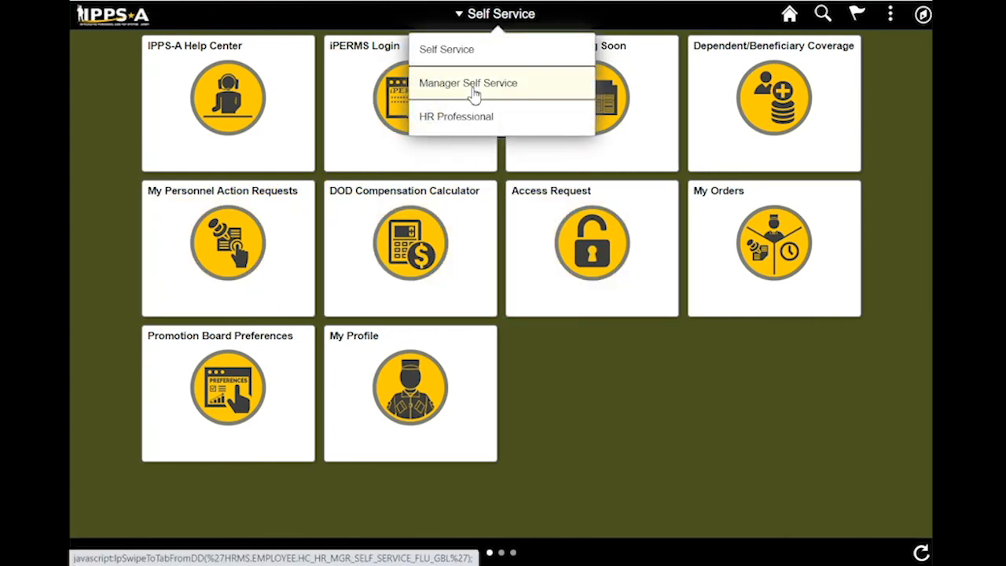
pyautogui.click(468, 82)
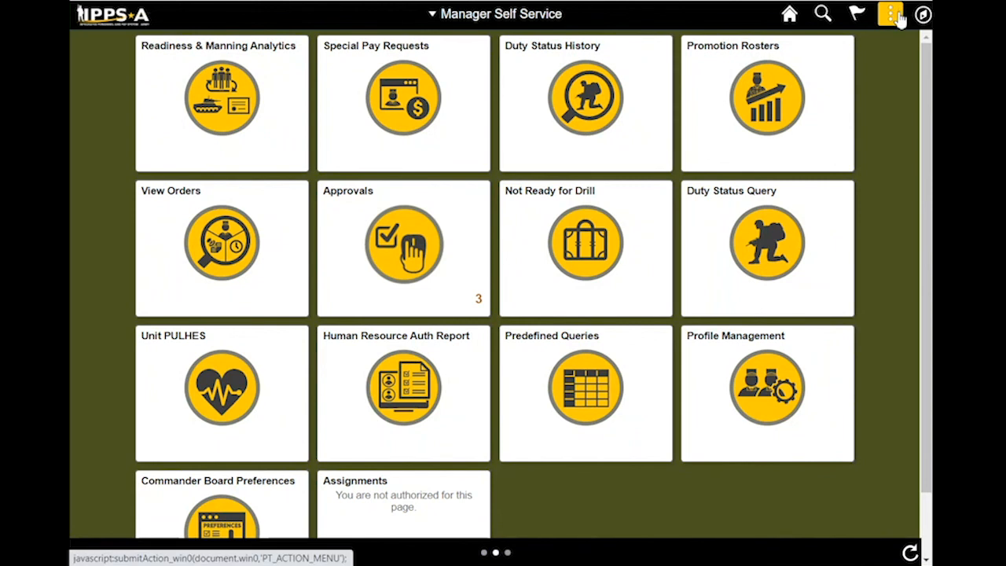
pyautogui.click(891, 14)
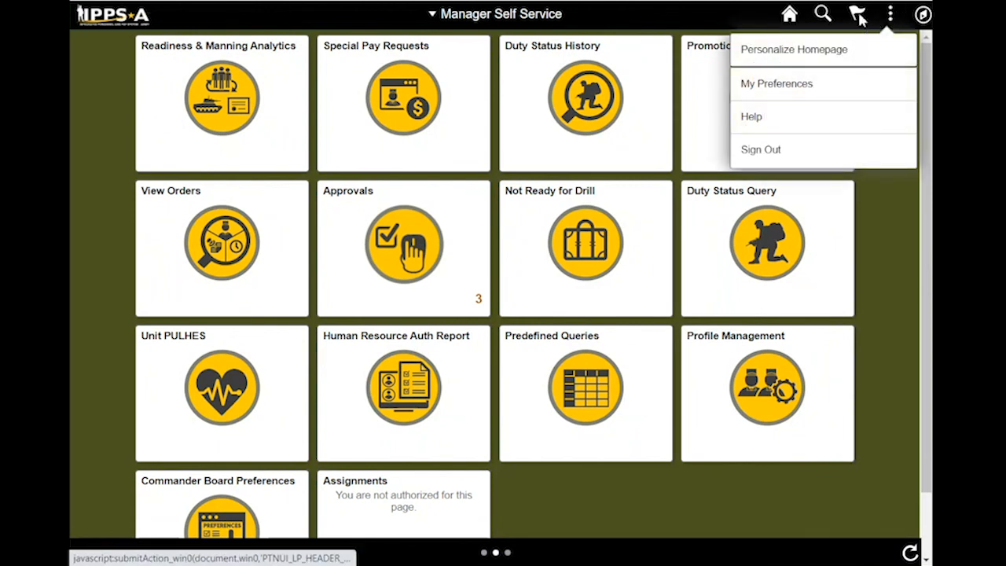
pyautogui.click(856, 15)
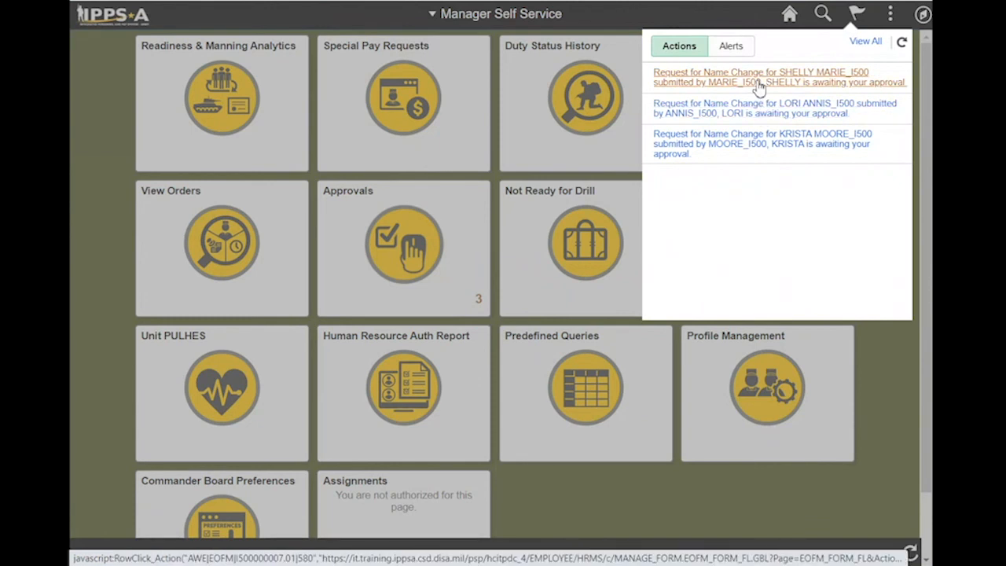
pyautogui.click(761, 76)
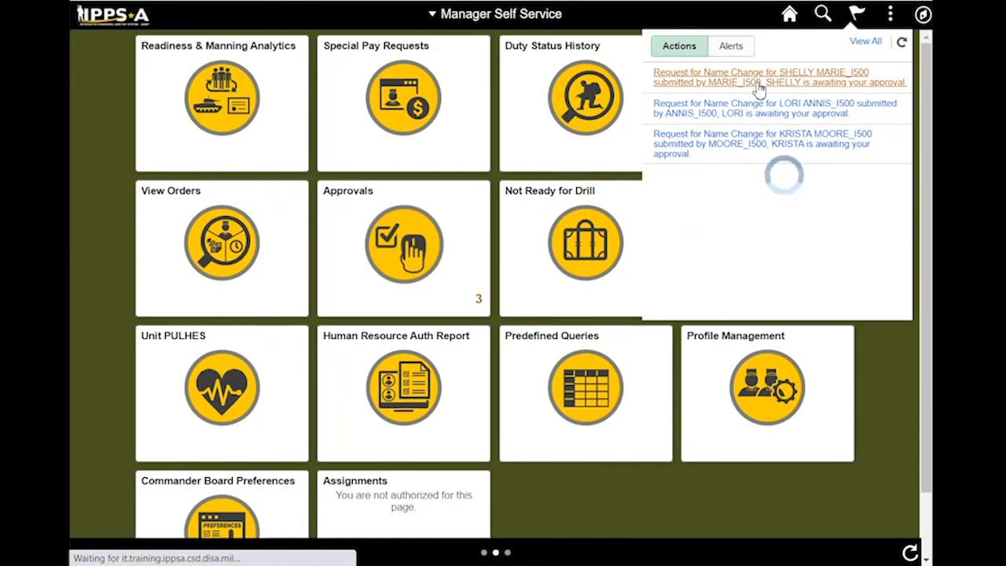
pyautogui.click(778, 77)
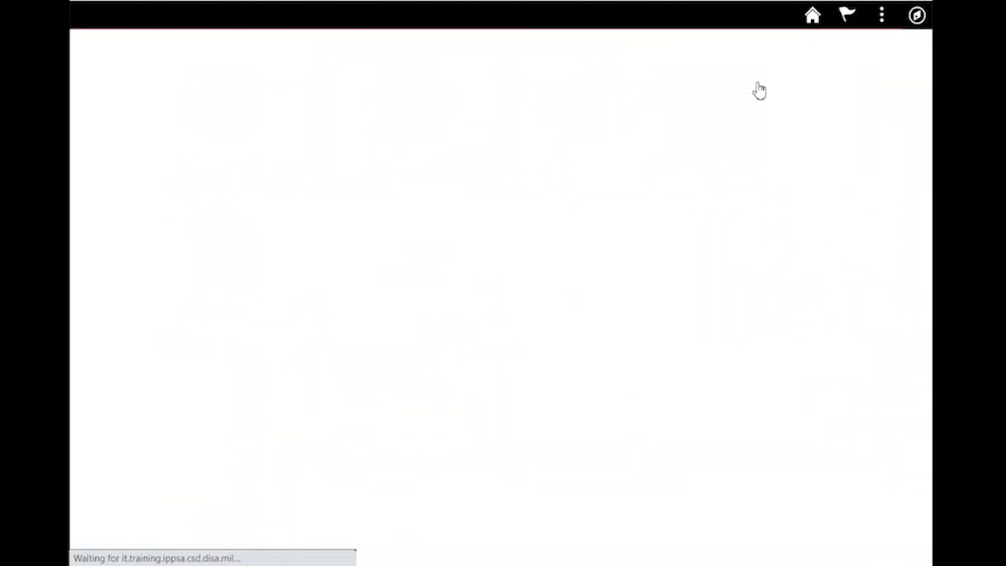
pyautogui.moveTo(760, 92)
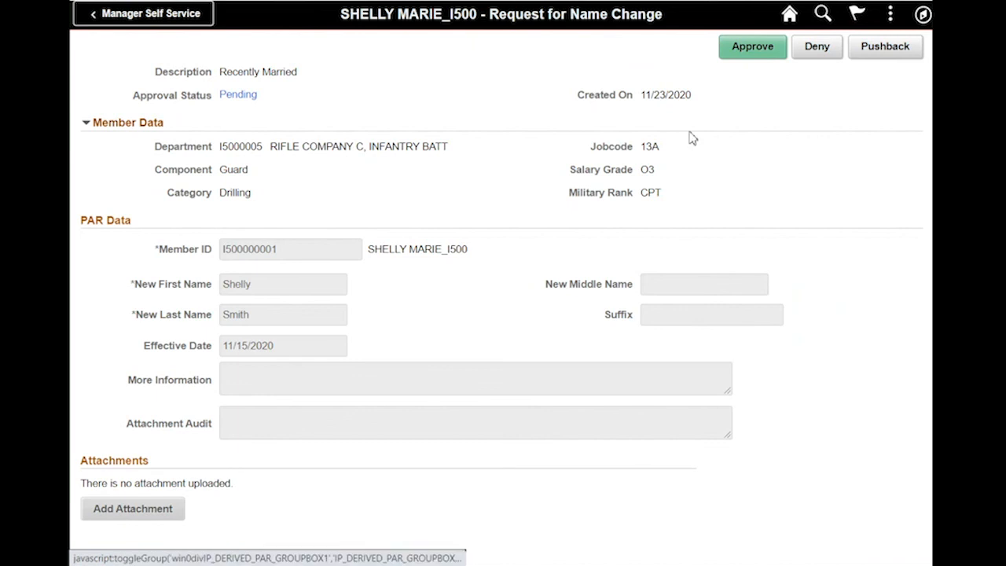
pyautogui.moveTo(547, 173)
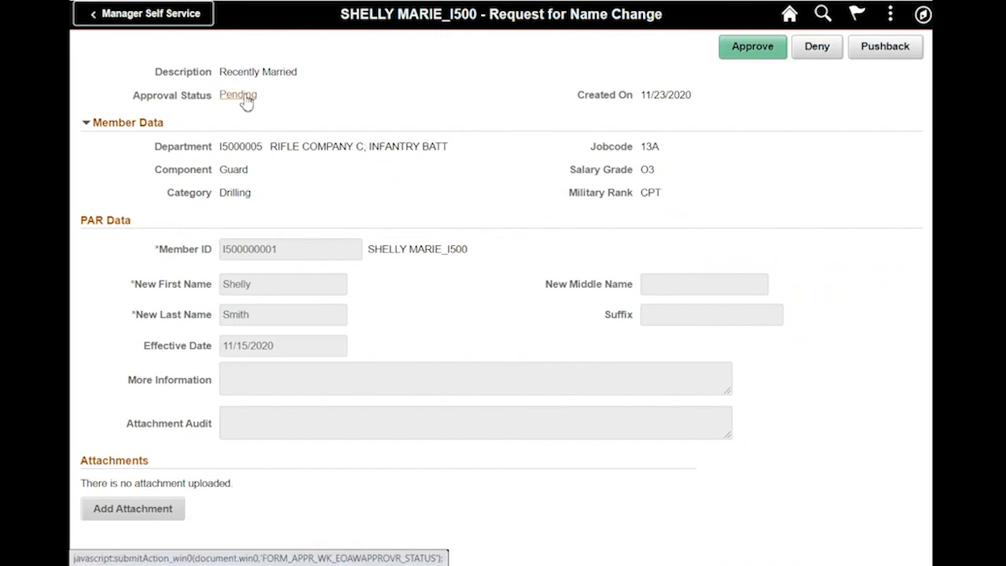
pyautogui.click(238, 94)
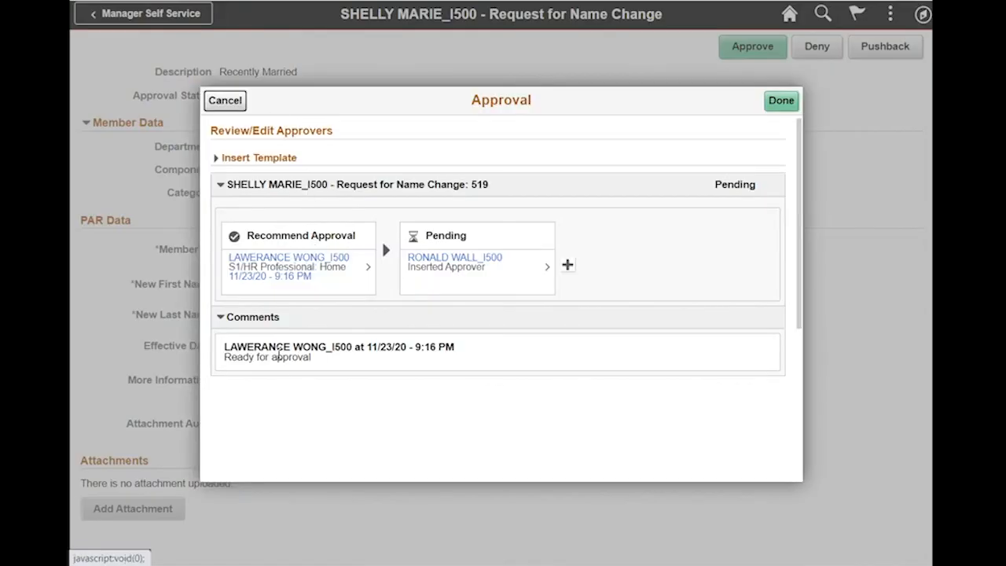
pyautogui.moveTo(377, 377)
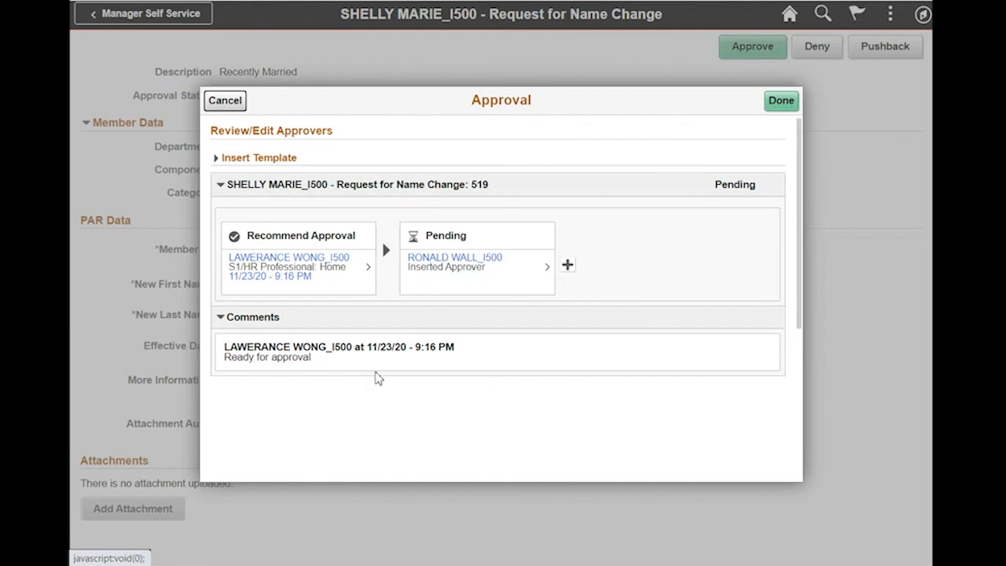
pyautogui.moveTo(781, 101)
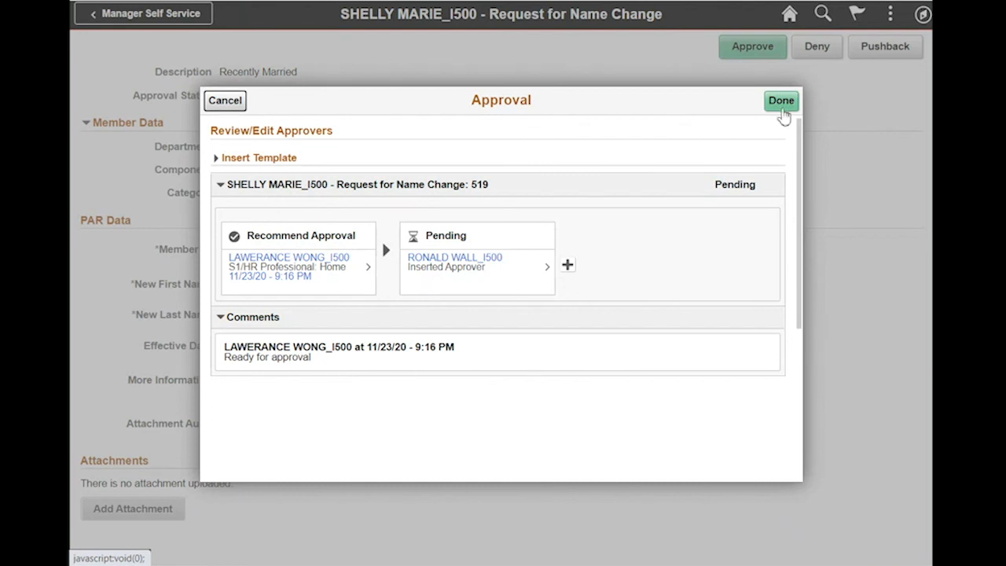
pyautogui.click(780, 100)
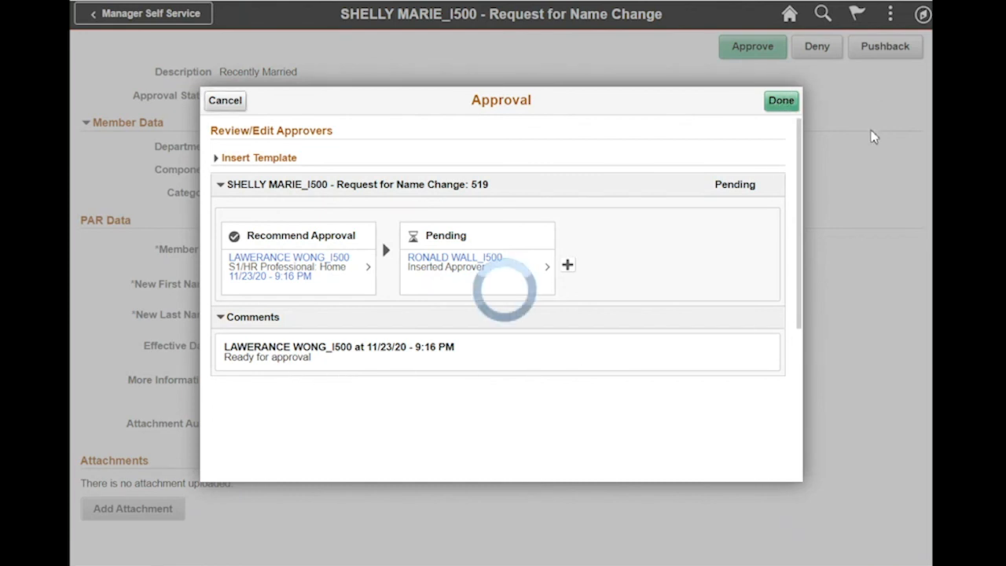
pyautogui.click(780, 101)
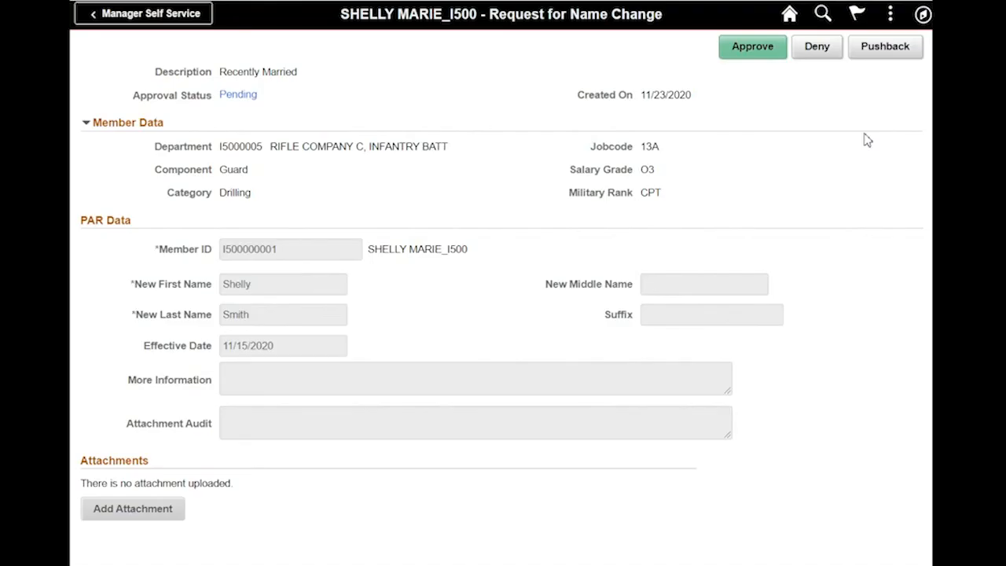
pyautogui.moveTo(792, 157)
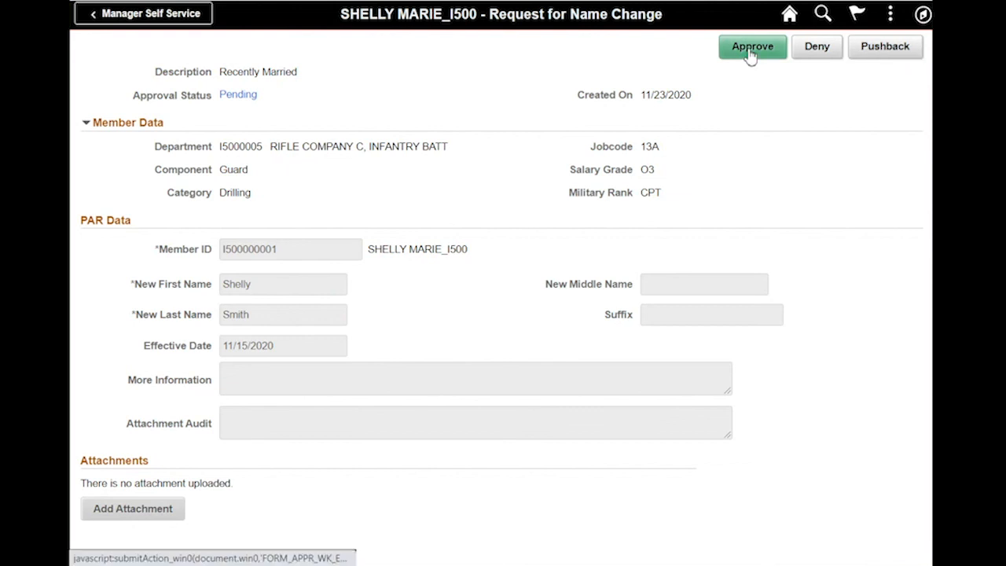
pyautogui.click(751, 46)
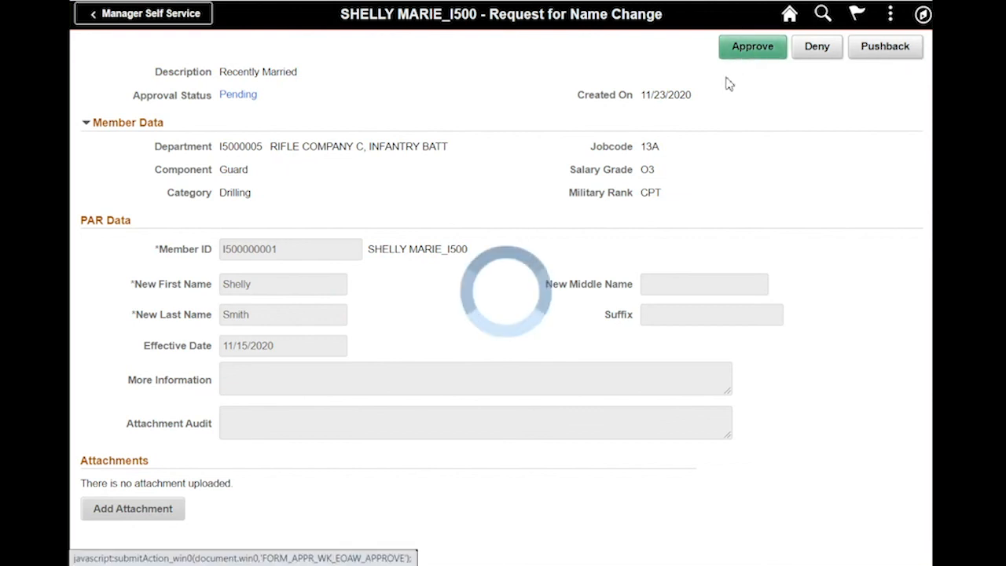
pyautogui.click(751, 46)
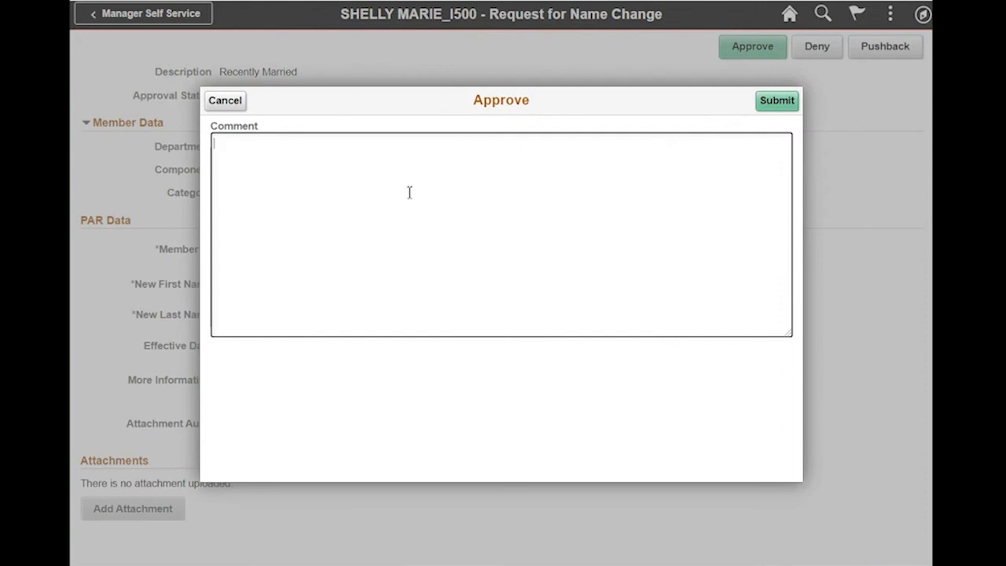
pyautogui.write('Approv')
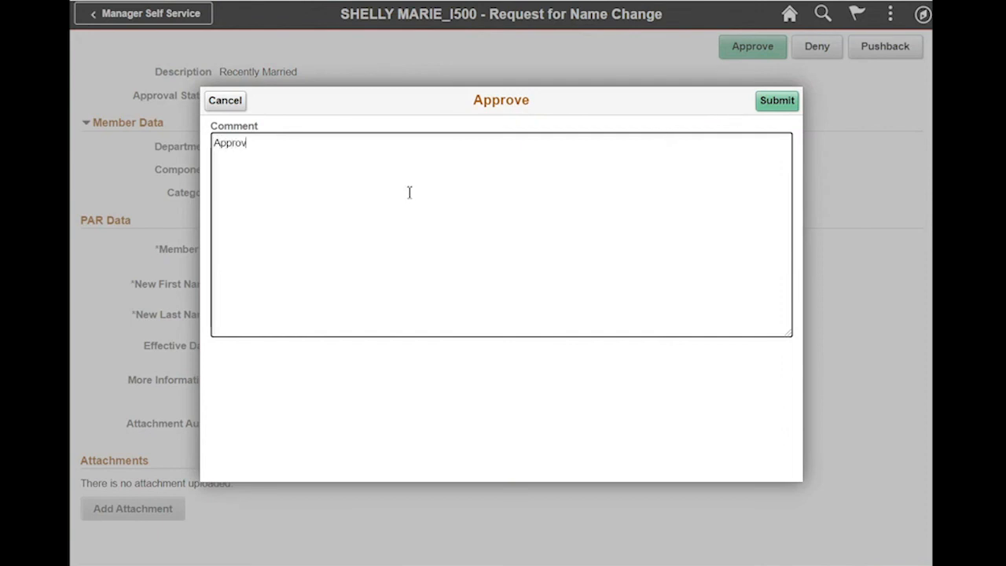
pyautogui.write('ed')
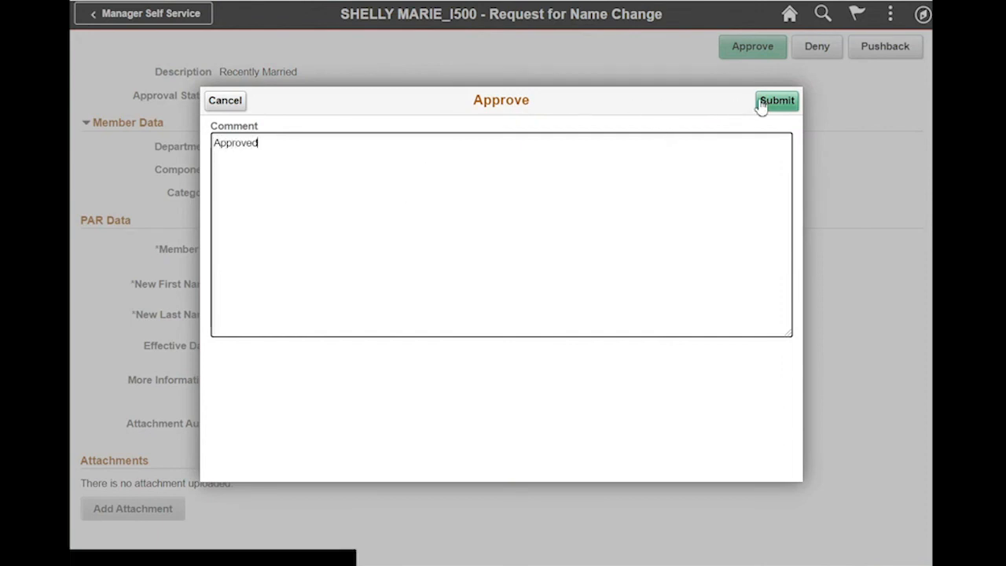
pyautogui.click(776, 99)
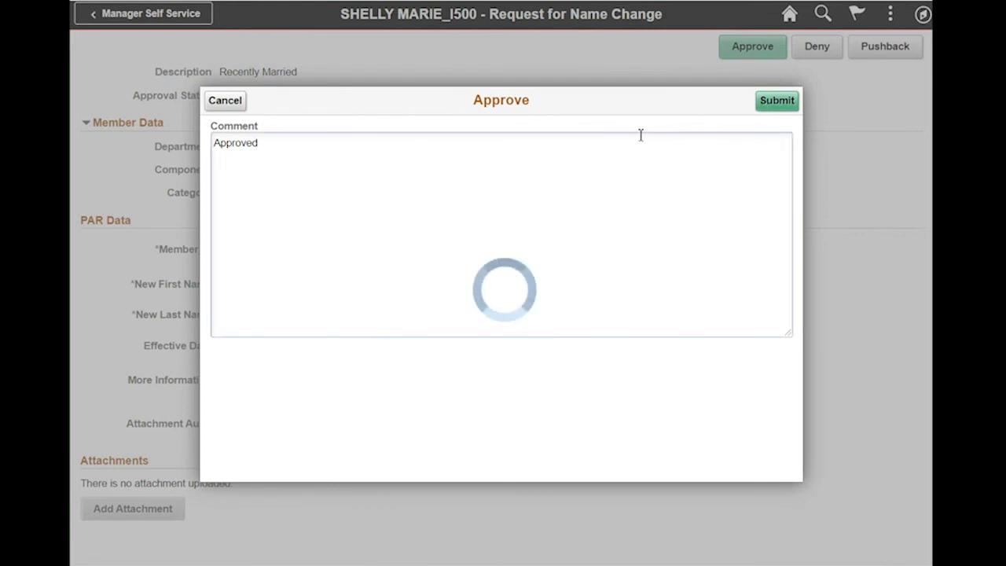
pyautogui.moveTo(625, 128)
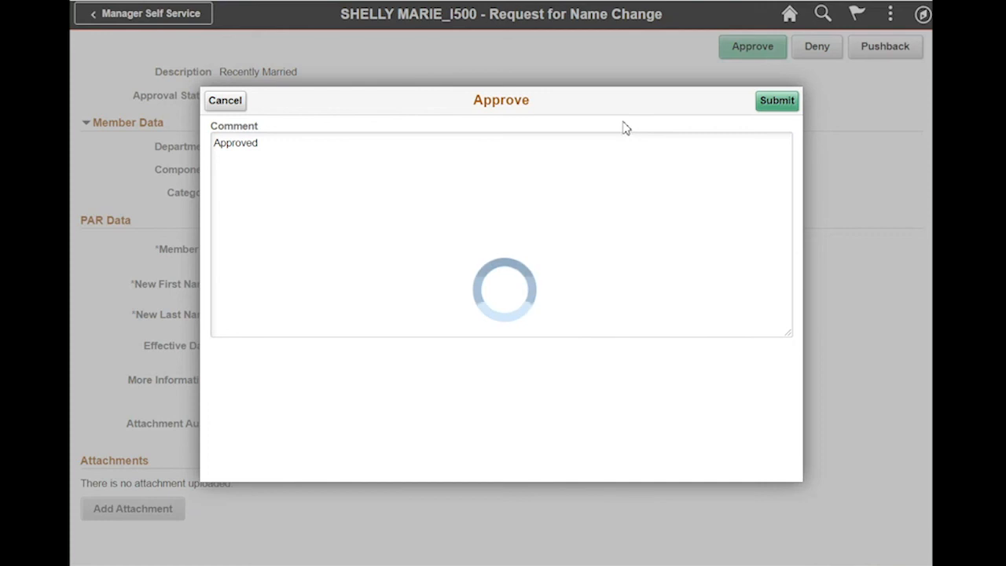
pyautogui.click(776, 100)
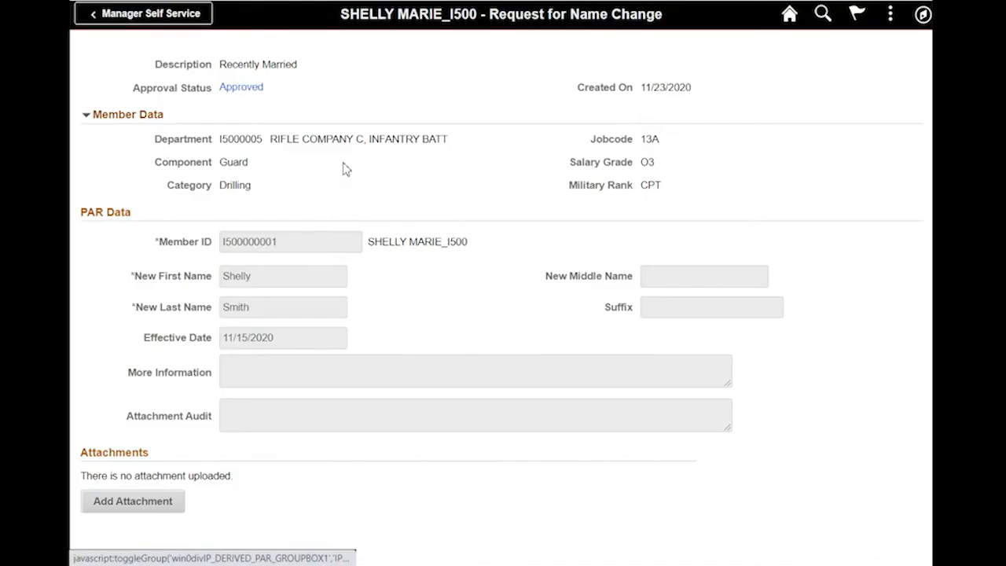
pyautogui.click(241, 87)
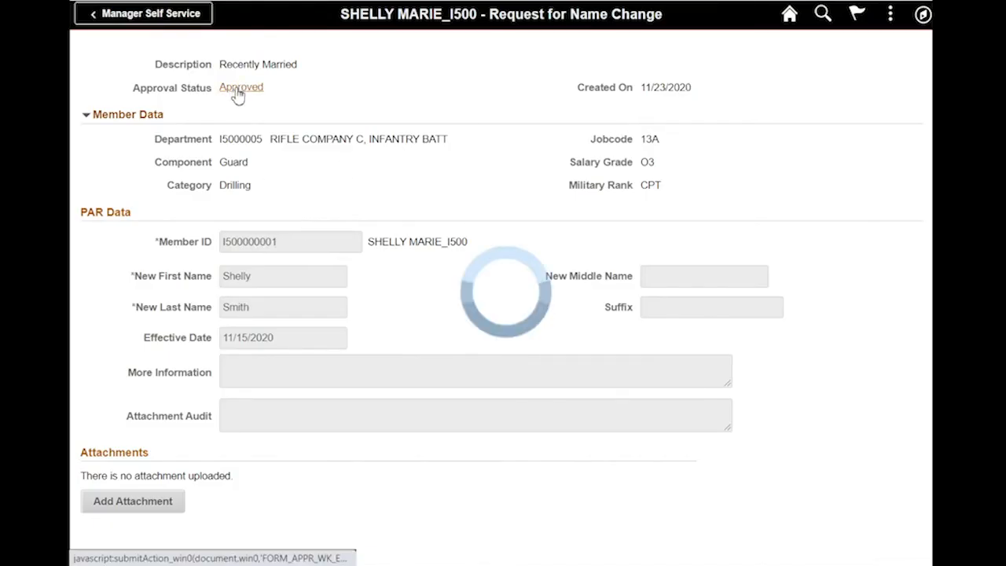
pyautogui.click(240, 87)
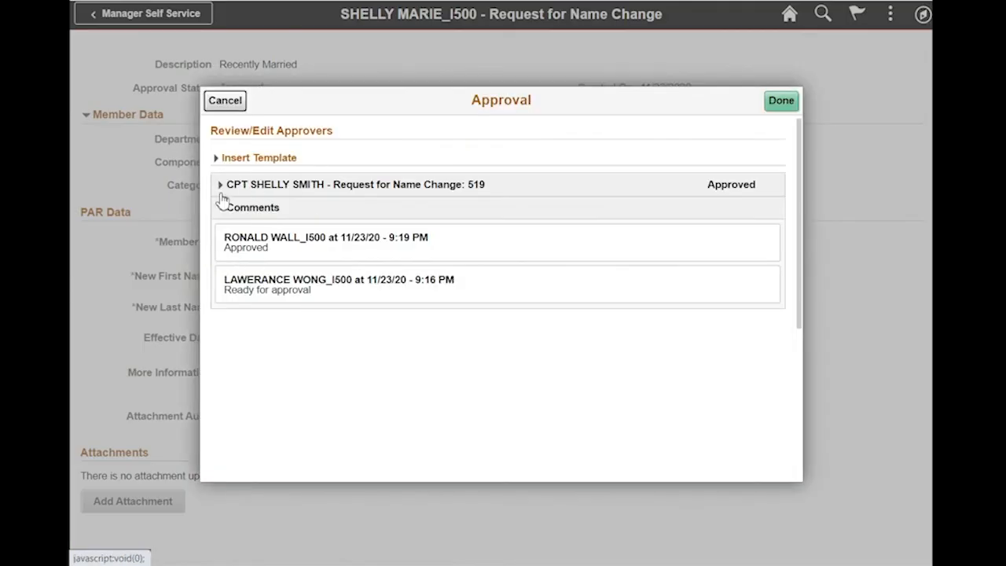
pyautogui.click(220, 184)
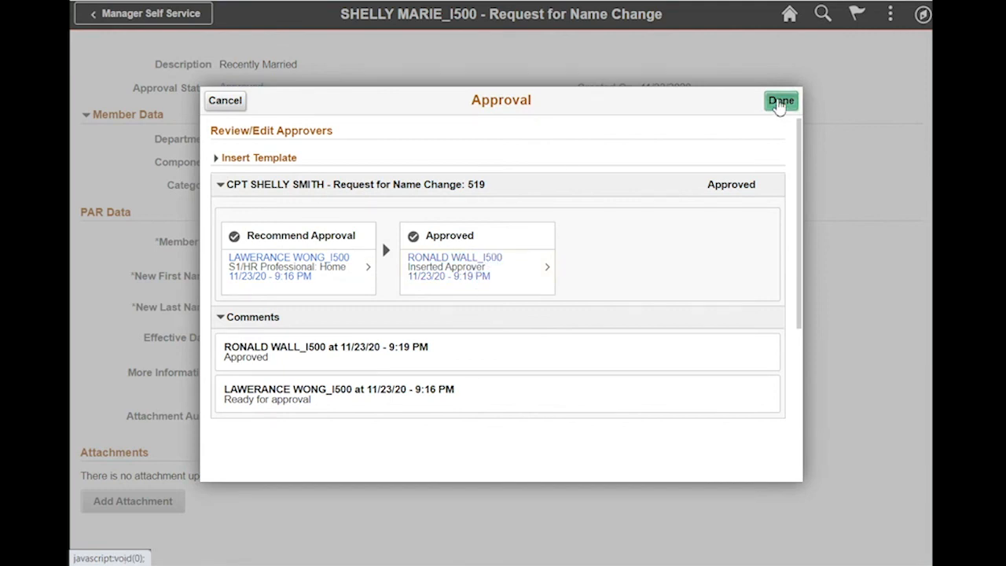
pyautogui.click(780, 101)
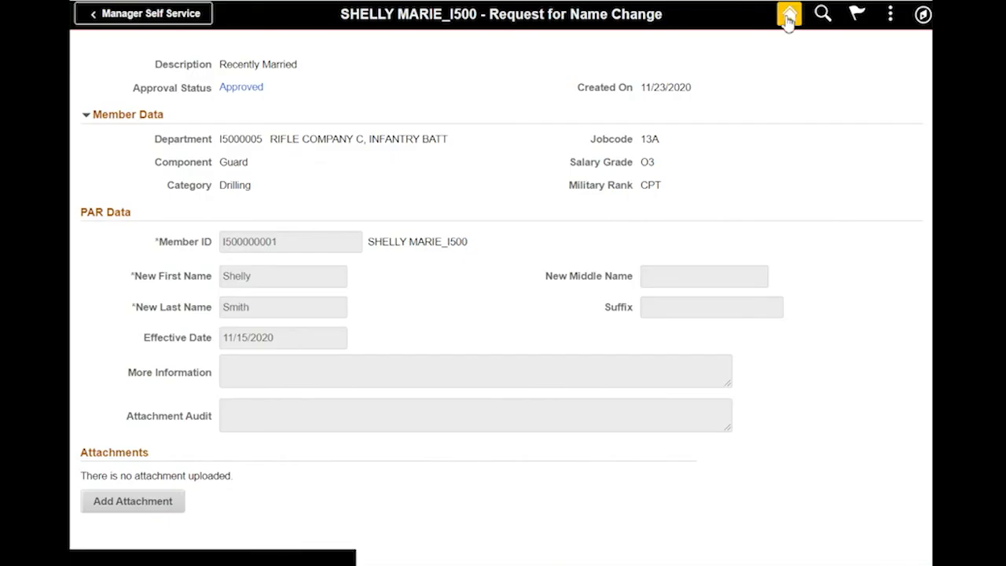
pyautogui.moveTo(863, 253)
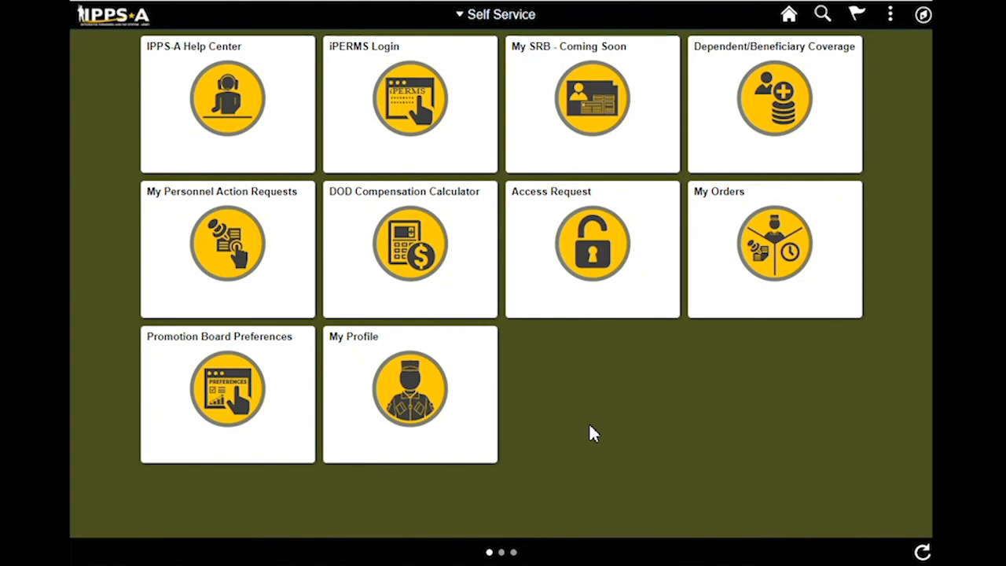
pyautogui.moveTo(584, 442)
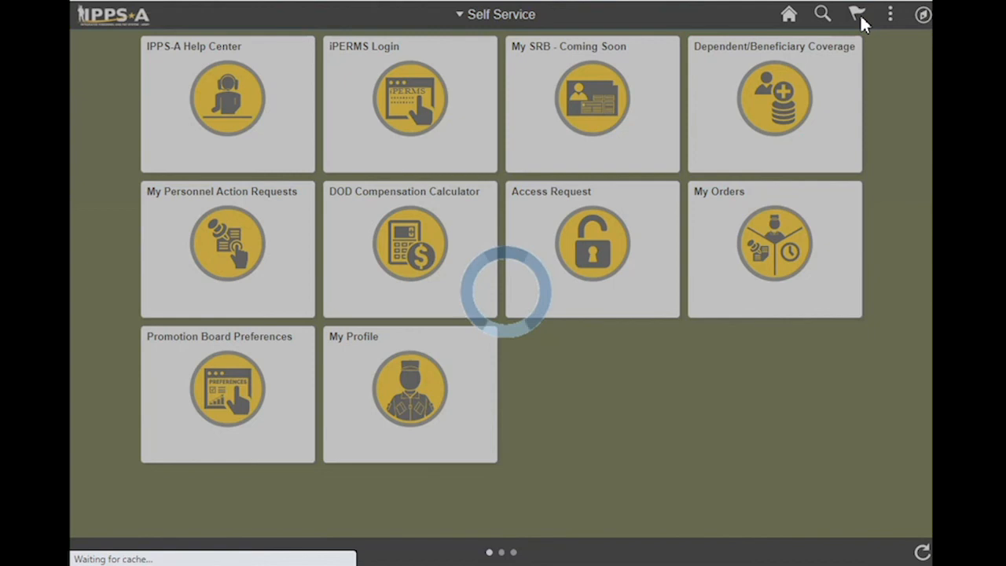
# Open the Request for Name Change approval alert from the Notifications Alerts list
pyautogui.click(857, 14)
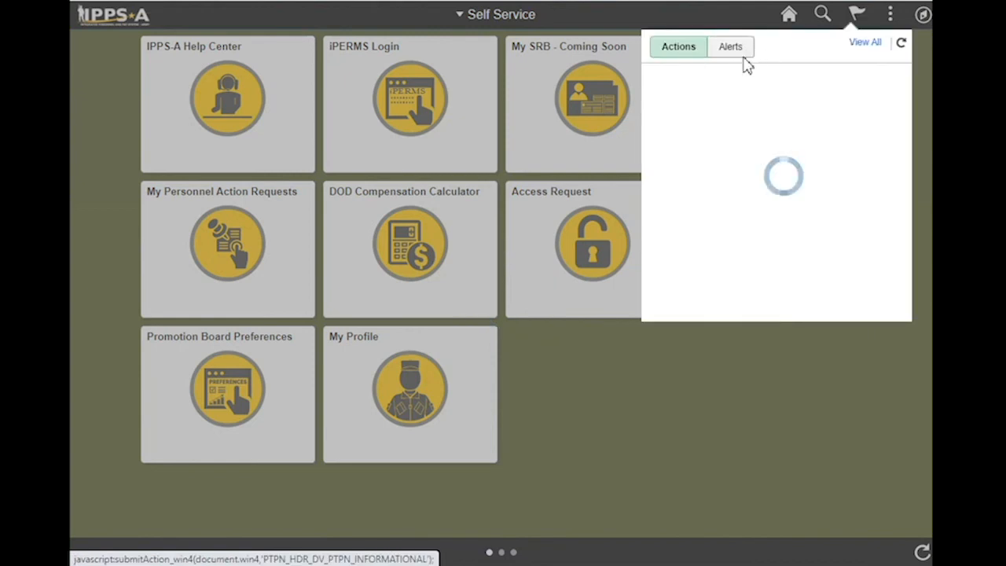
pyautogui.click(728, 46)
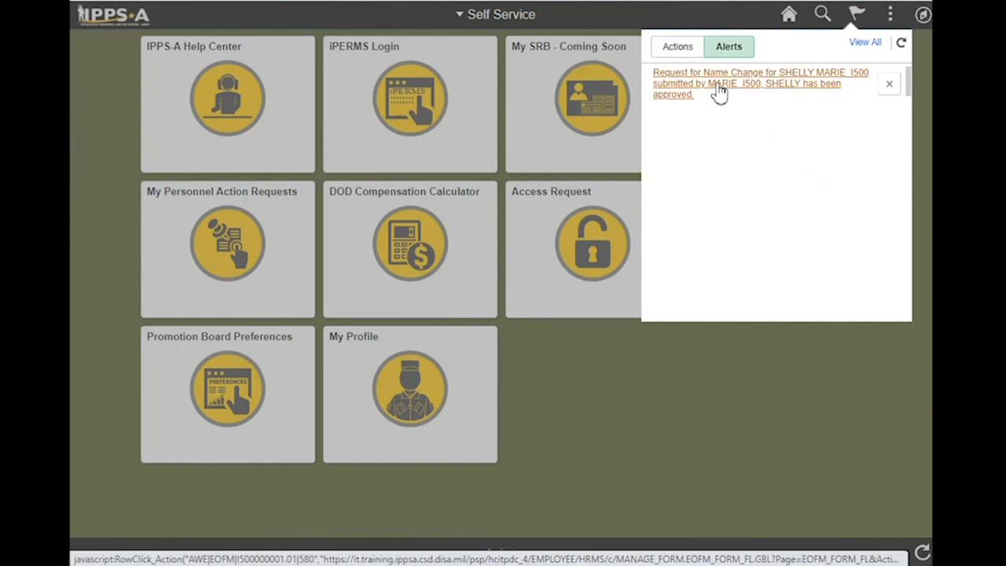
pyautogui.click(760, 83)
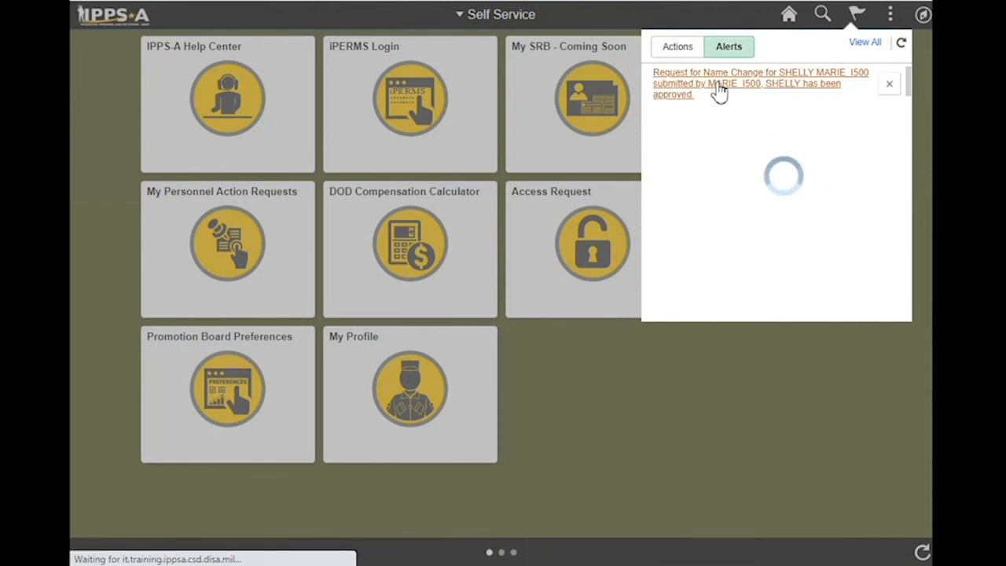
pyautogui.click(759, 84)
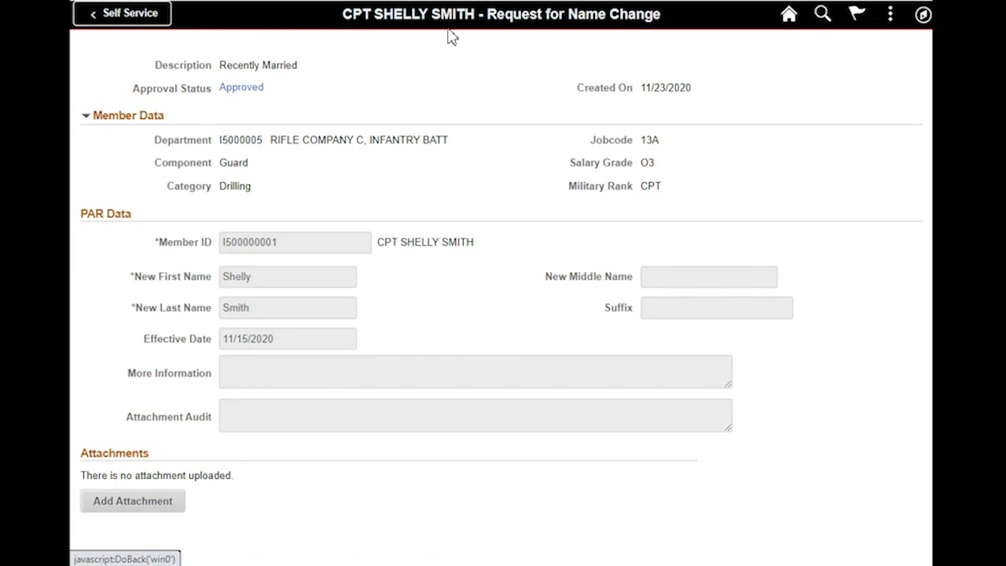
pyautogui.moveTo(362, 37)
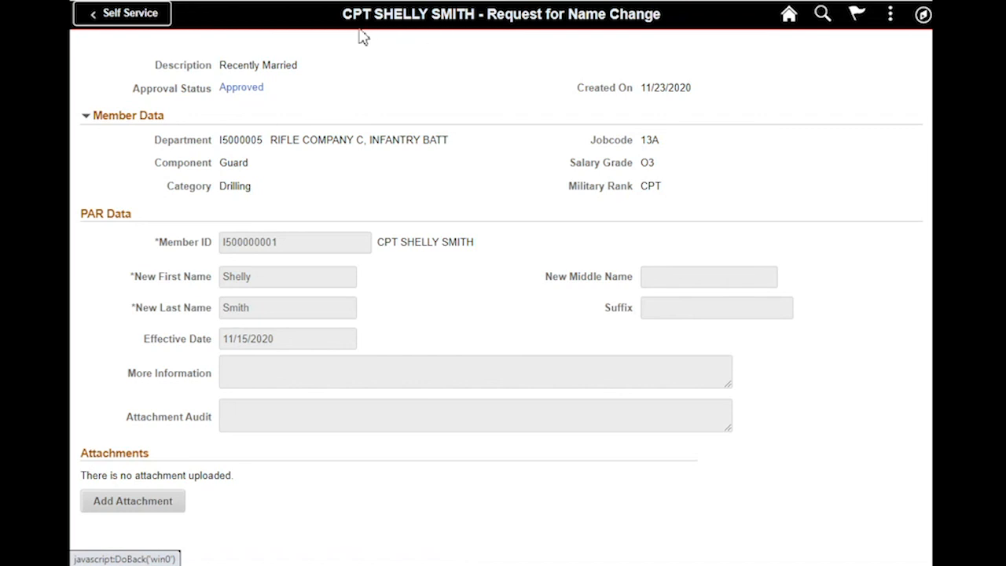
pyautogui.moveTo(422, 52)
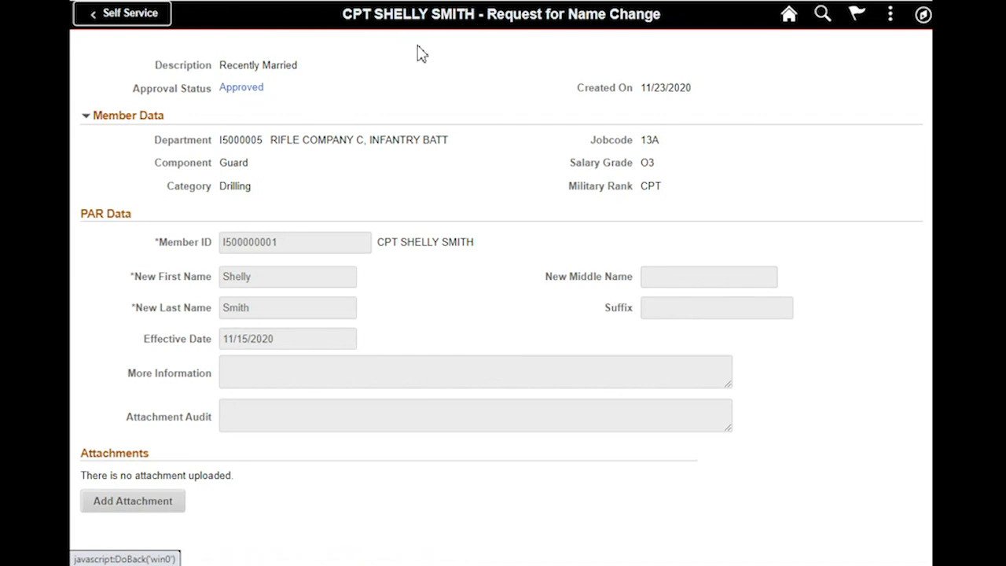
pyautogui.moveTo(549, 114)
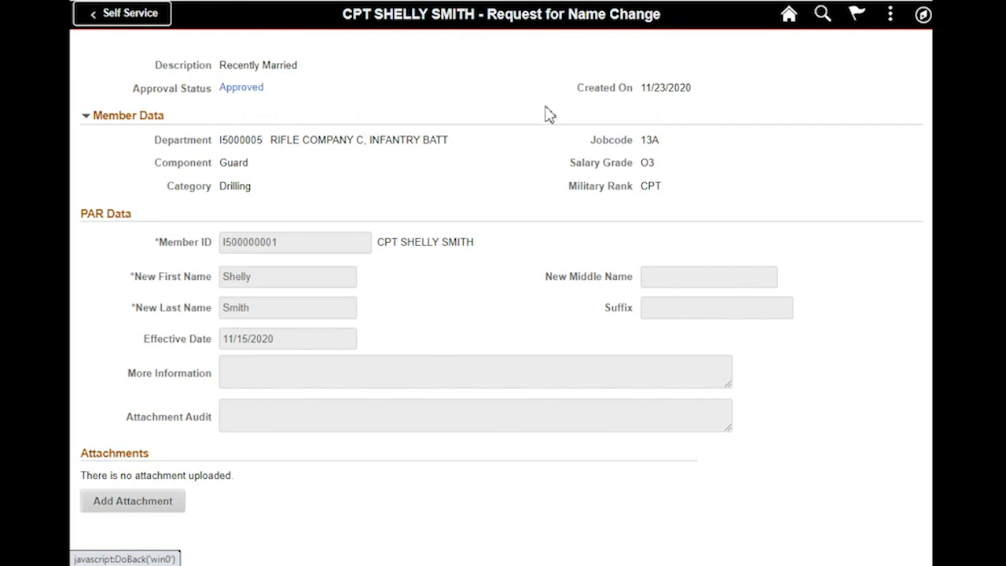
pyautogui.moveTo(678, 261)
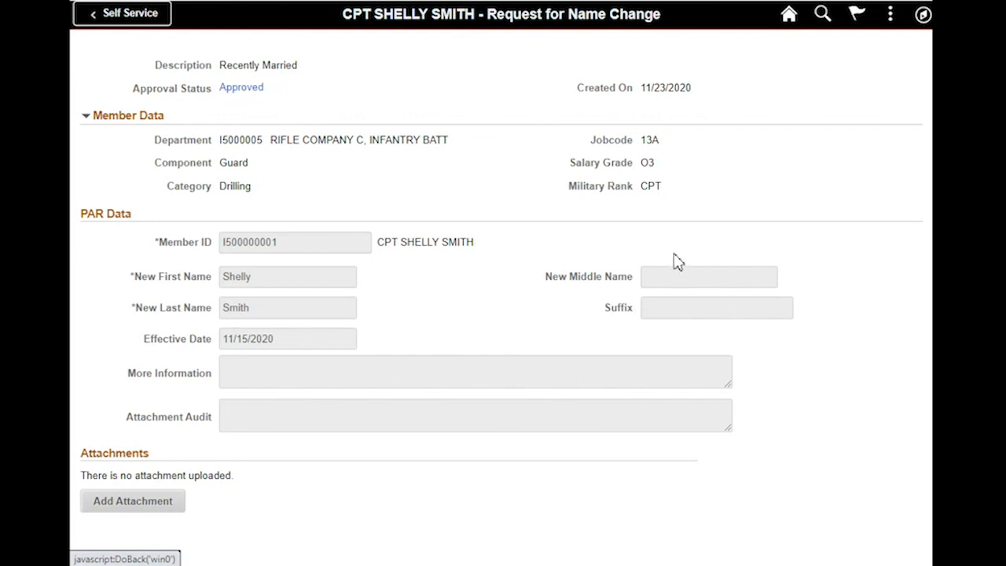
pyautogui.moveTo(775, 458)
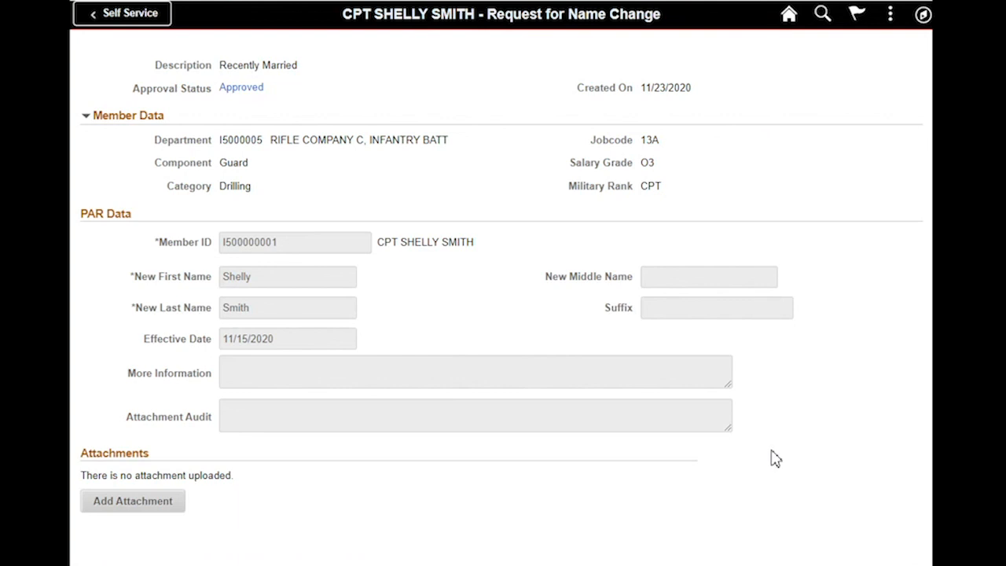